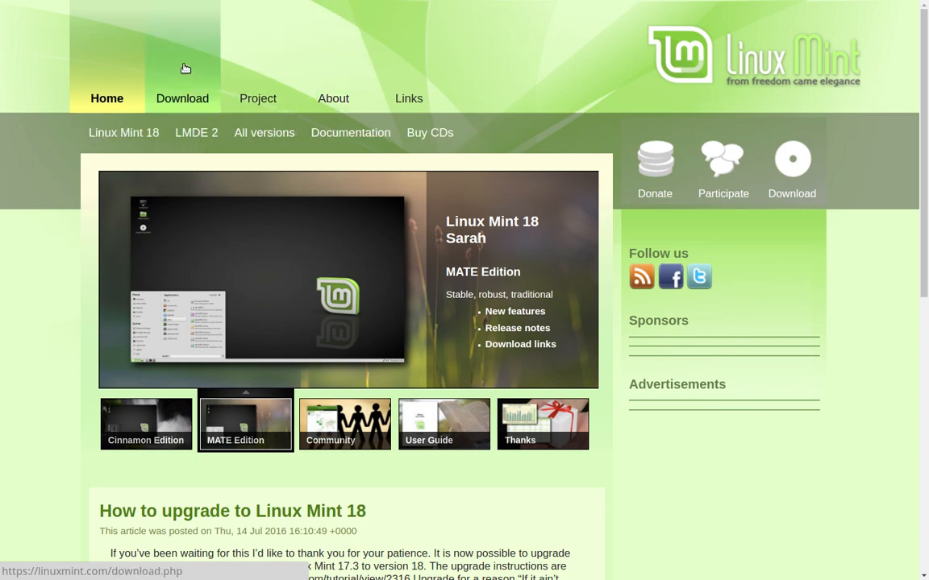
mouse_move(196, 132)
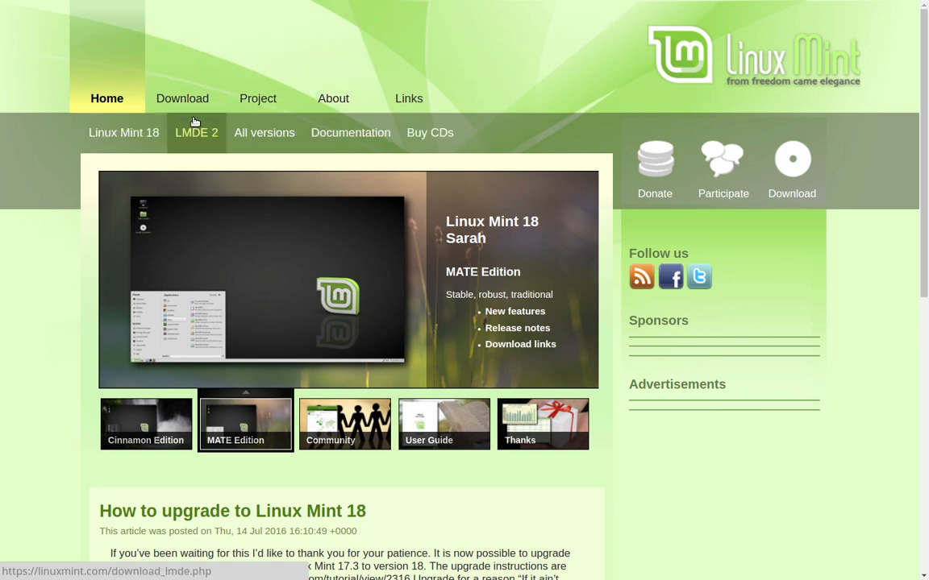
mouse_move(198, 43)
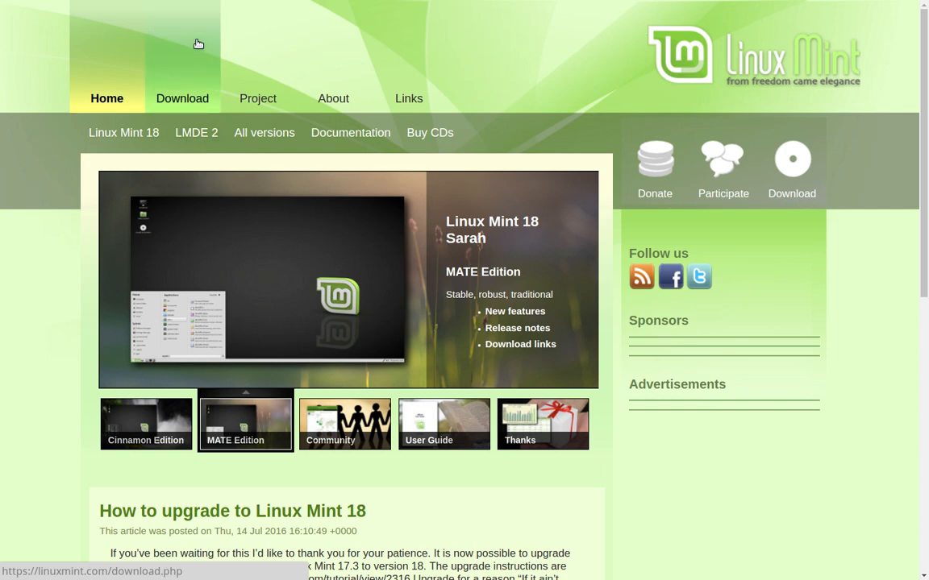
mouse_move(196, 133)
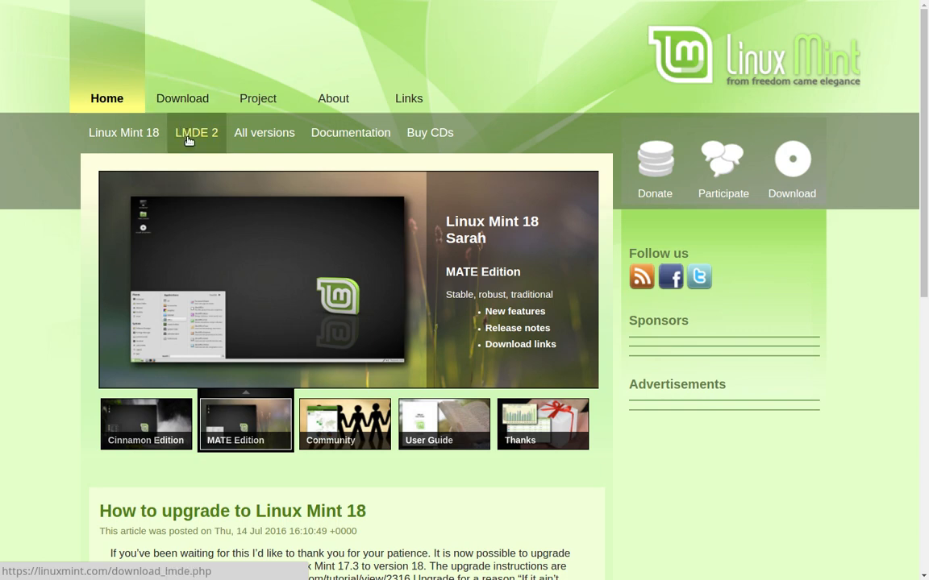
- Open the LMDE 2 Betsy download page and scroll to its Cinnamon and MATE links
left_click(196, 133)
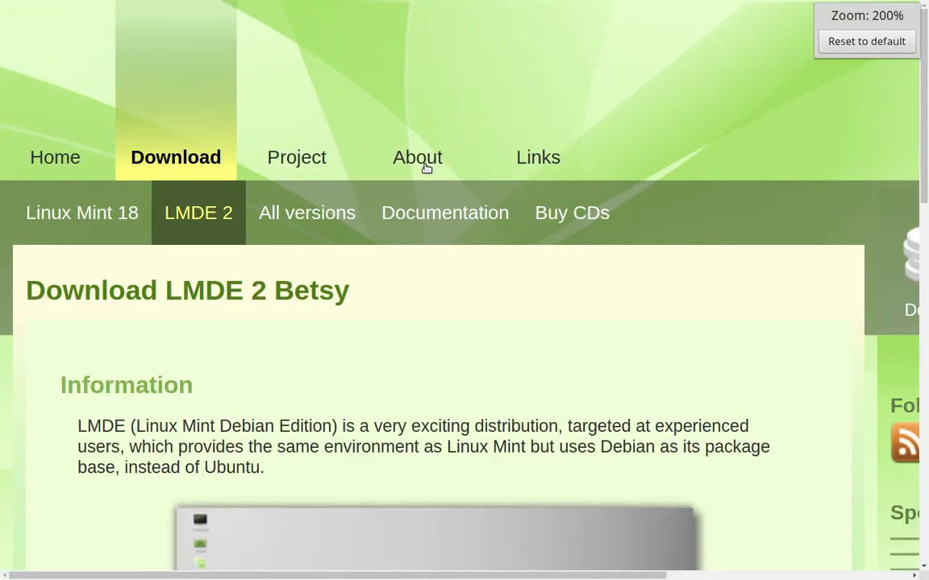
scroll("down", 3)
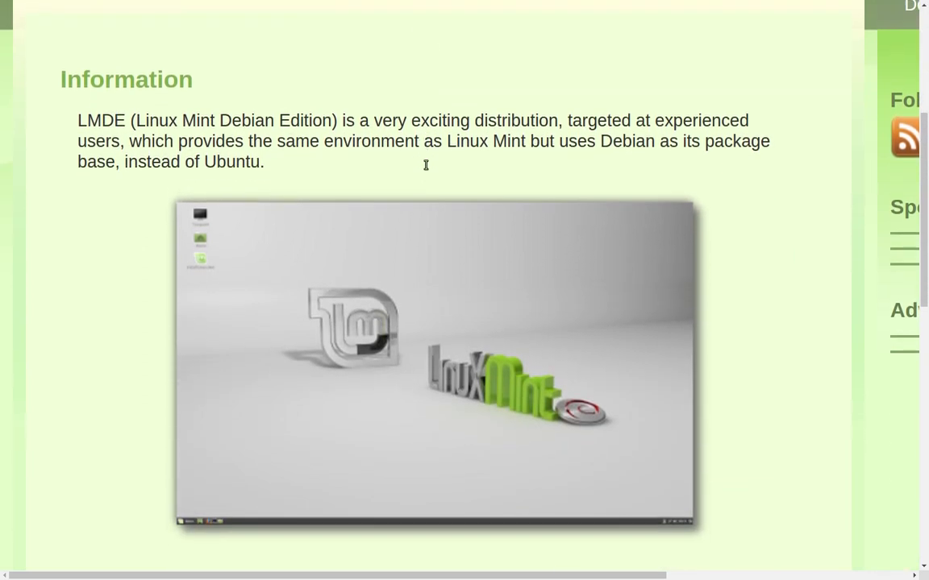
scroll("down", 3)
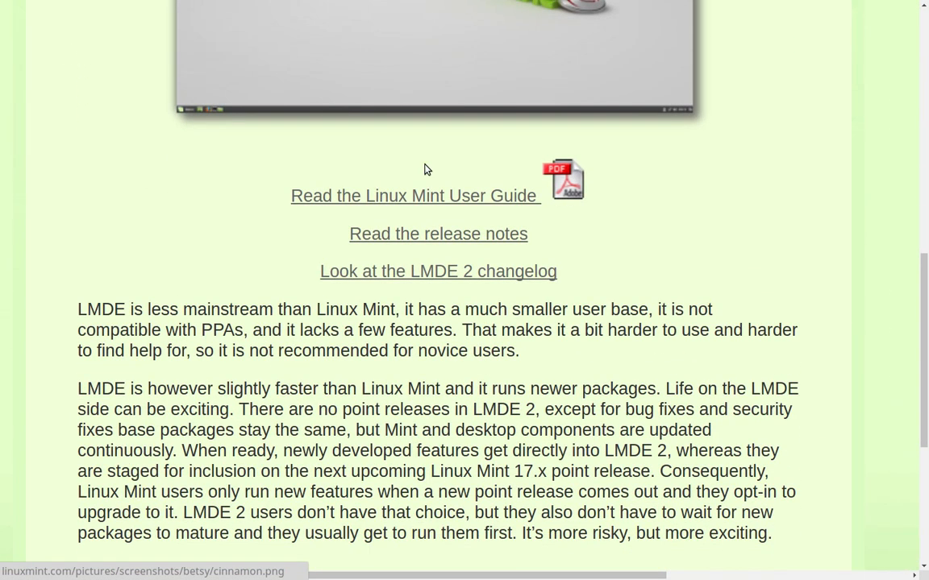
mouse_move(457, 246)
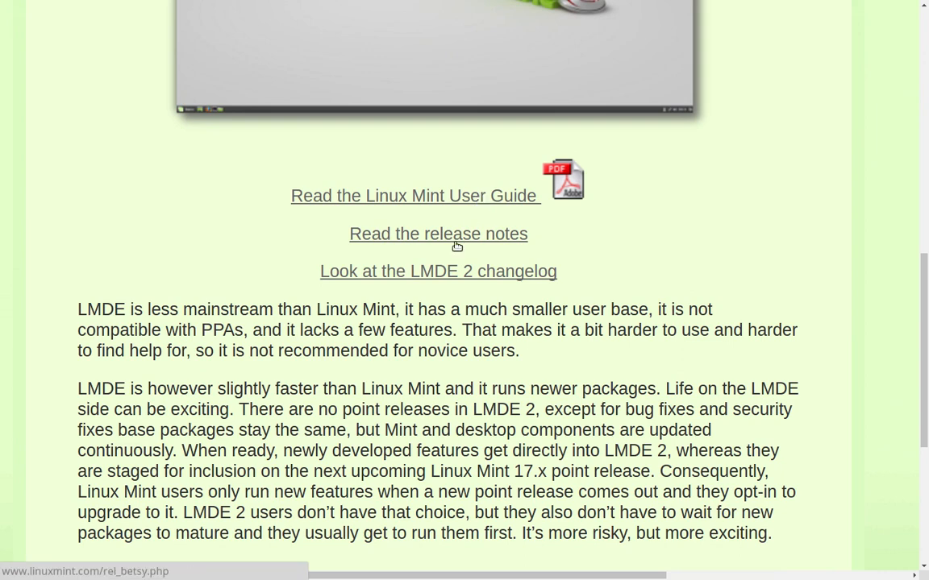
scroll("down", 3)
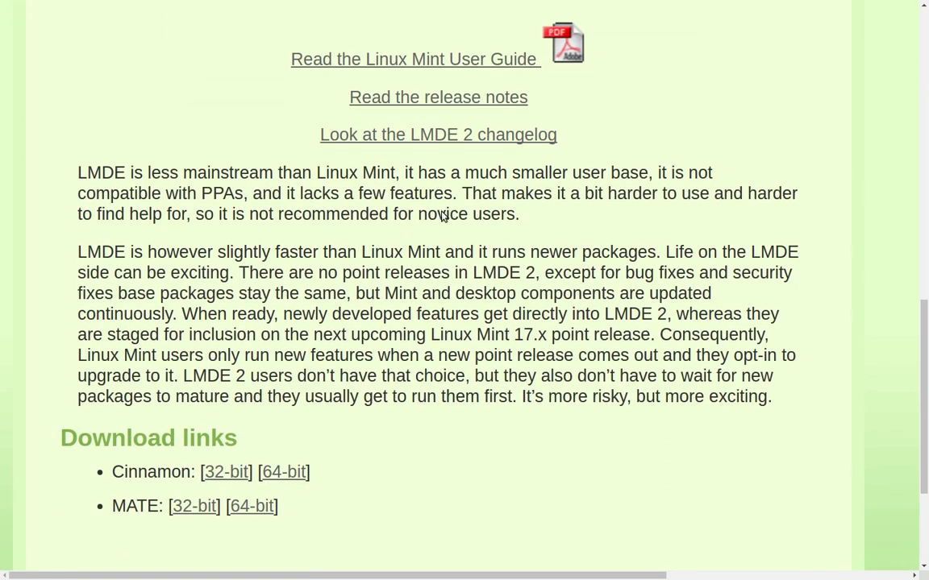
scroll("down", 3)
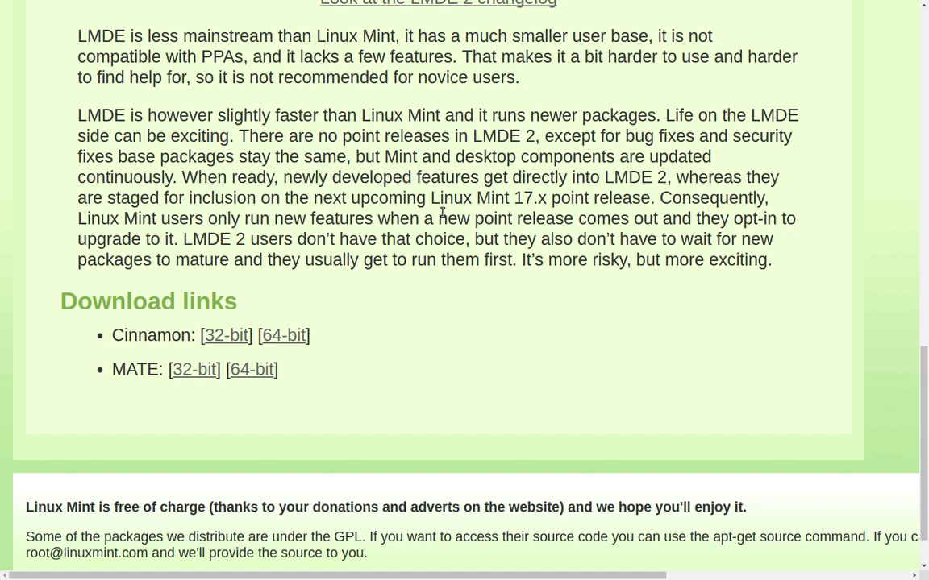
mouse_move(40, 399)
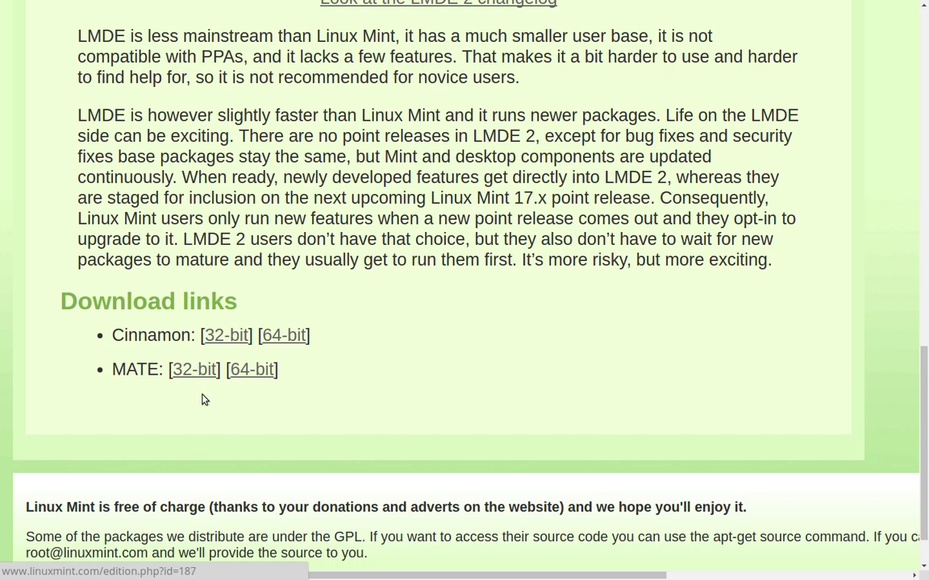
mouse_move(460, 268)
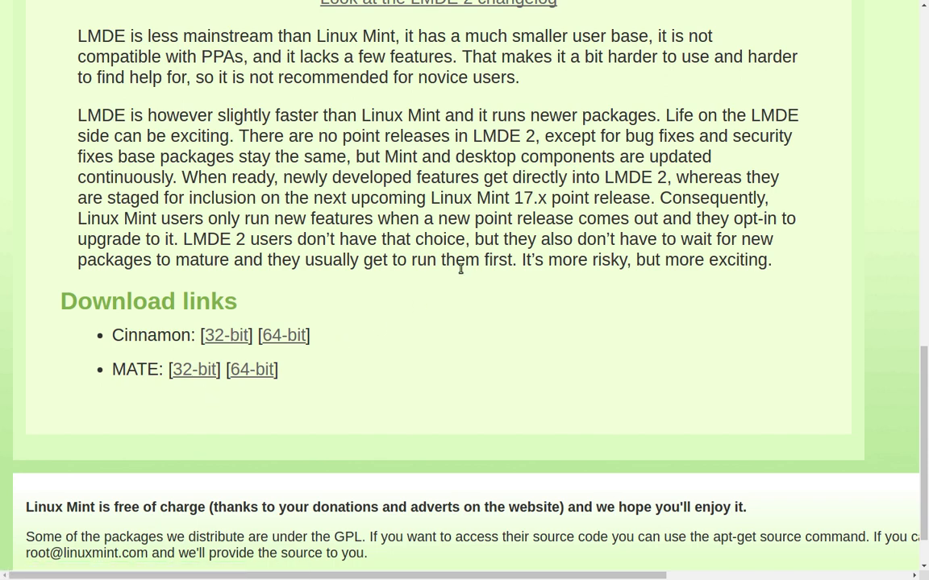
mouse_move(565, 280)
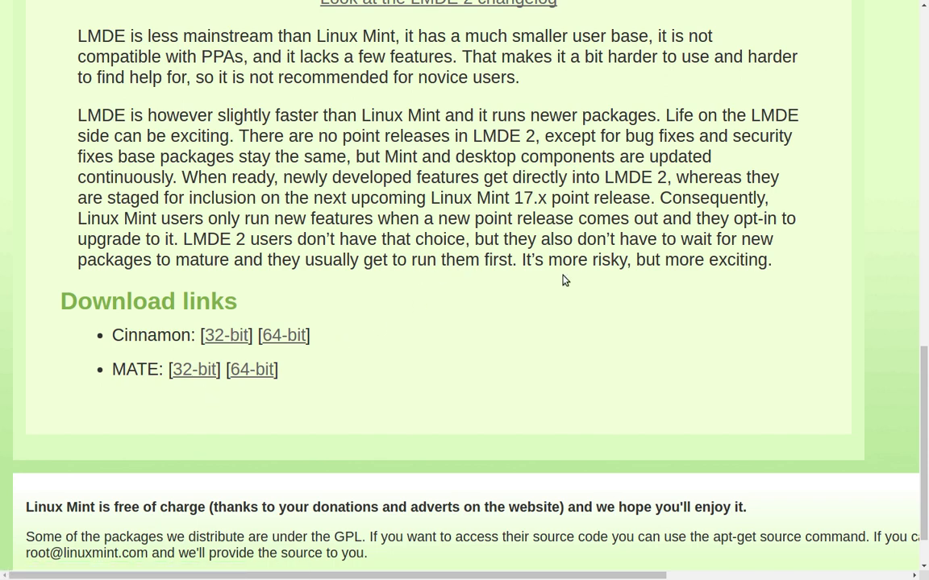
mouse_move(498, 333)
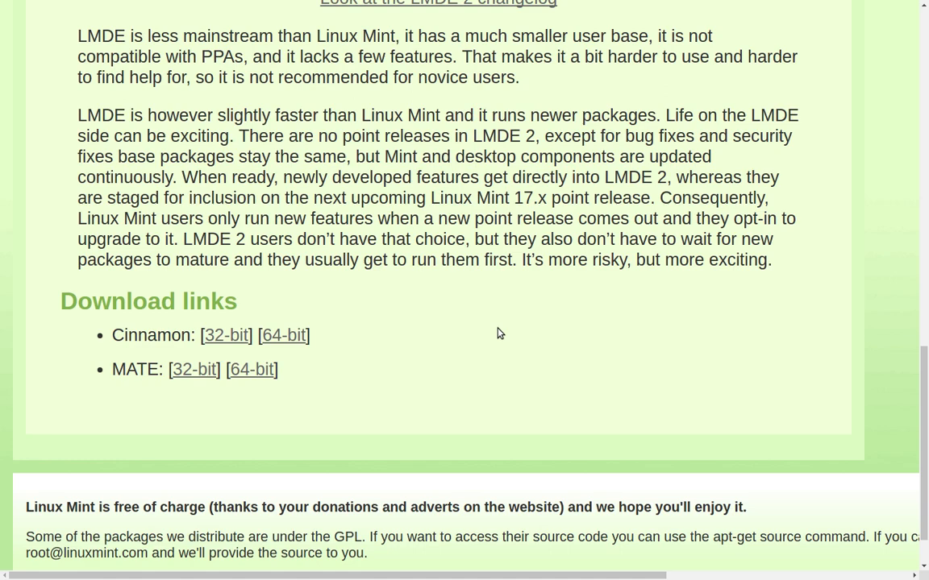
scroll("up", 3)
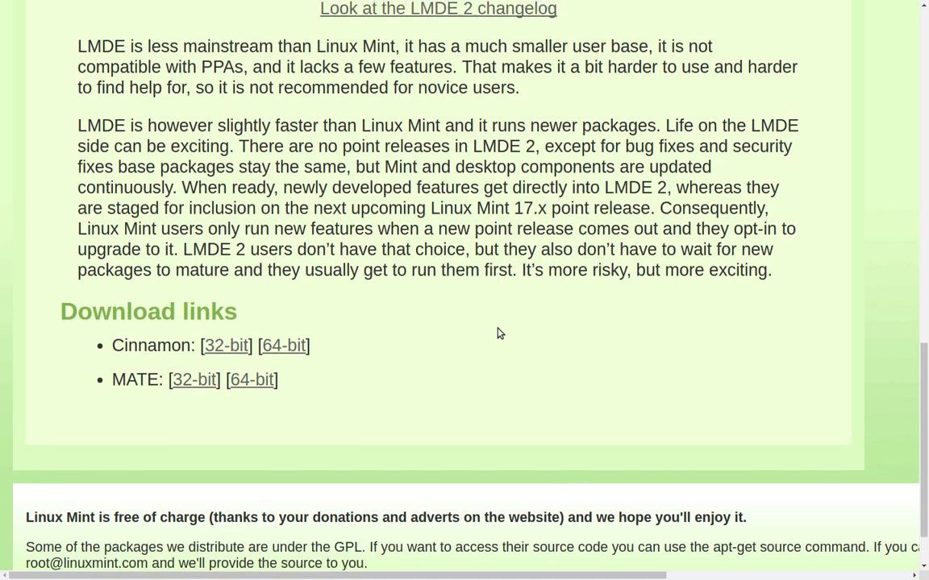
scroll("up", 3)
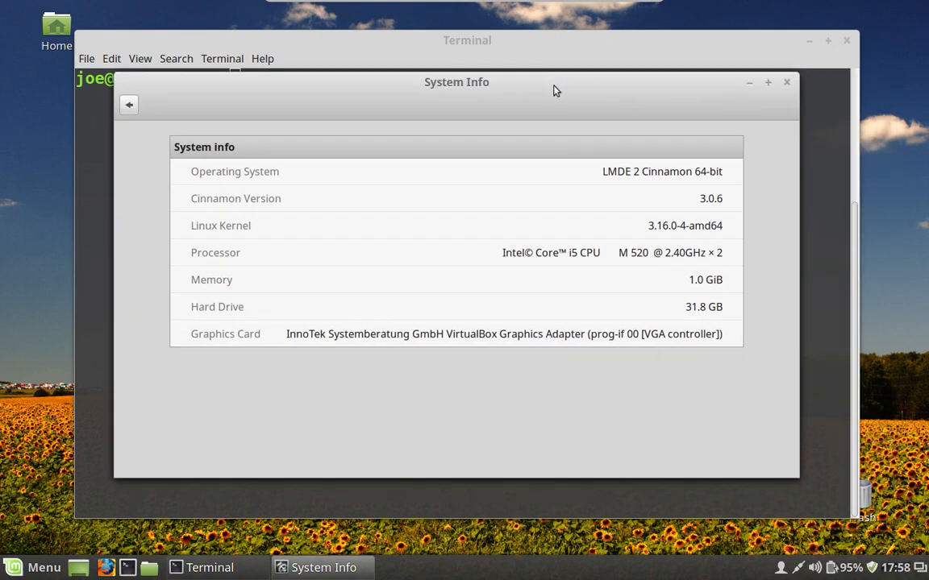
mouse_move(572, 171)
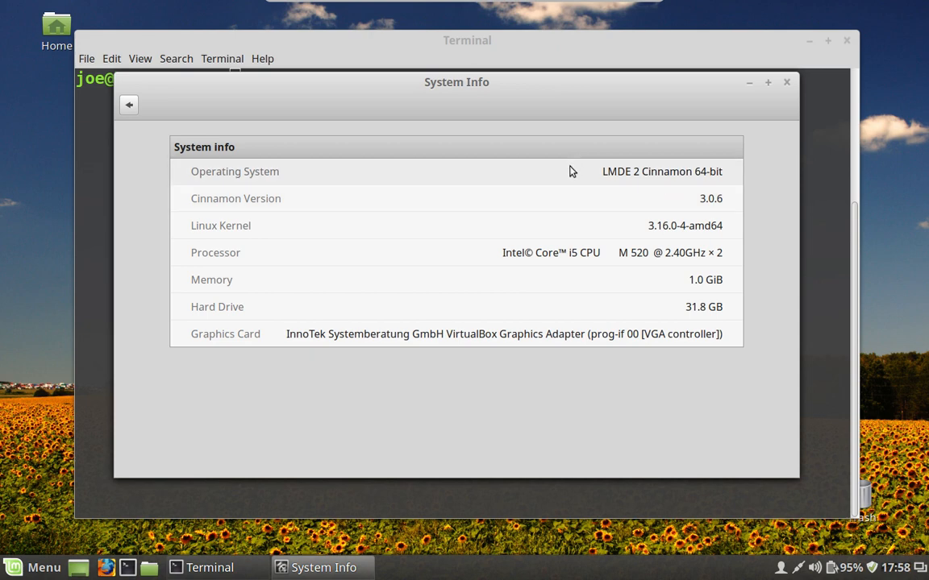
mouse_move(634, 172)
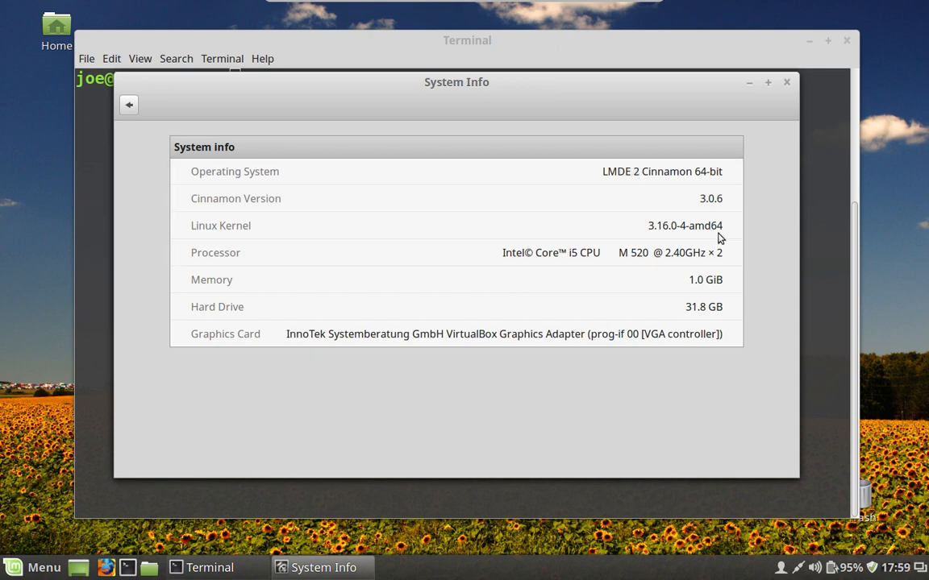
mouse_move(637, 213)
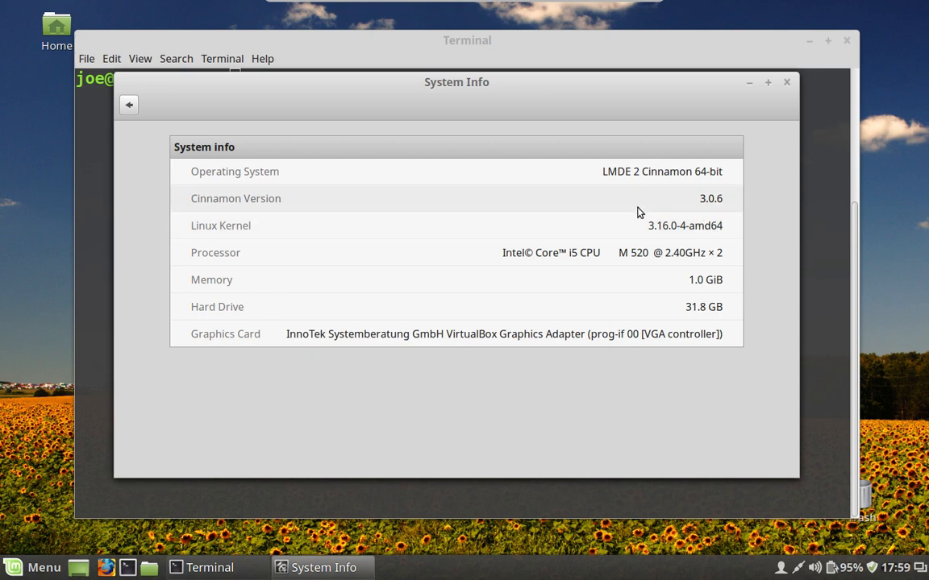
mouse_move(544, 217)
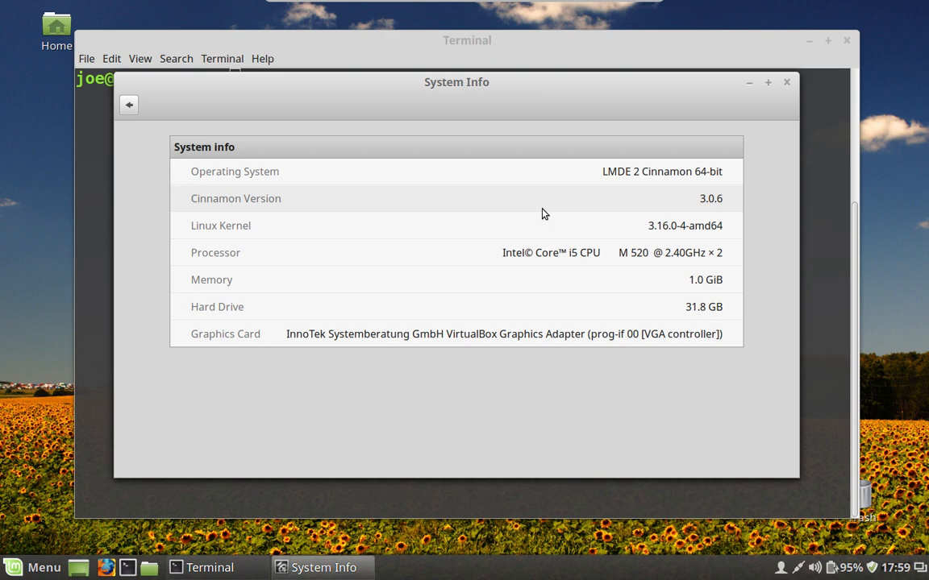
mouse_move(544, 243)
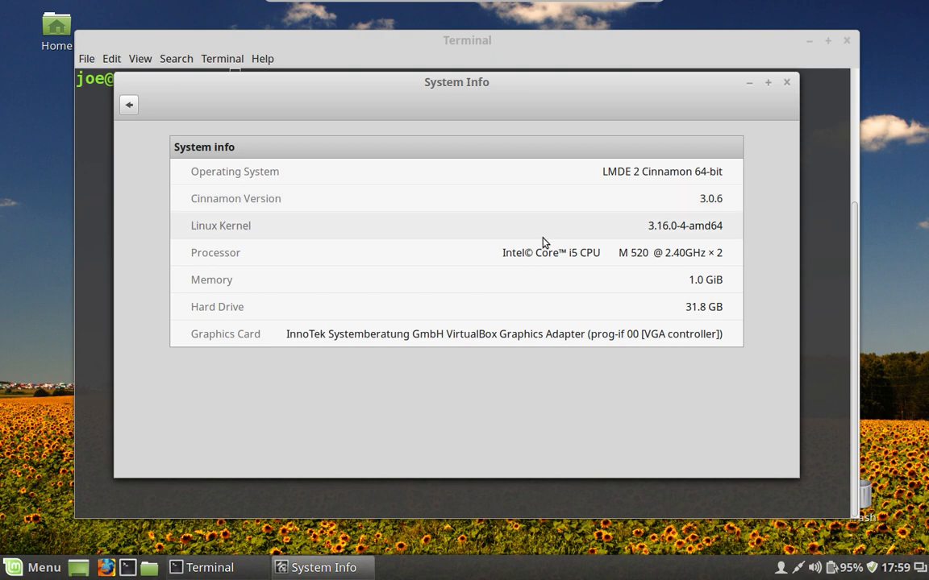
mouse_move(545, 234)
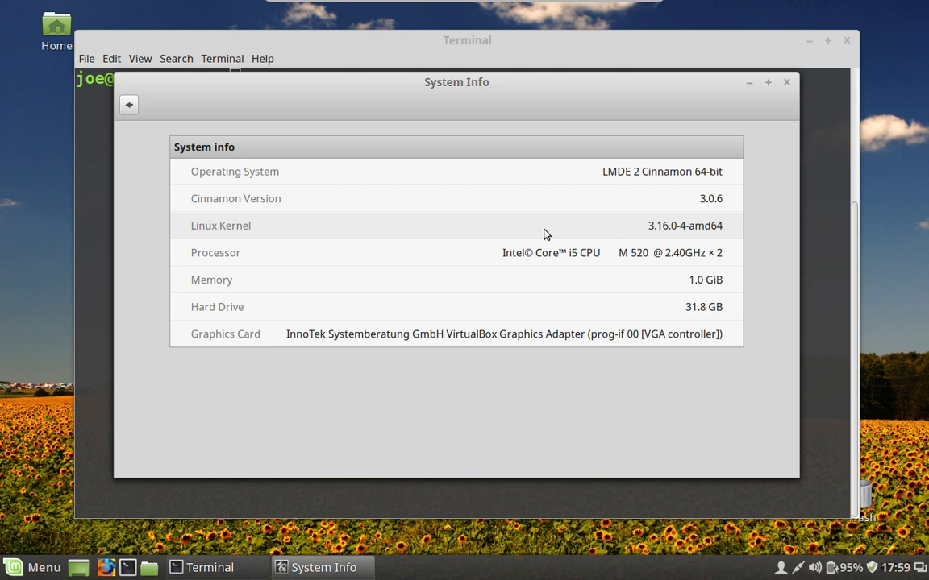
mouse_move(531, 277)
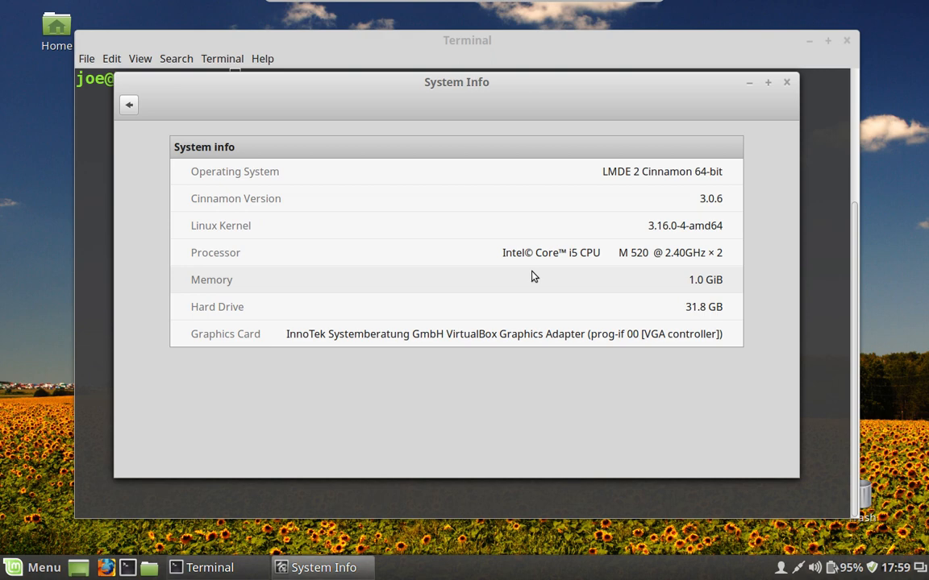
mouse_move(520, 271)
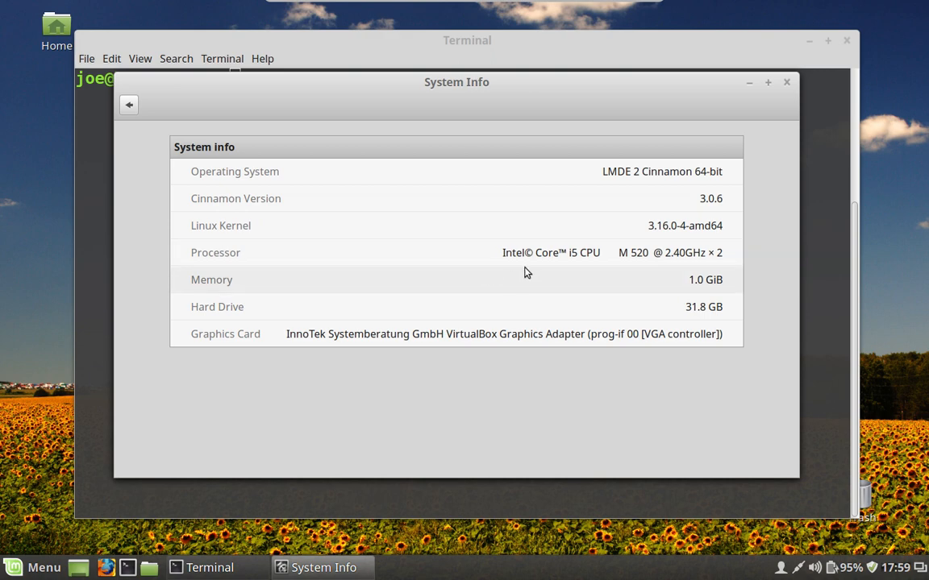
mouse_move(578, 258)
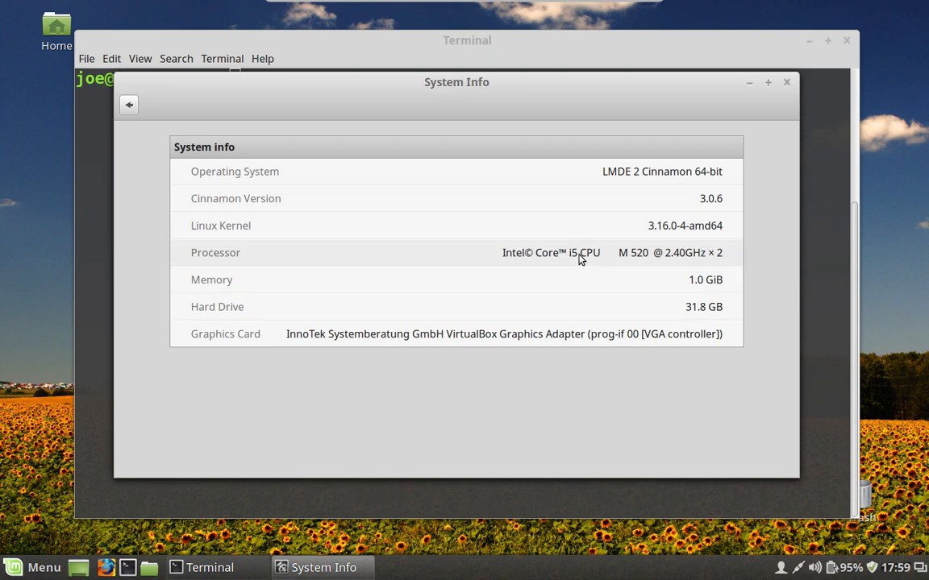
mouse_move(601, 256)
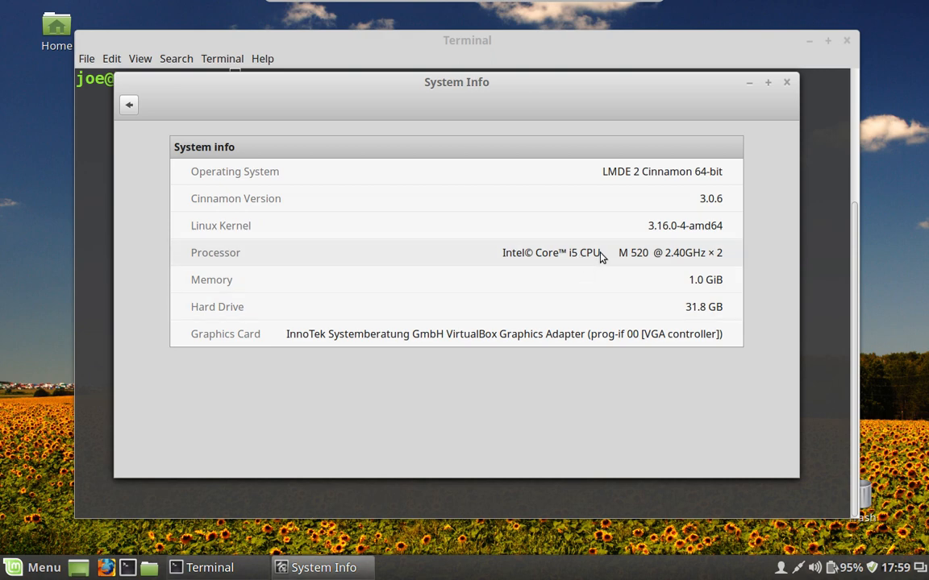
mouse_move(539, 304)
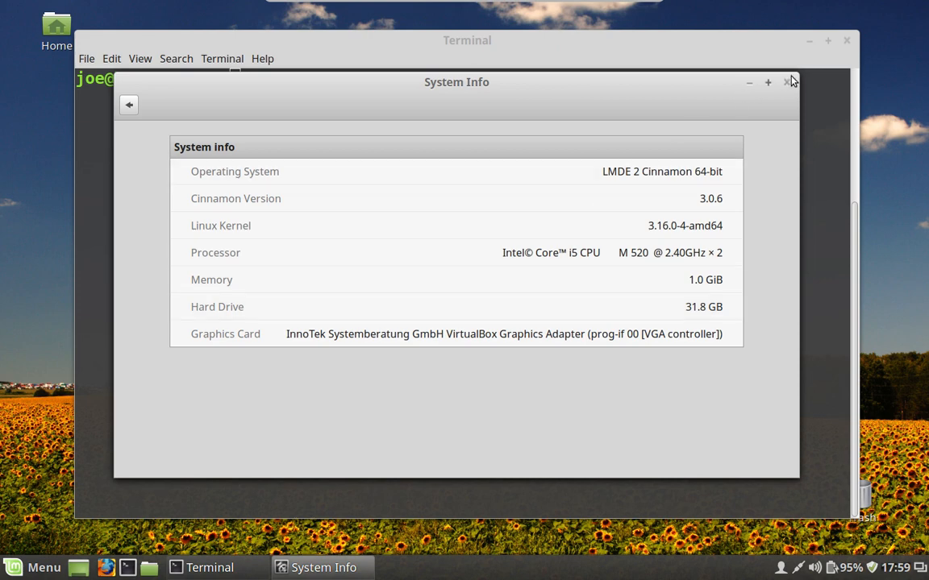
mouse_move(793, 96)
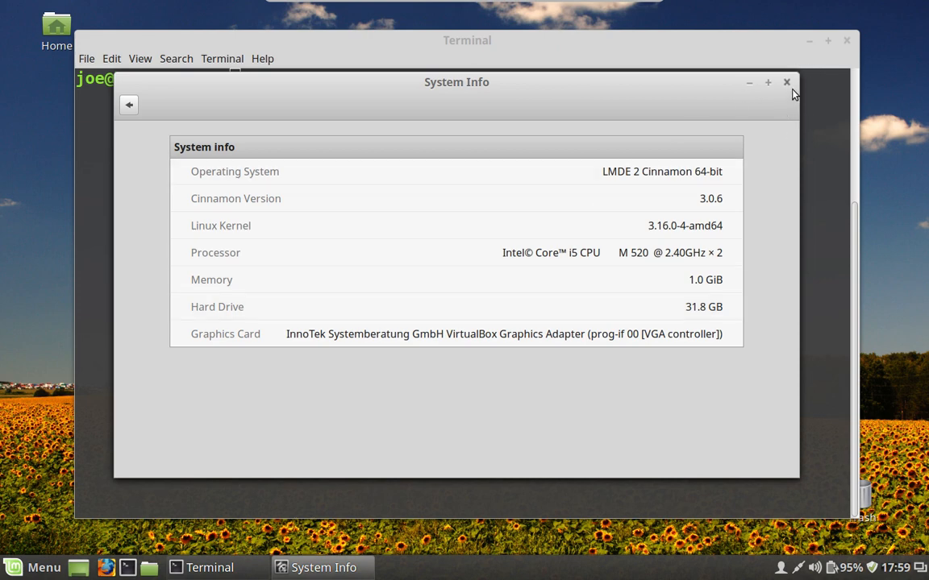
- Close System Info and type cat /etc/fs at the Terminal prompt, unrun
left_click(787, 82)
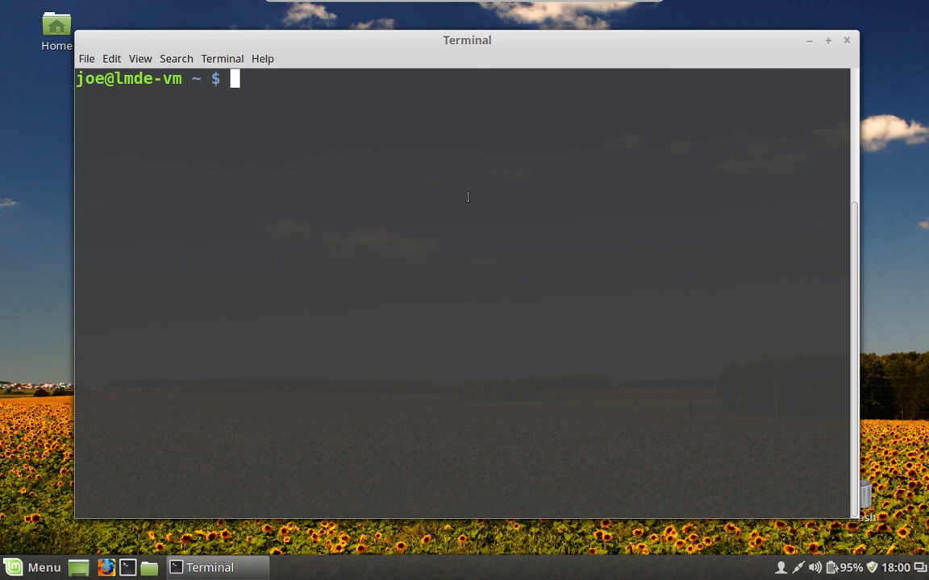
type("ca")
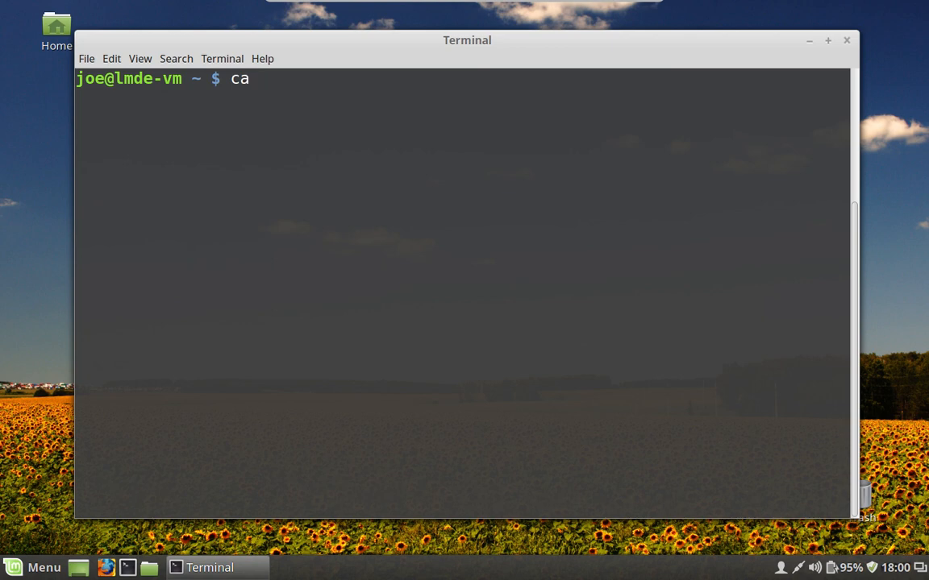
type("t /")
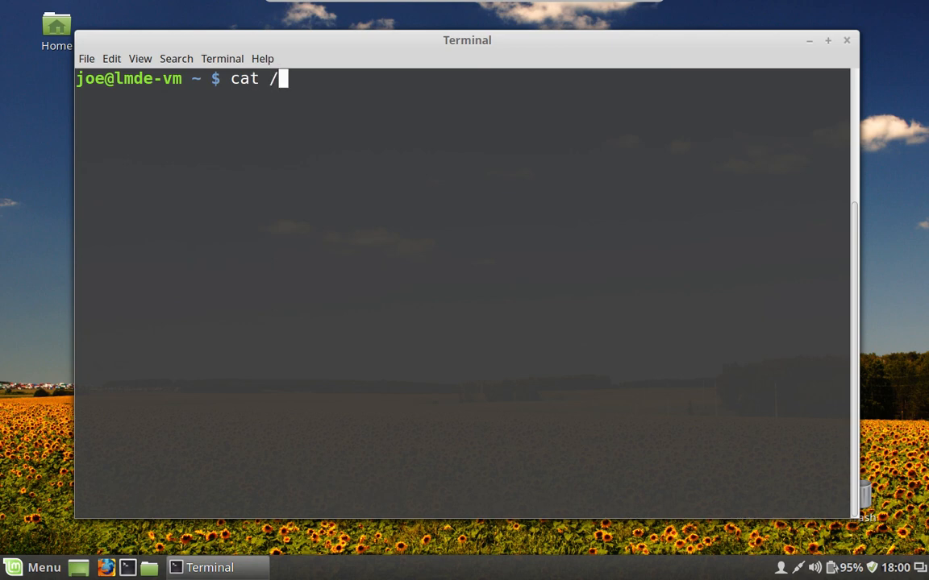
type("etc/")
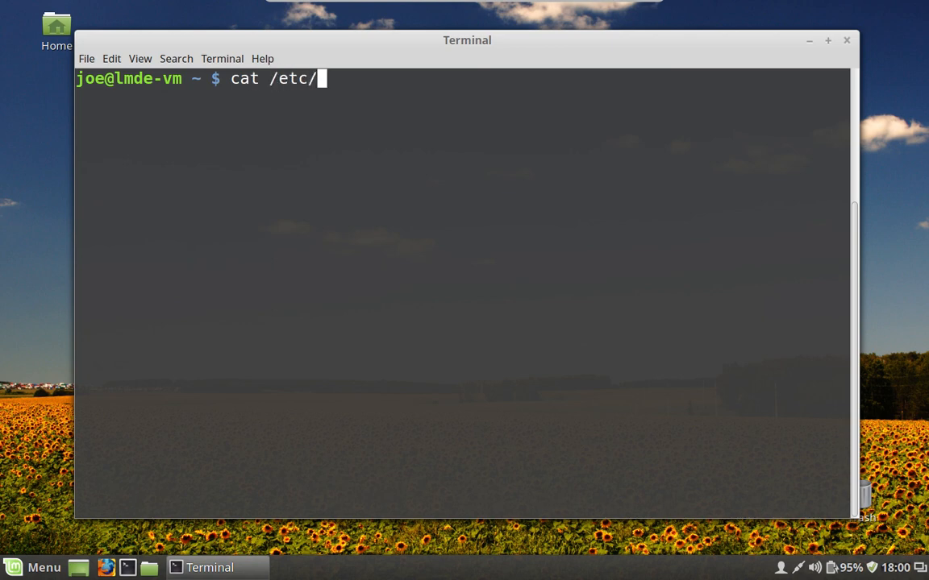
type("fstab")
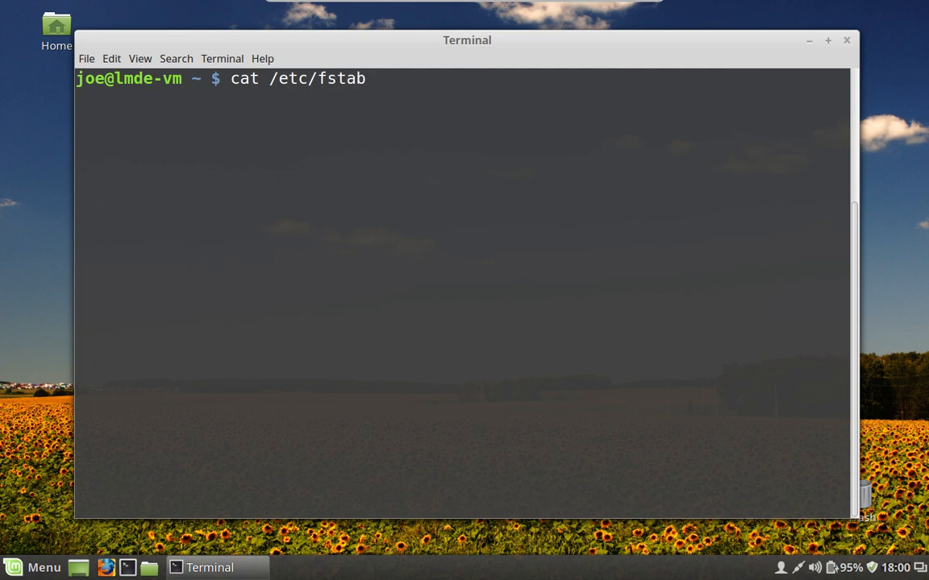
- Run cat /etc/fstab to print the proc, sda1 swap and sda2 ext4 root entries
key("Return")
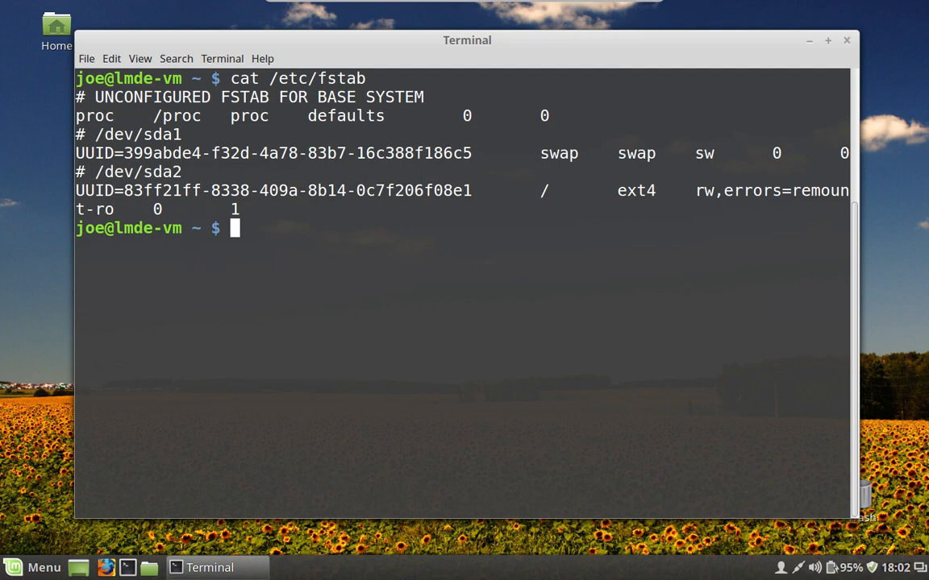
mouse_move(741, 56)
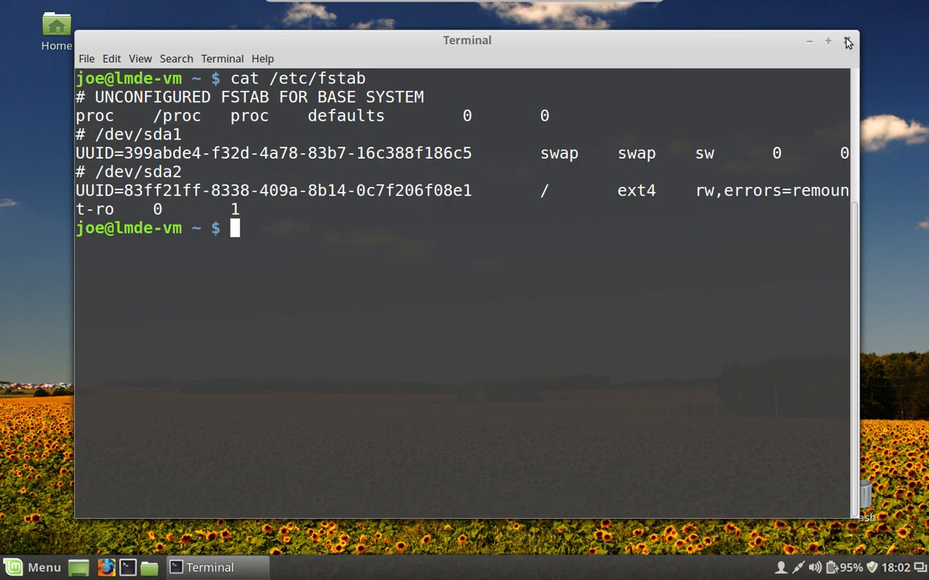
- Close Terminal, launch Software Sources via a 'softw' search, review Betsy mirrors, then close it
left_click(847, 42)
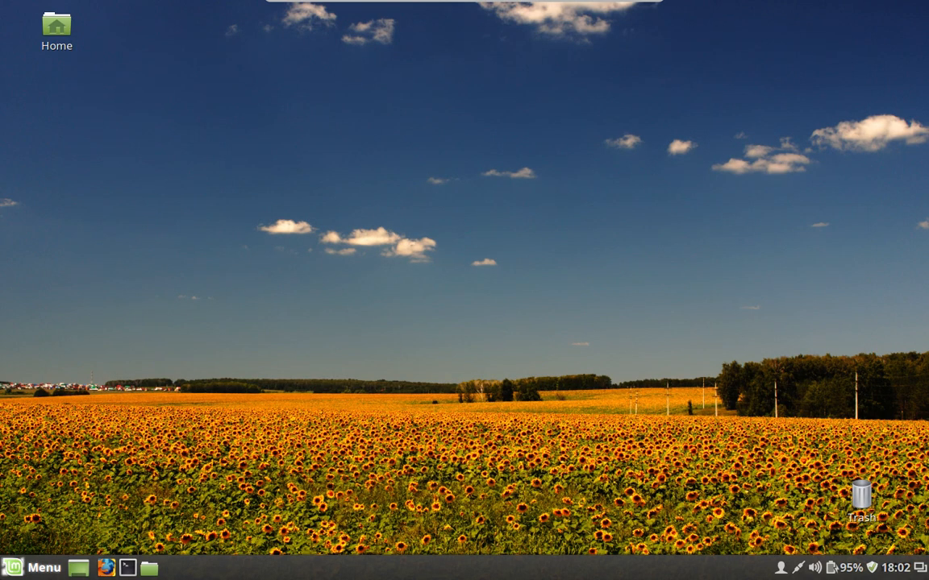
left_click(34, 567)
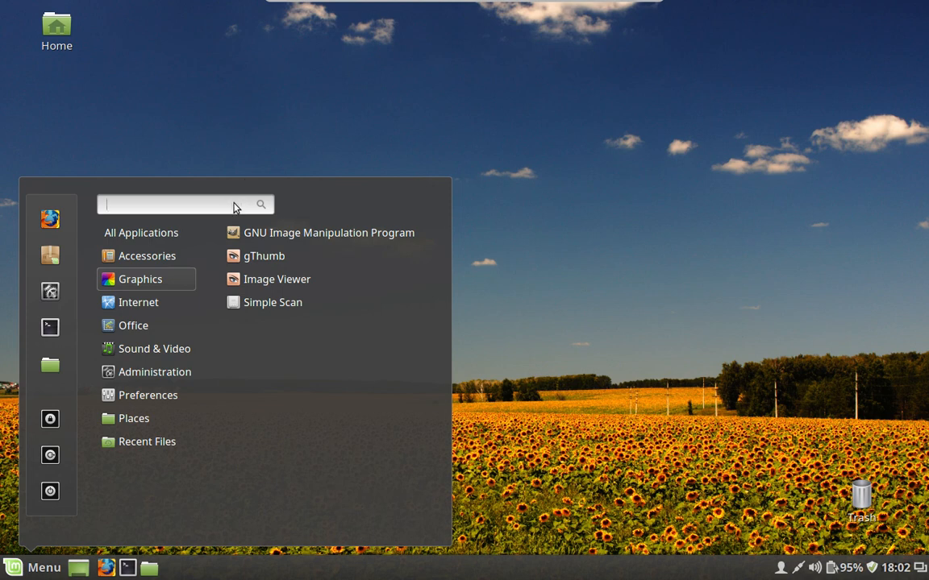
type("soft")
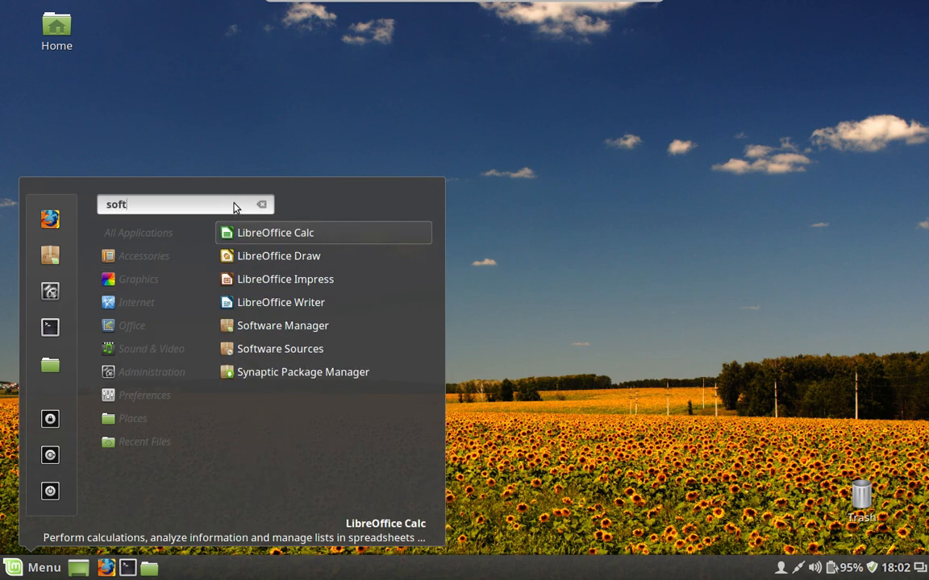
type("w")
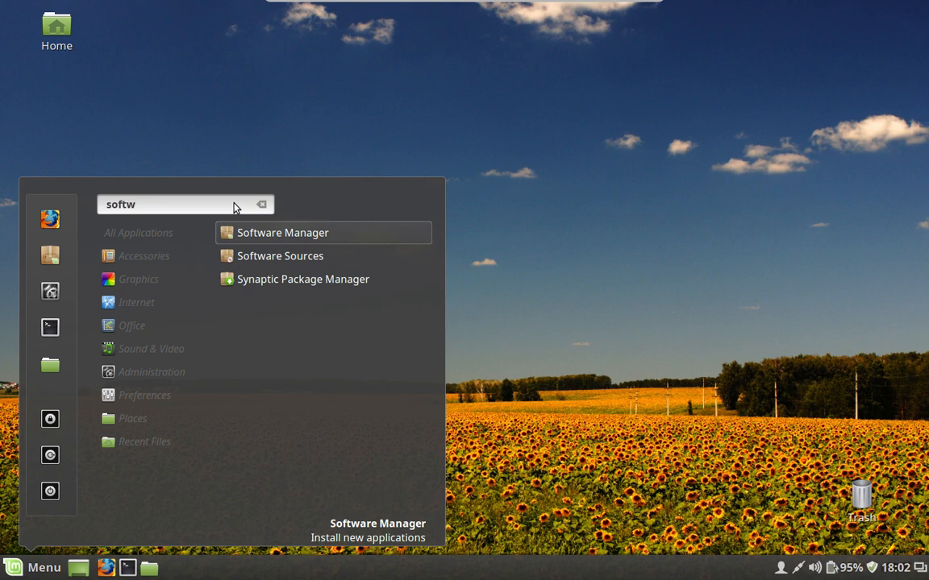
left_click(279, 256)
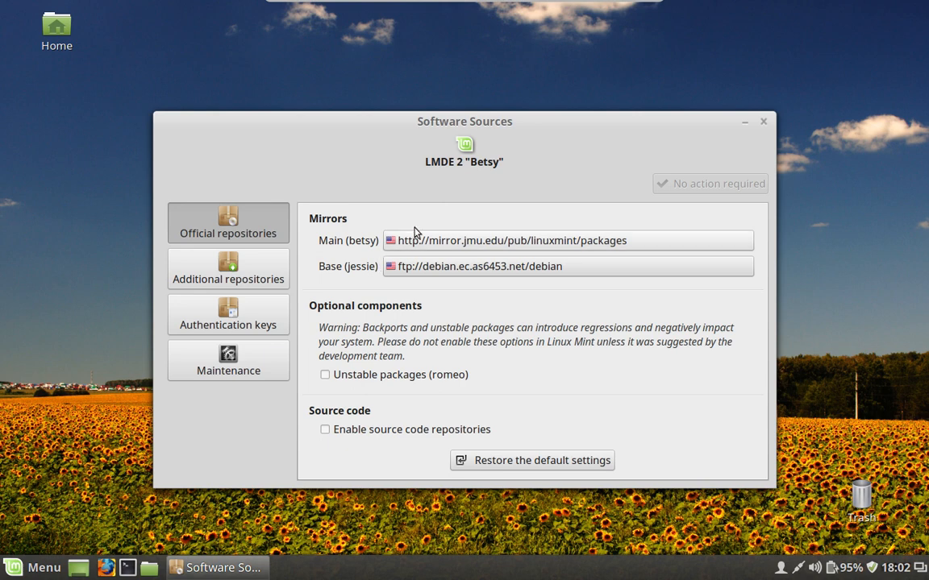
mouse_move(515, 255)
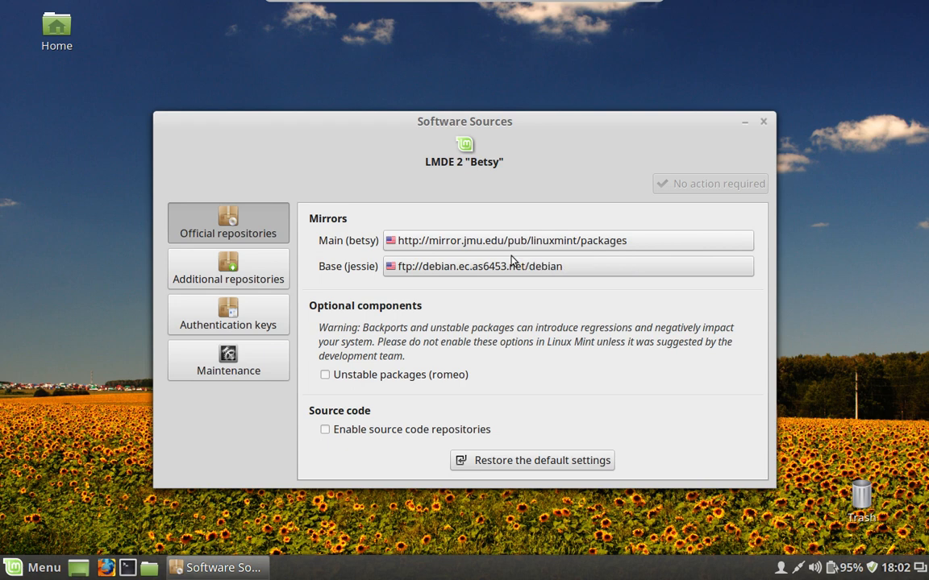
mouse_move(512, 270)
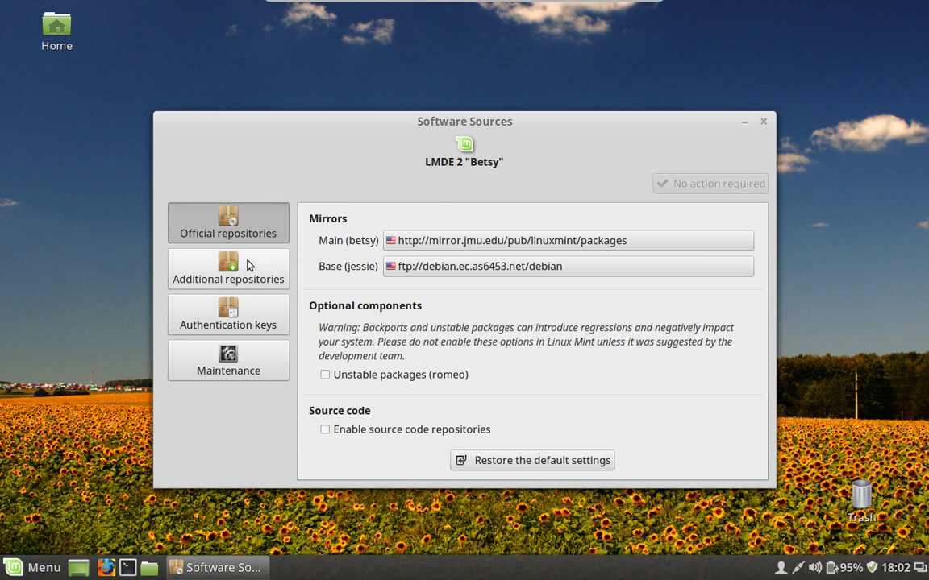
mouse_move(261, 281)
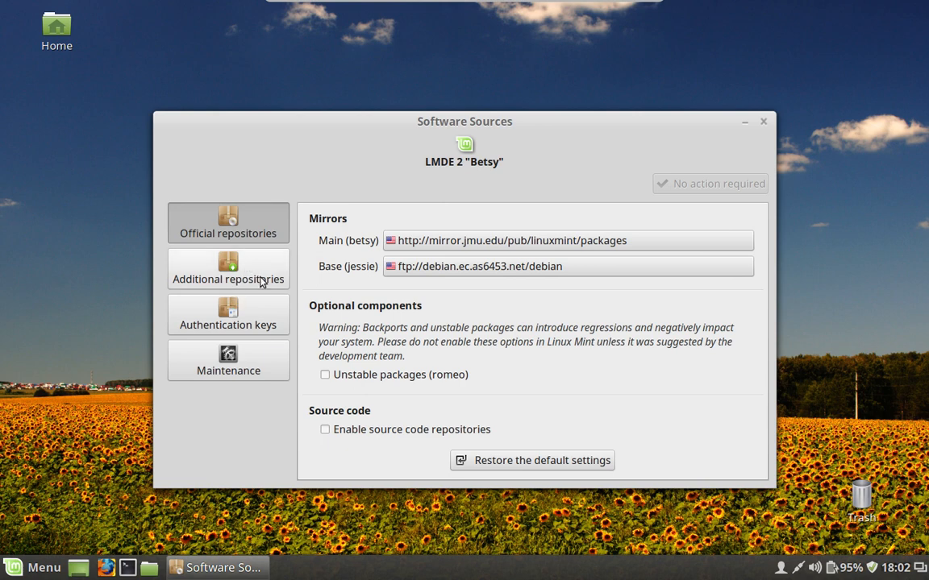
mouse_move(244, 299)
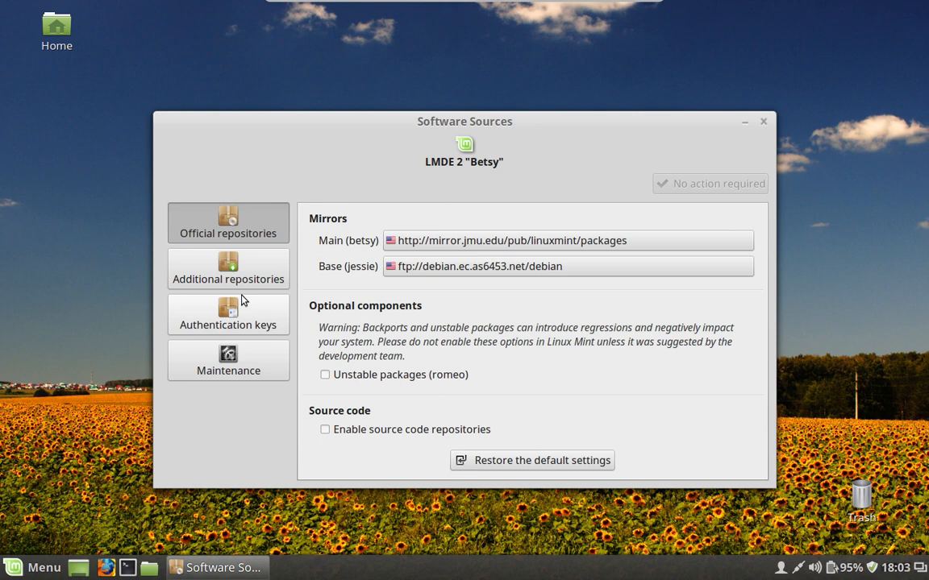
mouse_move(246, 293)
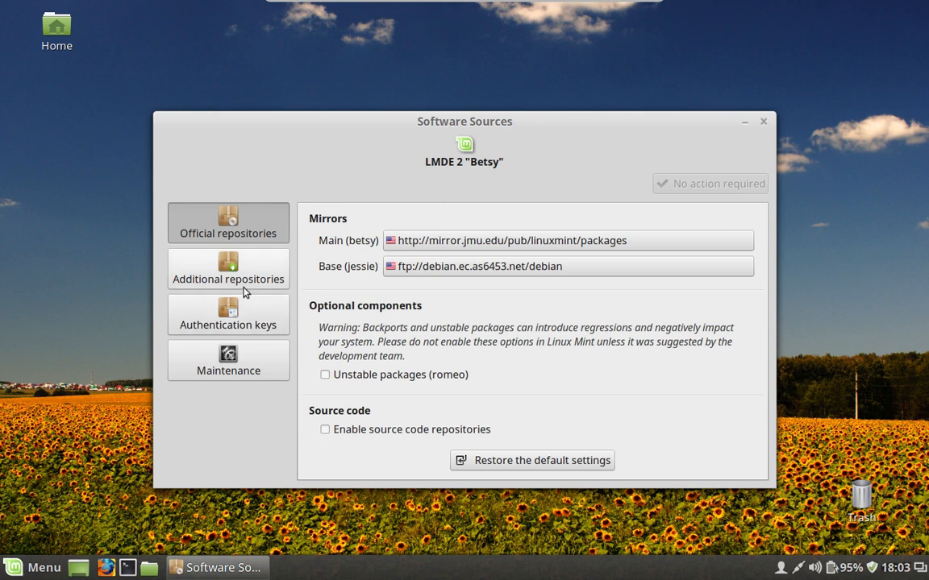
mouse_move(228, 360)
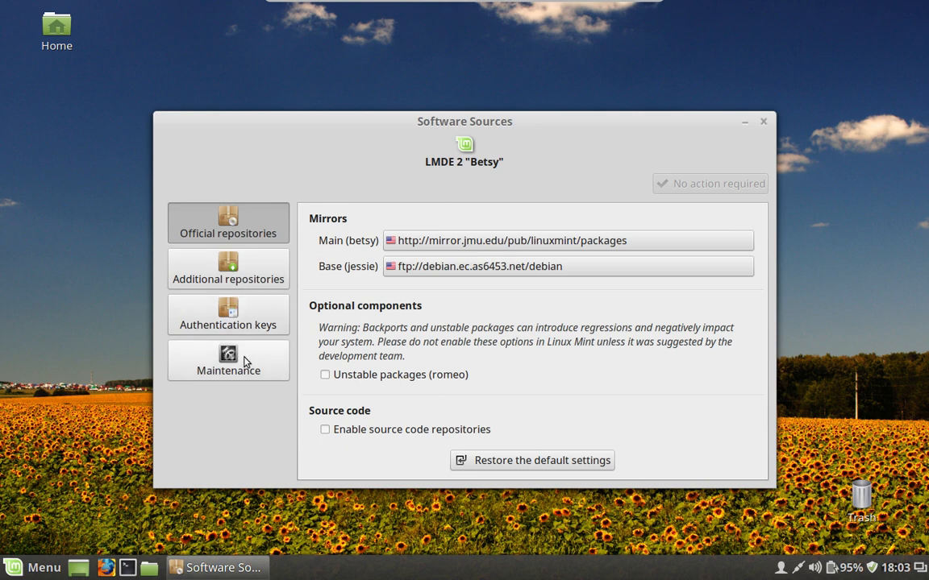
mouse_move(769, 122)
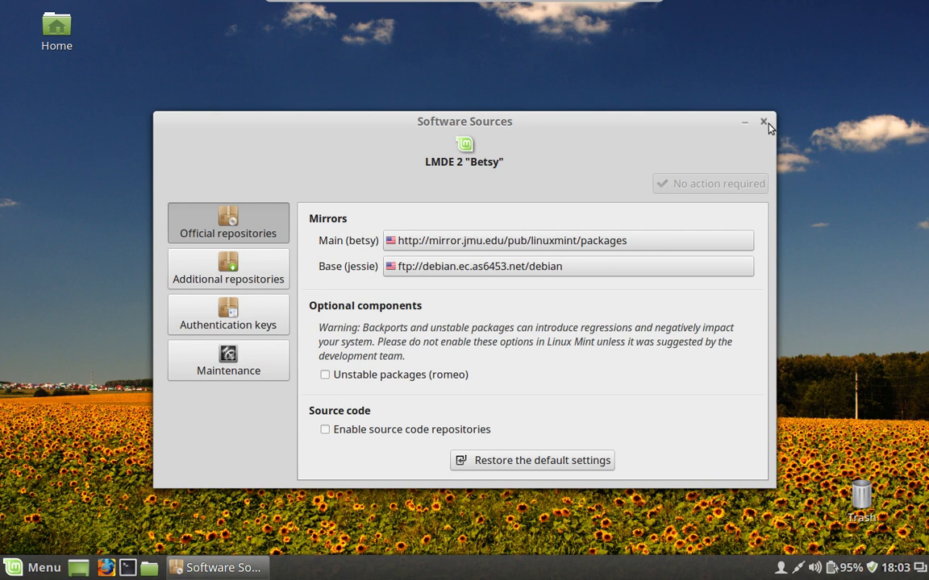
left_click(763, 121)
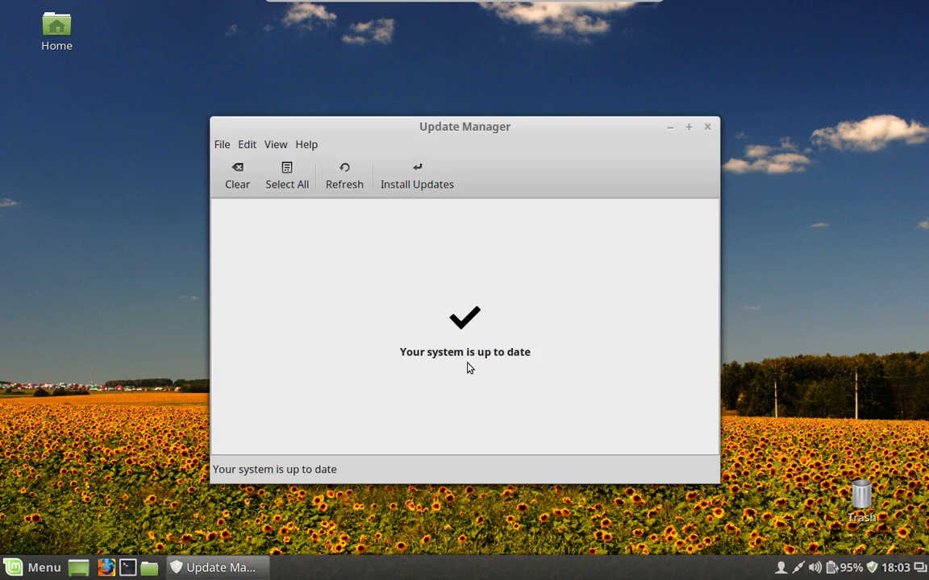
mouse_move(435, 223)
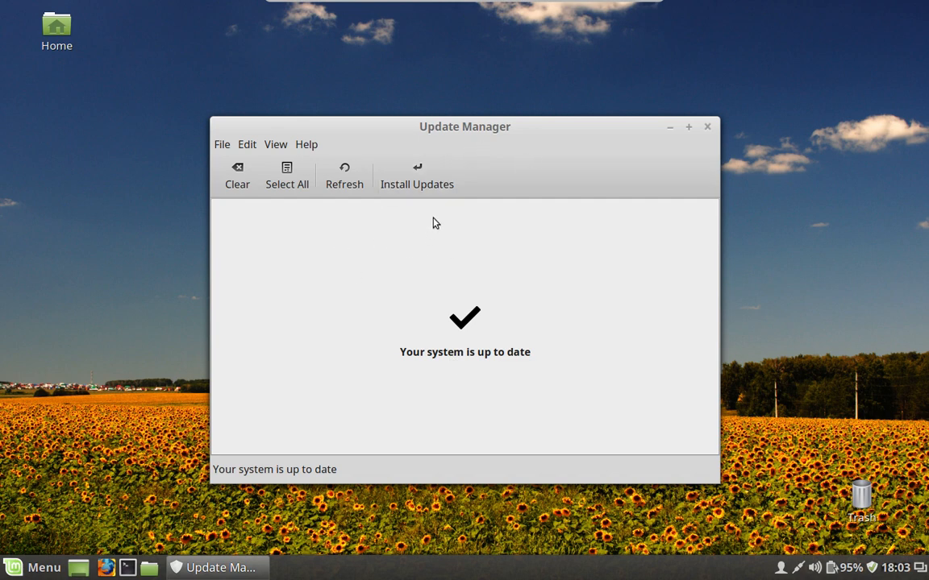
mouse_move(286, 174)
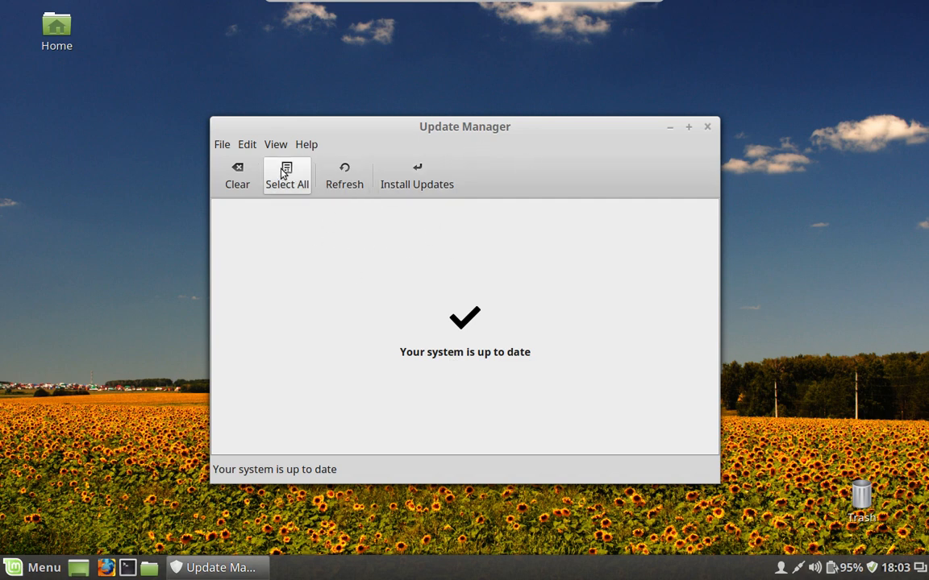
- Browse Update Manager's View menu options, then close Update Manager
left_click(276, 145)
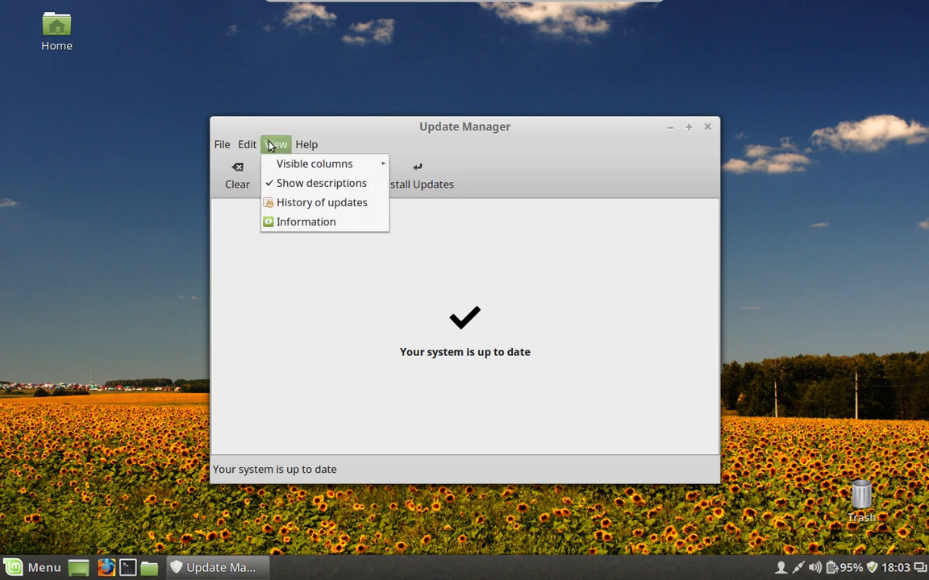
mouse_move(304, 203)
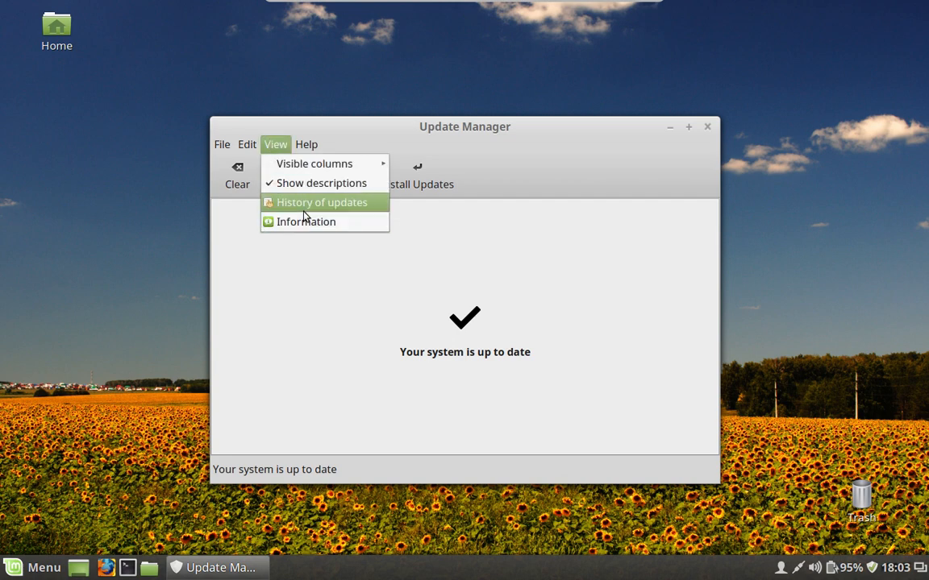
mouse_move(433, 52)
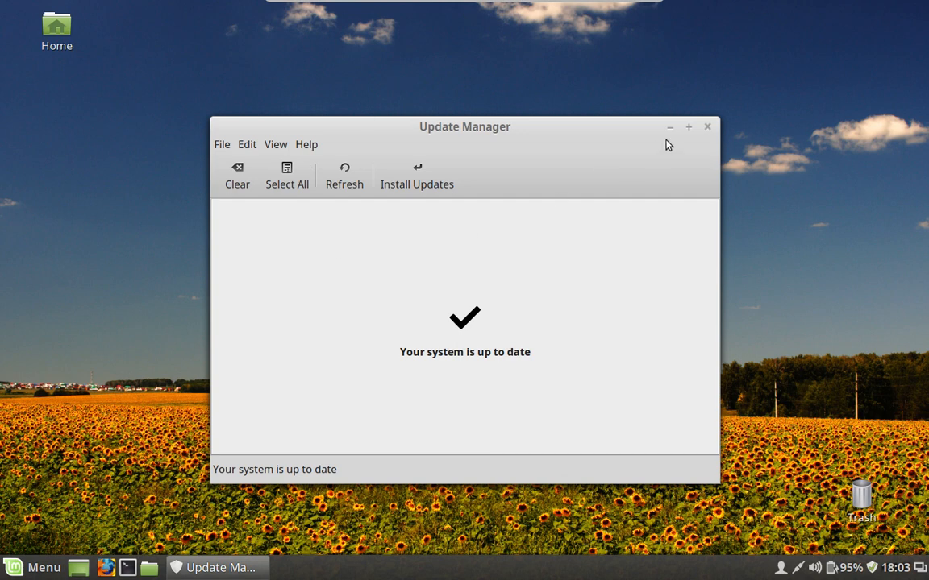
mouse_move(697, 132)
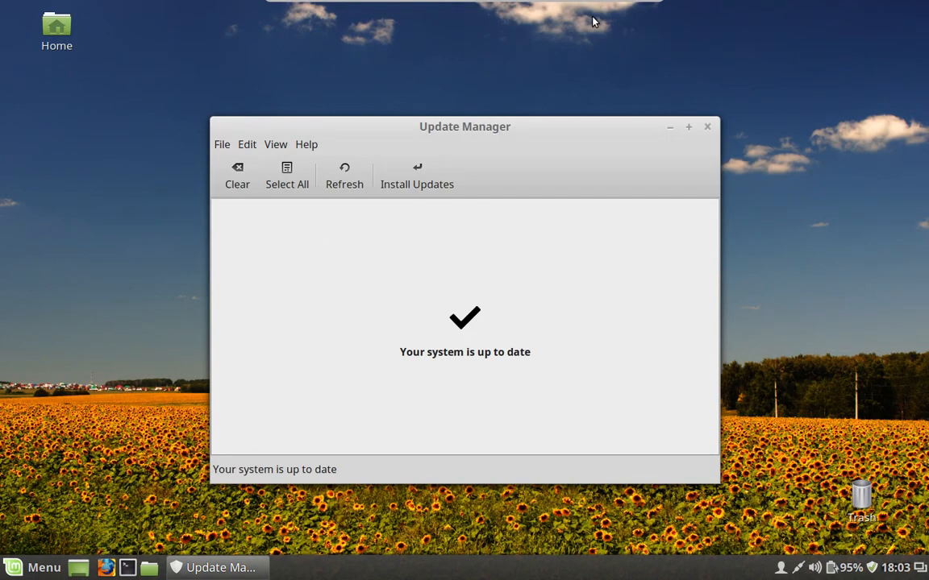
left_click(707, 127)
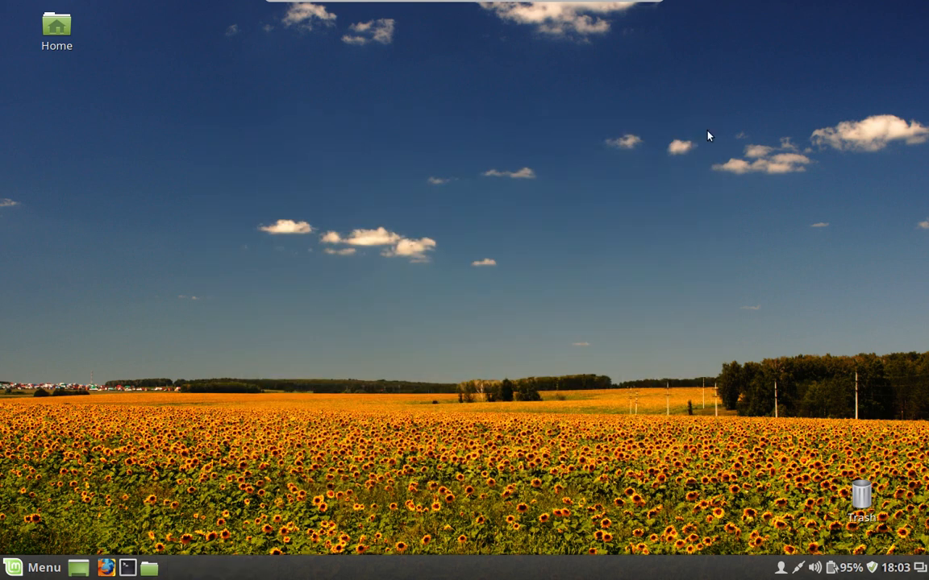
- Search the applications menu for 'soft', listing Software Manager, Software Sources and Synaptic
left_click(34, 567)
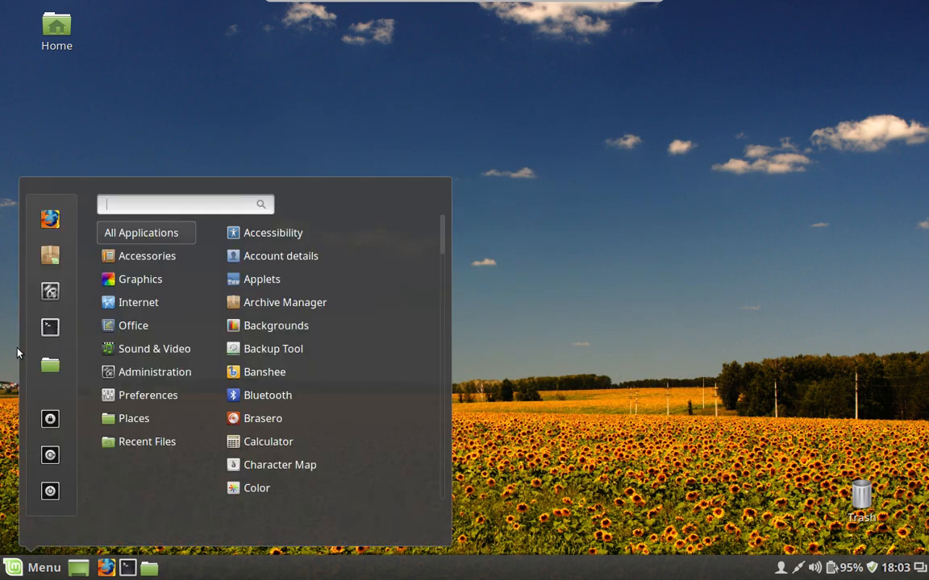
mouse_move(23, 324)
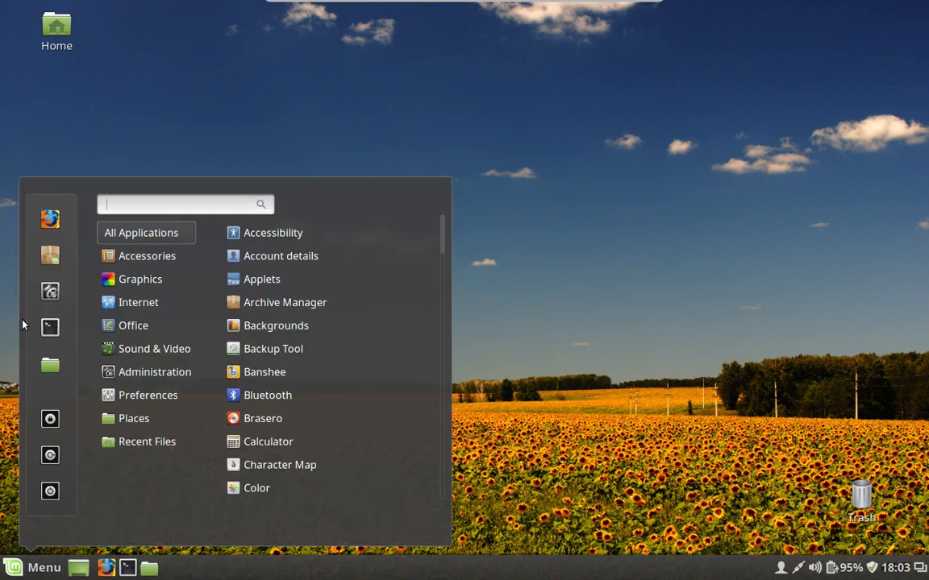
left_click(140, 279)
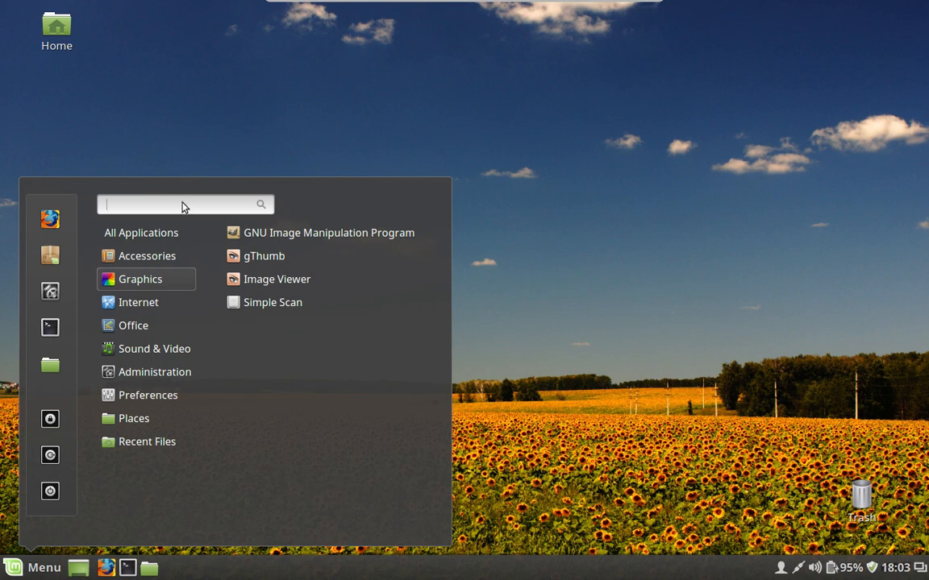
type("soft")
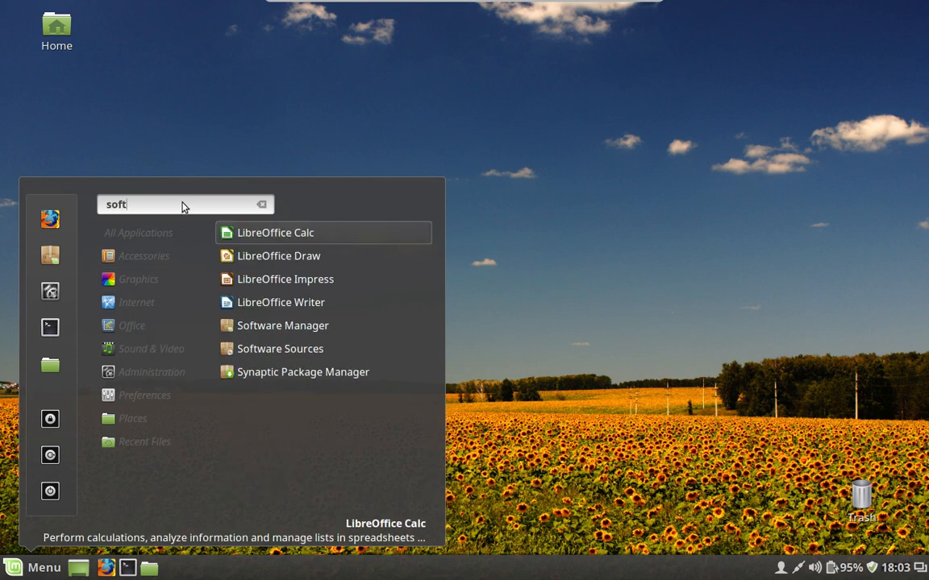
mouse_move(353, 266)
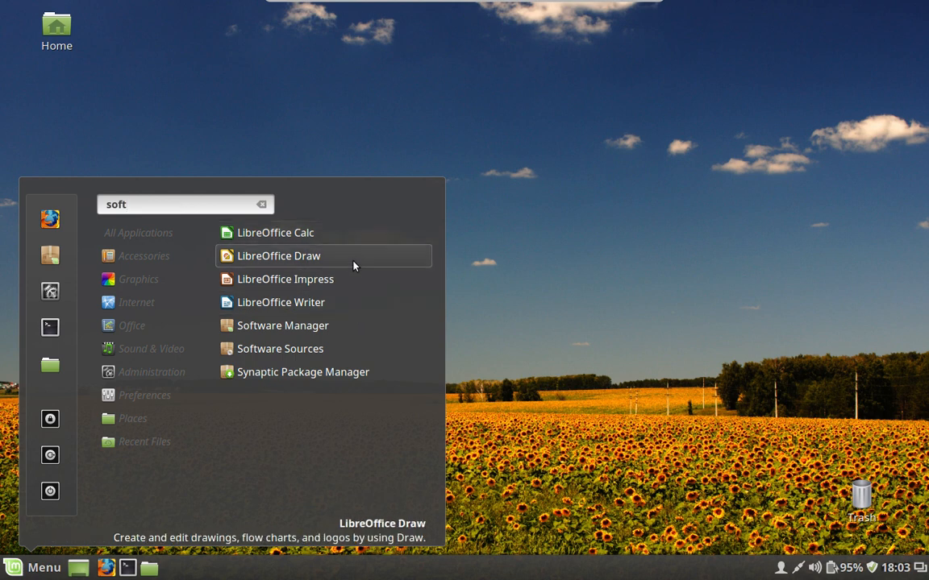
mouse_move(362, 326)
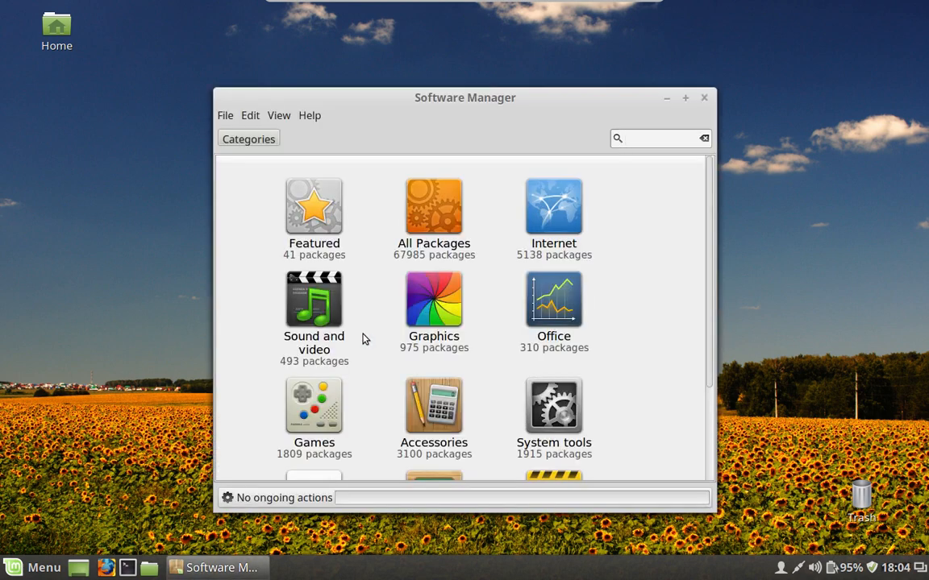
left_click(657, 138)
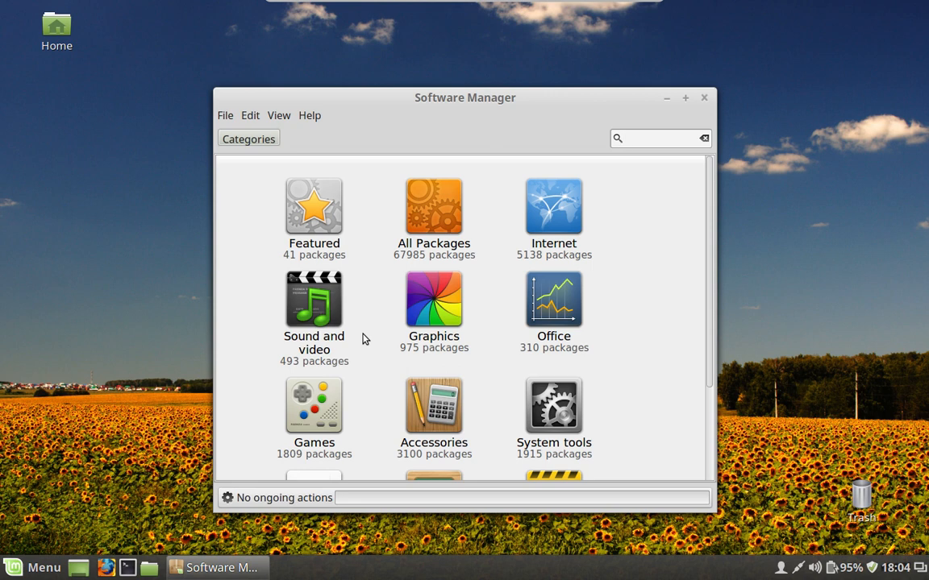
left_click(659, 138)
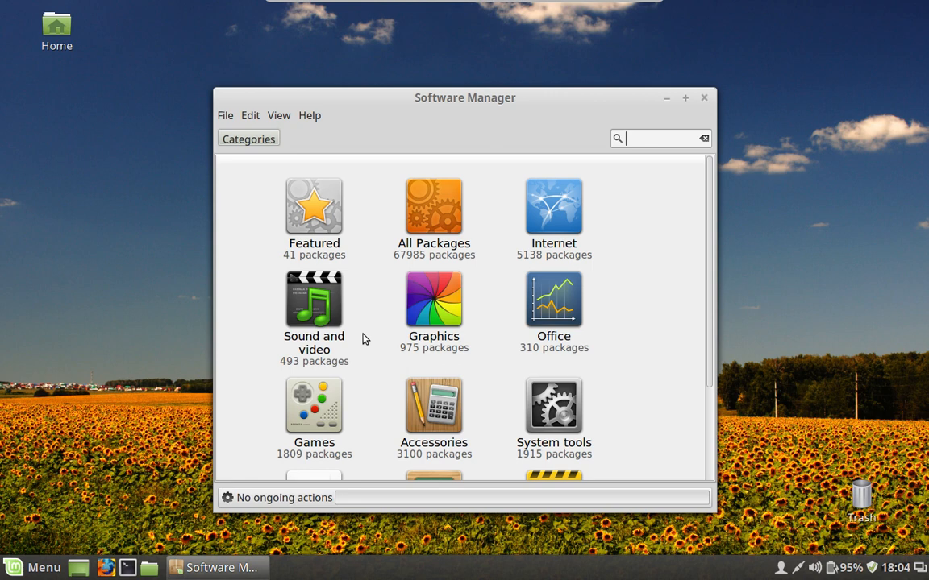
mouse_move(338, 336)
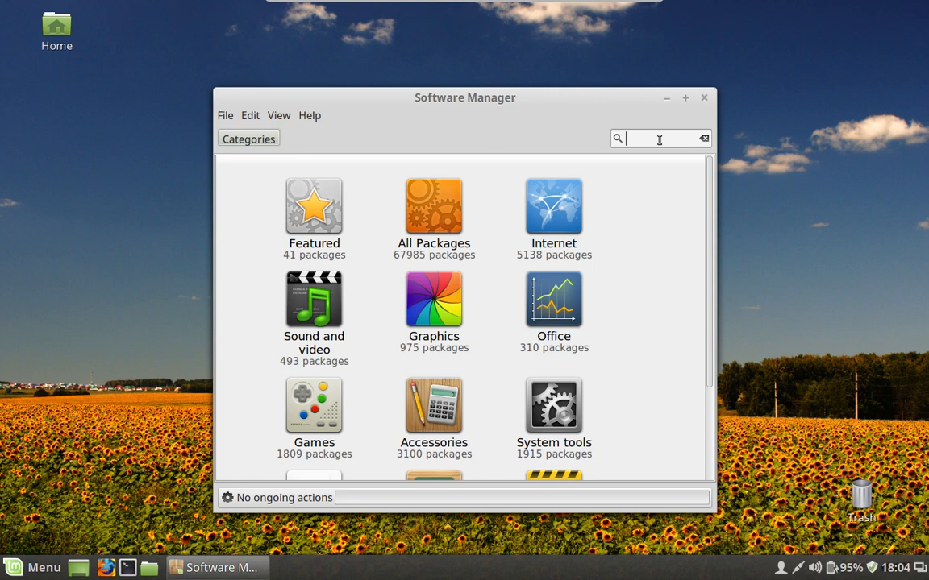
type("spot")
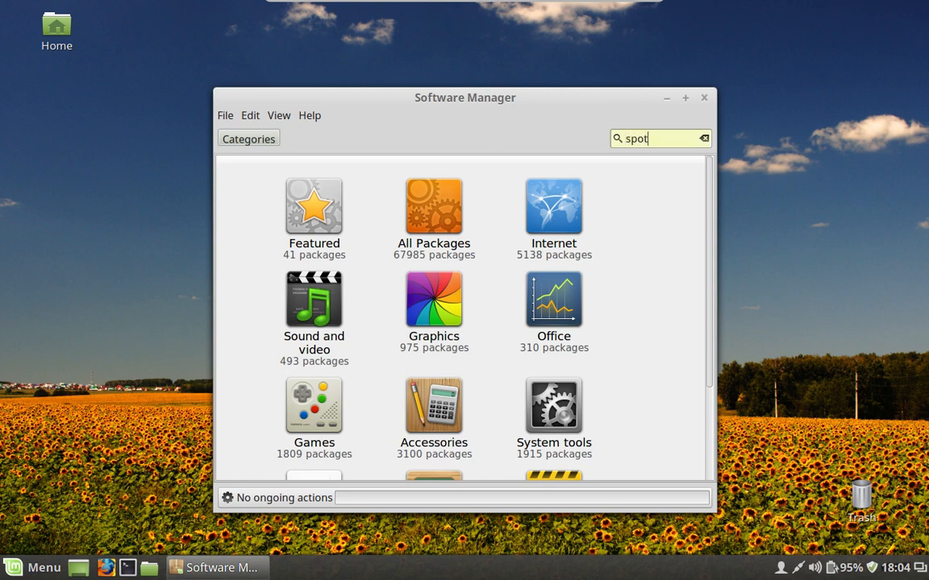
type("ify")
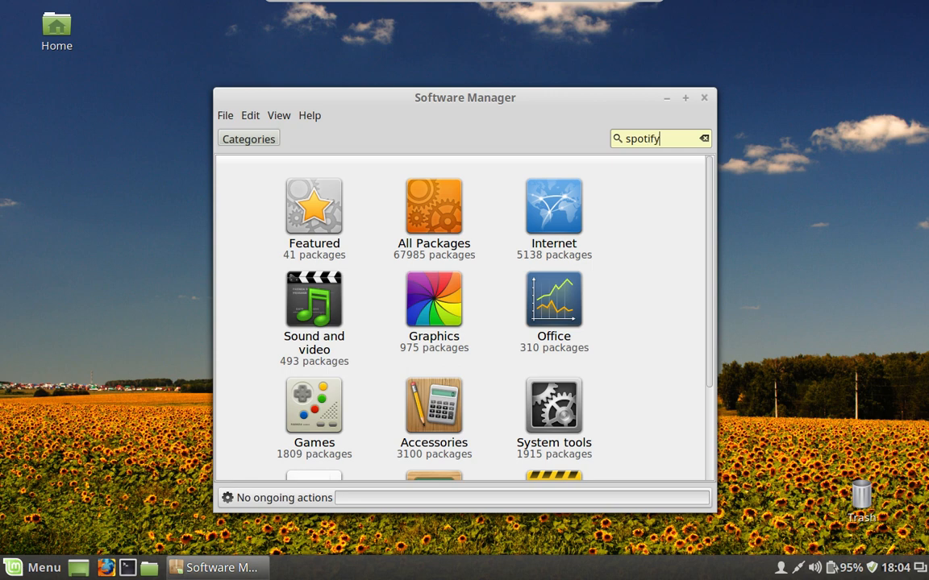
key("Return")
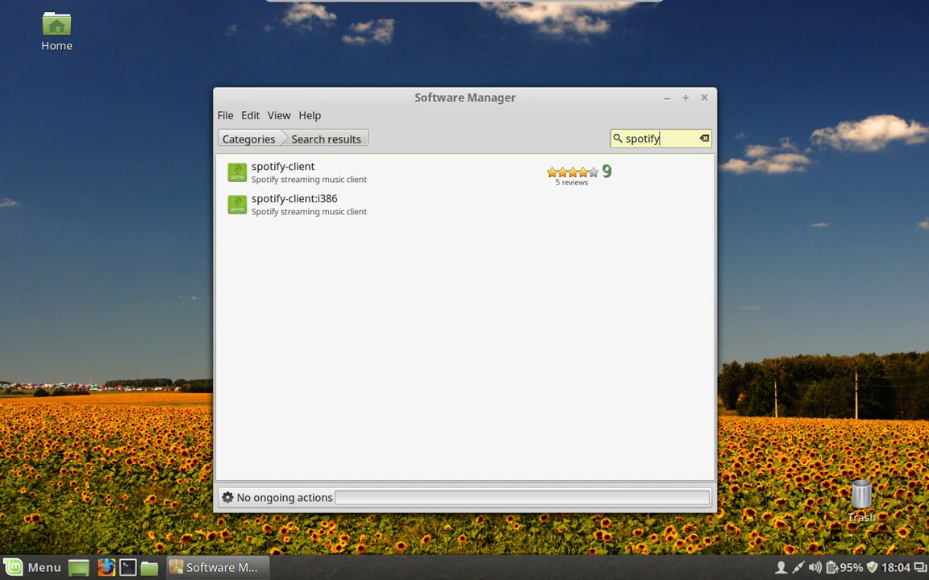
mouse_move(454, 186)
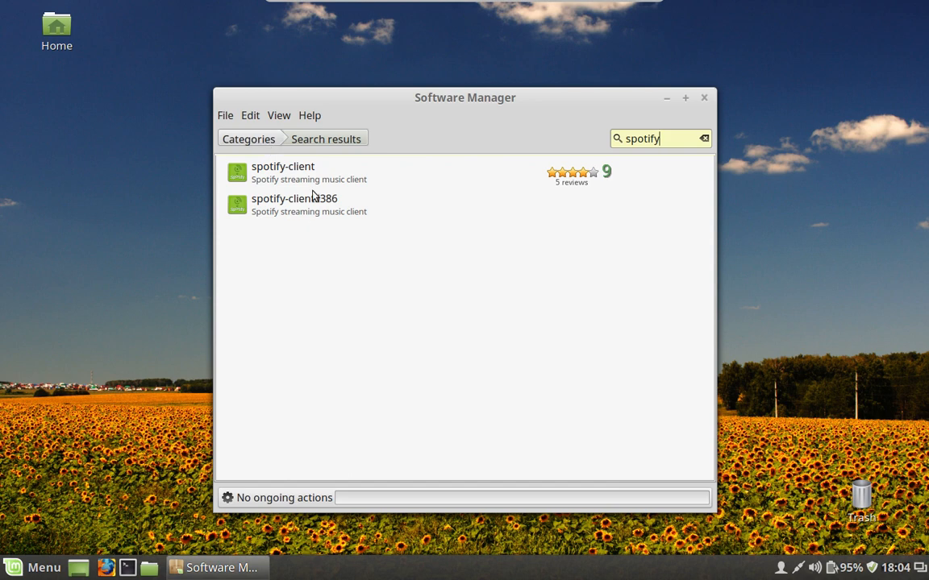
left_click(248, 138)
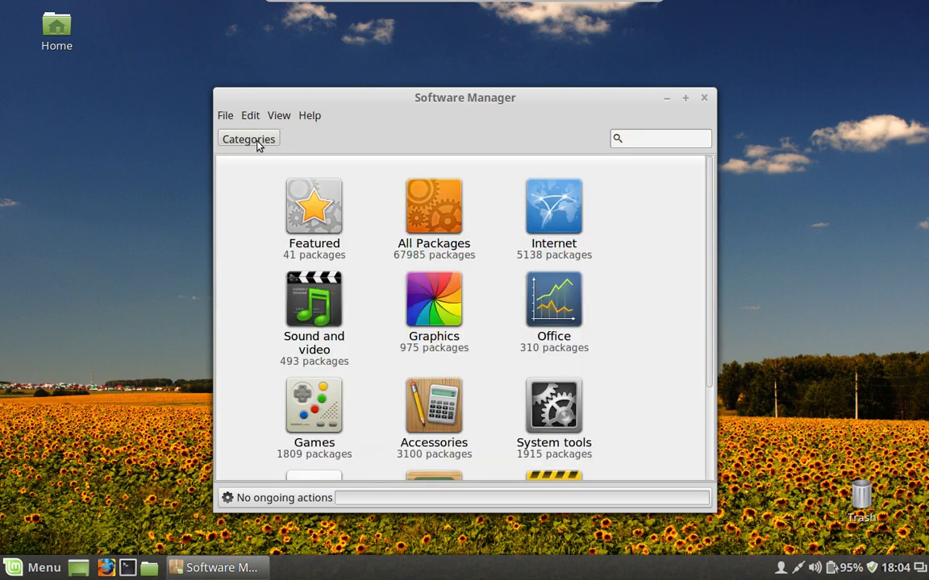
- Search Software Manager for 'skype' and scroll through the plugin packages found
left_click(659, 138)
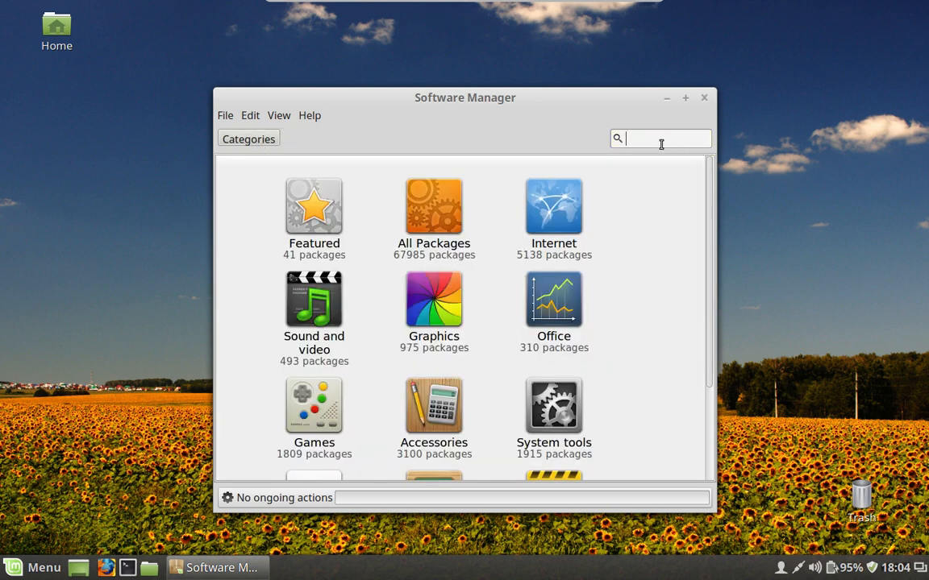
mouse_move(653, 129)
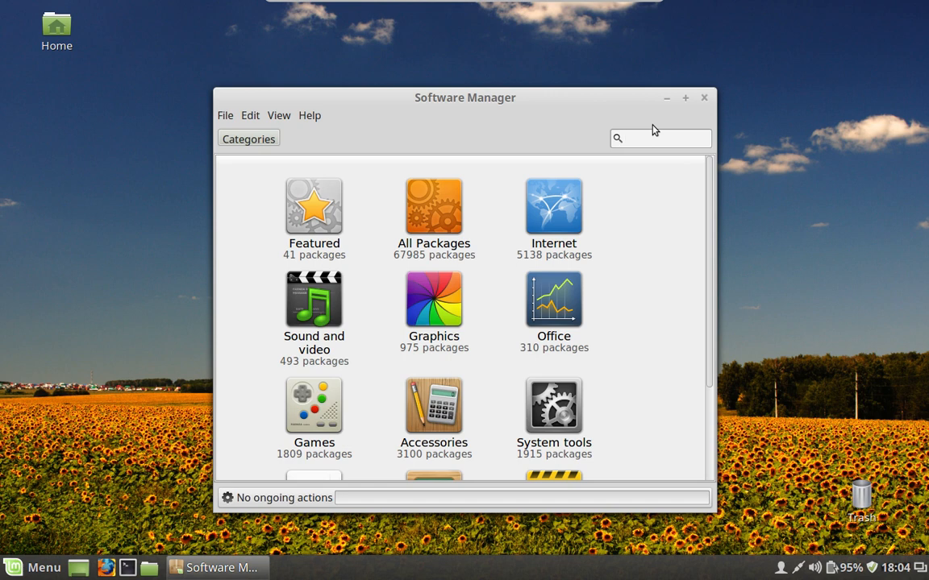
left_click(660, 138)
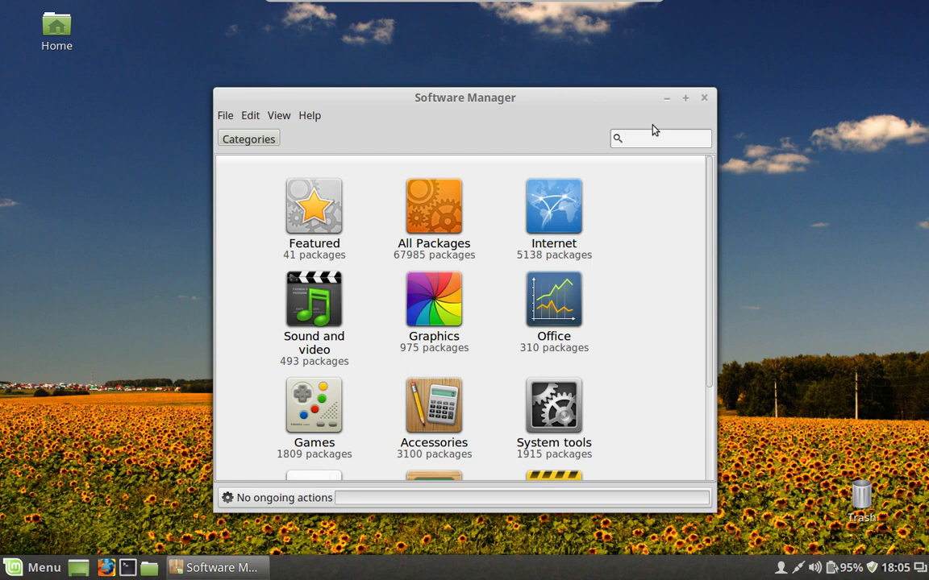
left_click(659, 138)
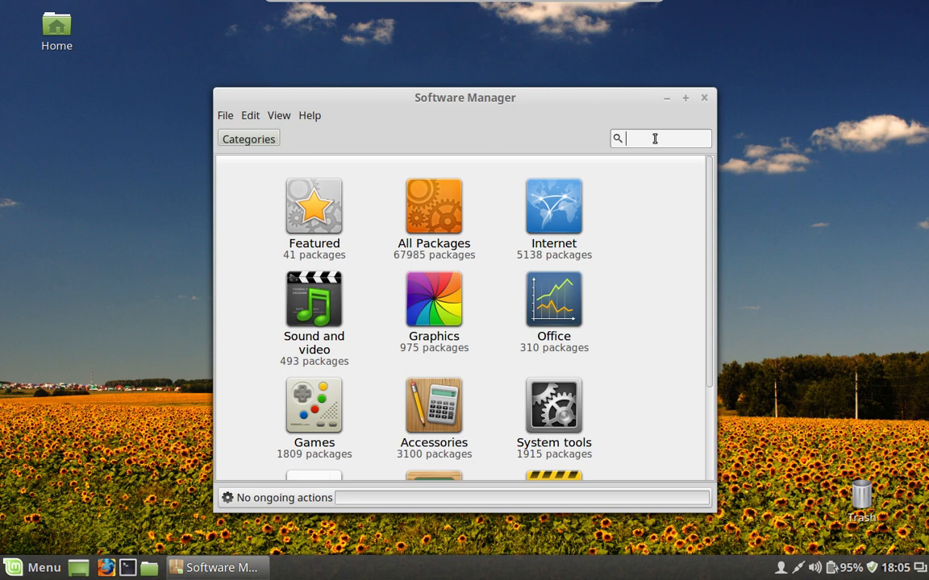
type("skype")
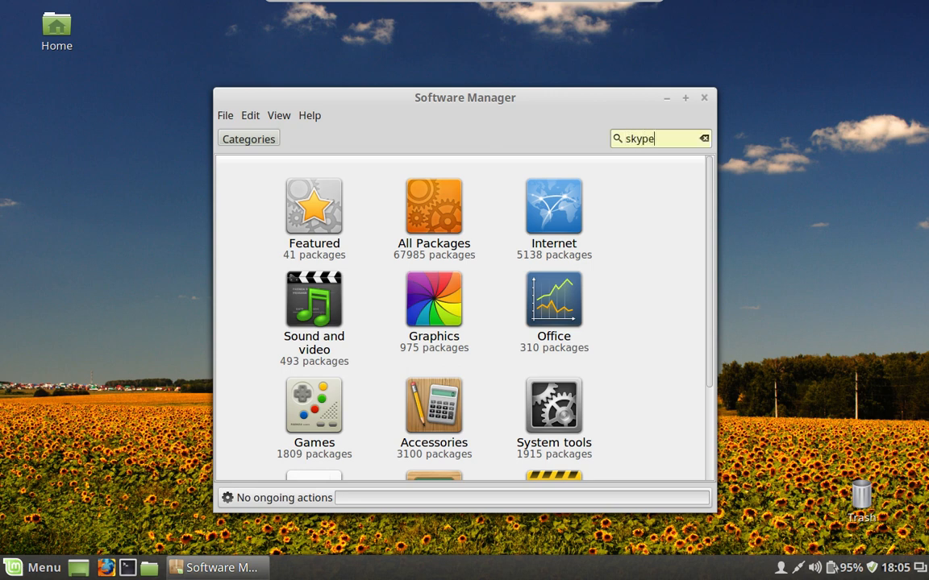
key("Return")
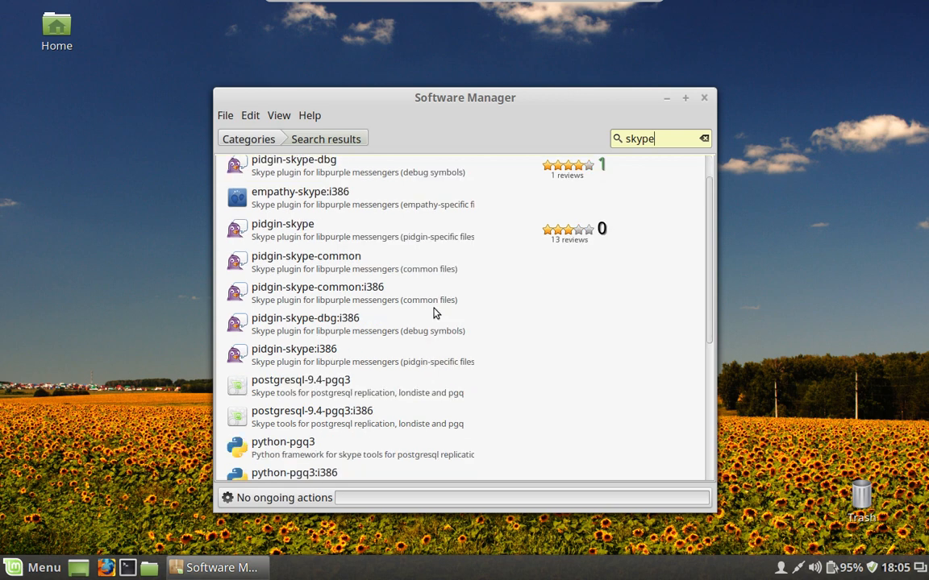
scroll("down", 3)
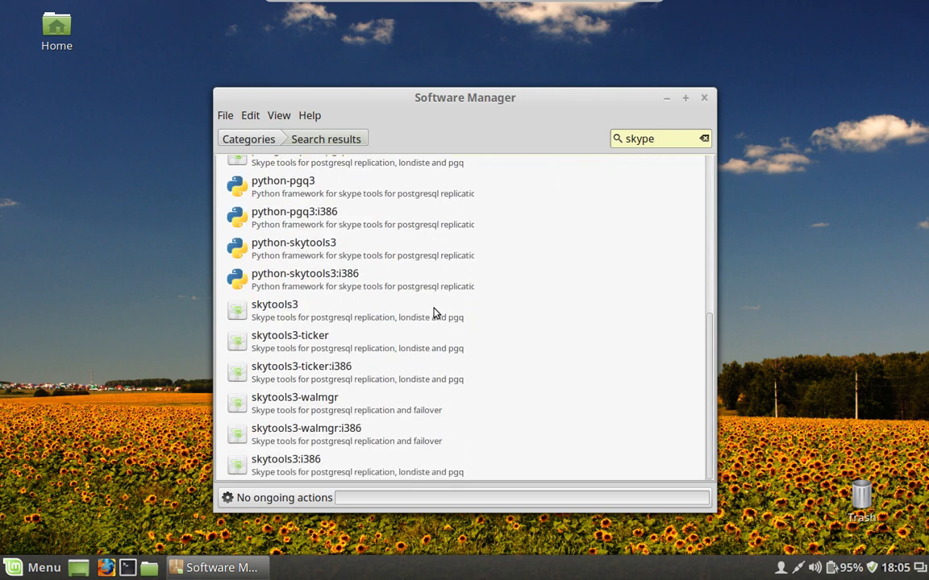
scroll("up", 3)
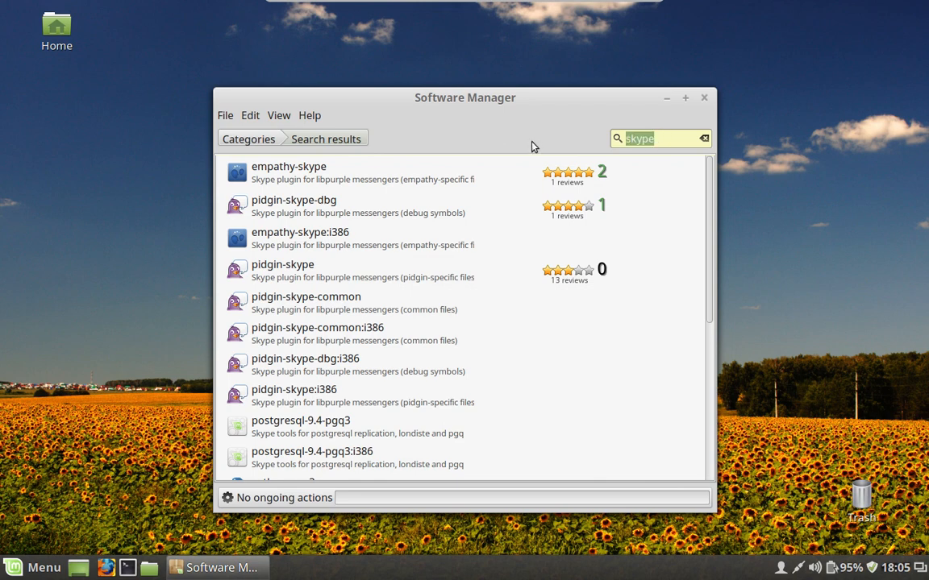
- Clear the 'skype' text from the search field
left_click(702, 138)
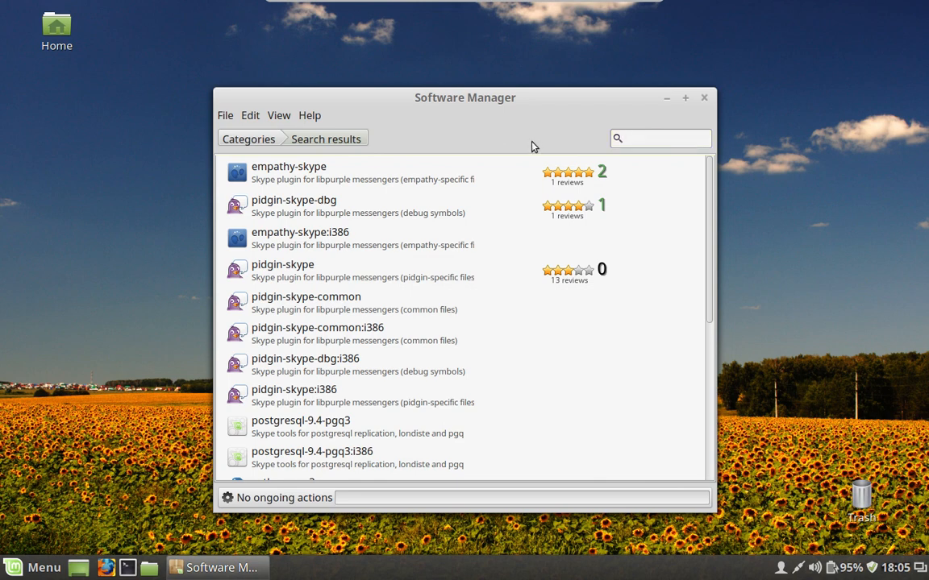
left_click(659, 138)
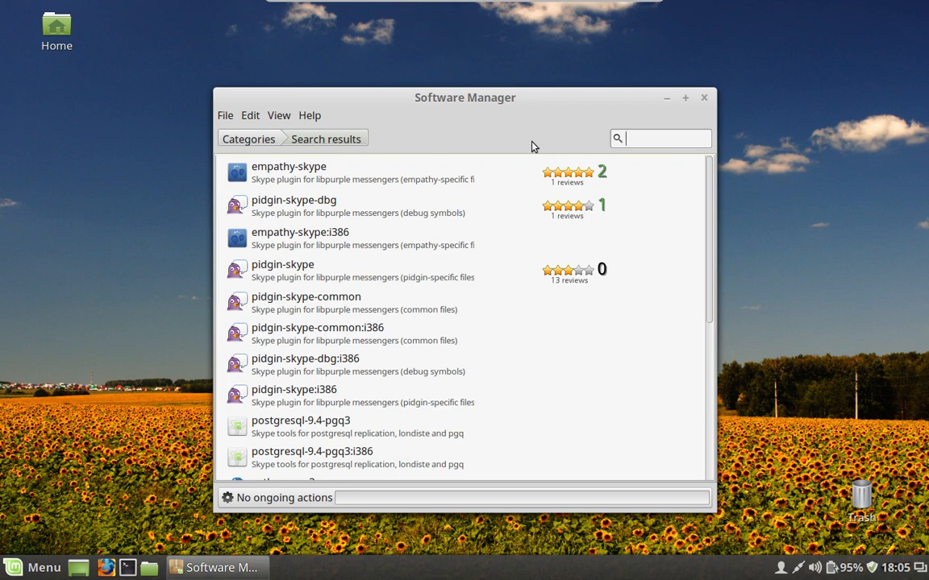
scroll("down", 3)
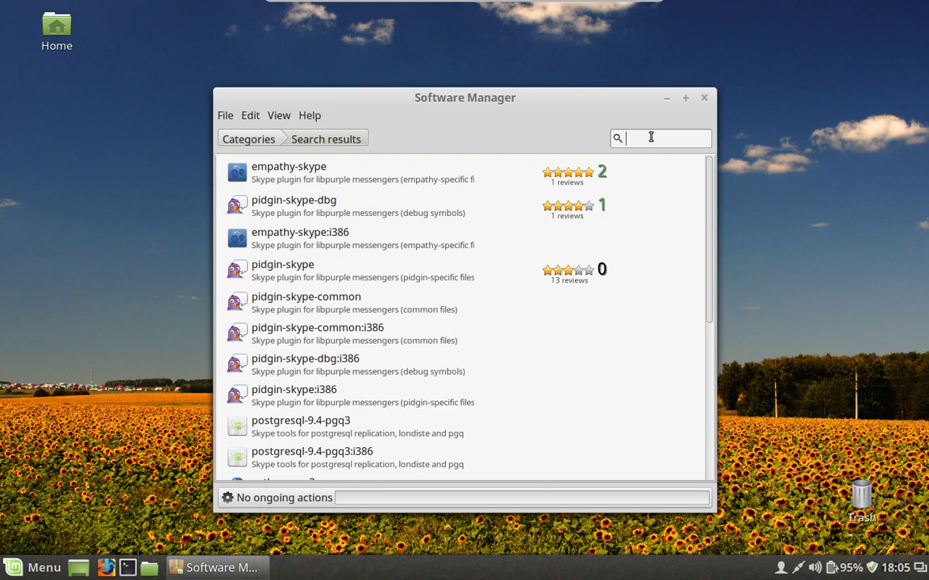
mouse_move(697, 104)
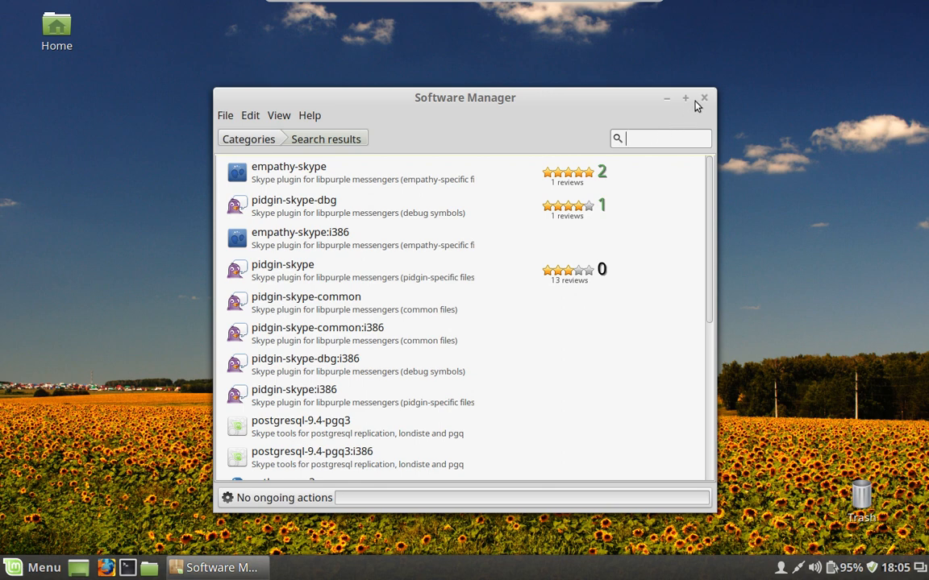
- Close Software Manager and launch LibreOffice from a 'libre' menu search
left_click(702, 98)
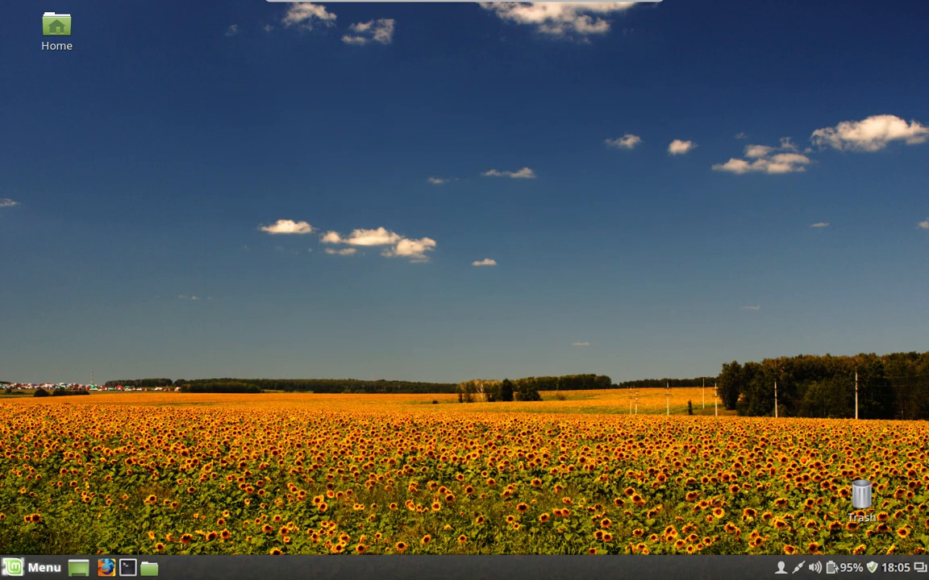
left_click(34, 567)
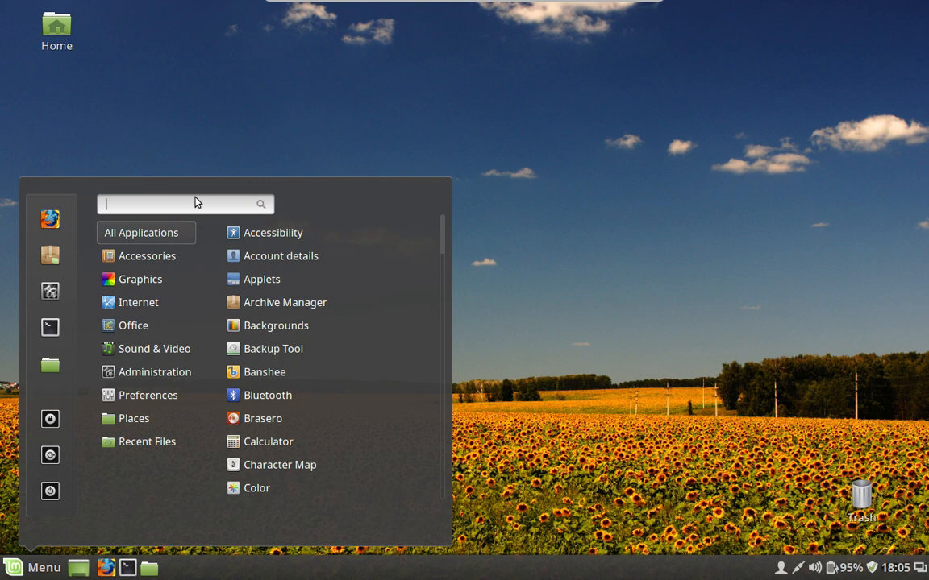
type("libre")
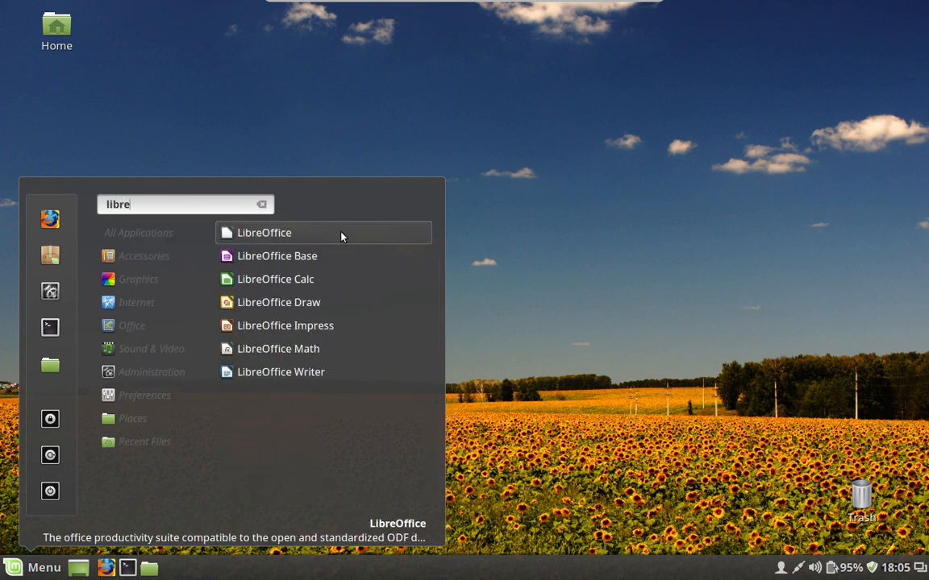
left_click(265, 232)
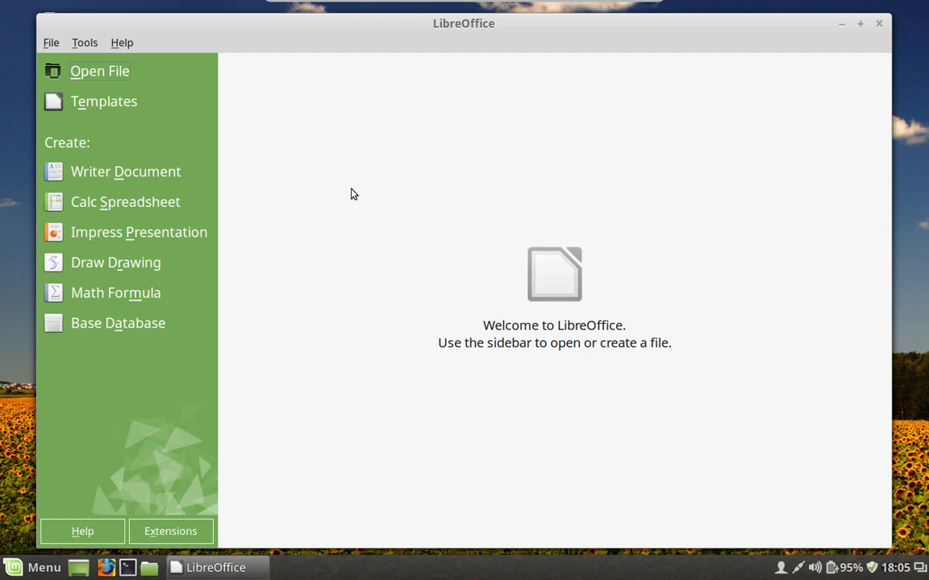
mouse_move(567, 83)
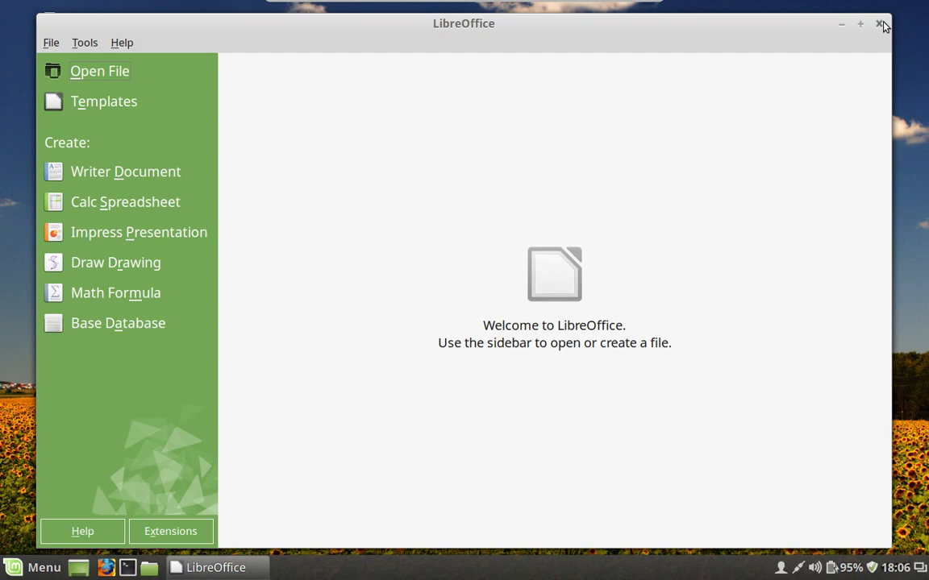
- Close the LibreOffice Start Center, leaving the bare desktop
left_click(881, 24)
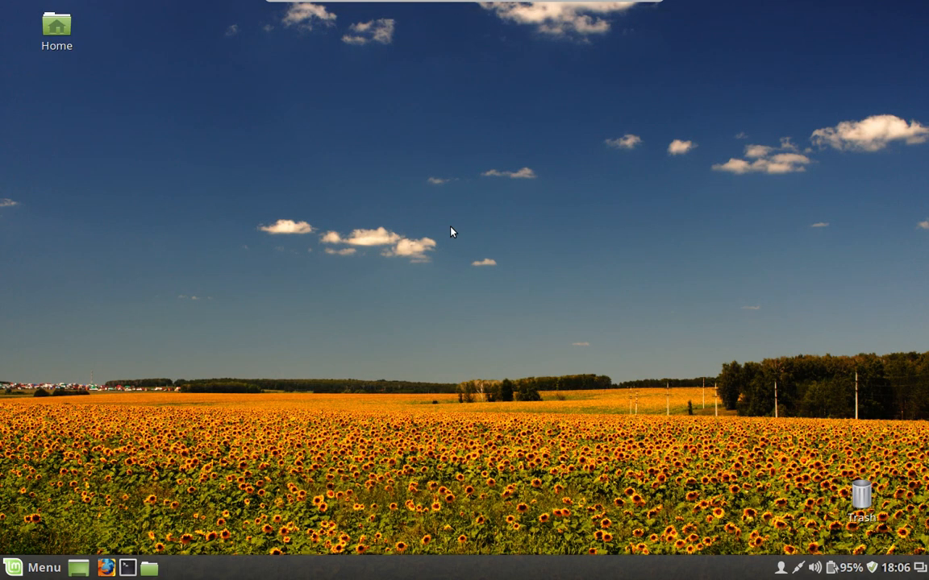
mouse_move(448, 105)
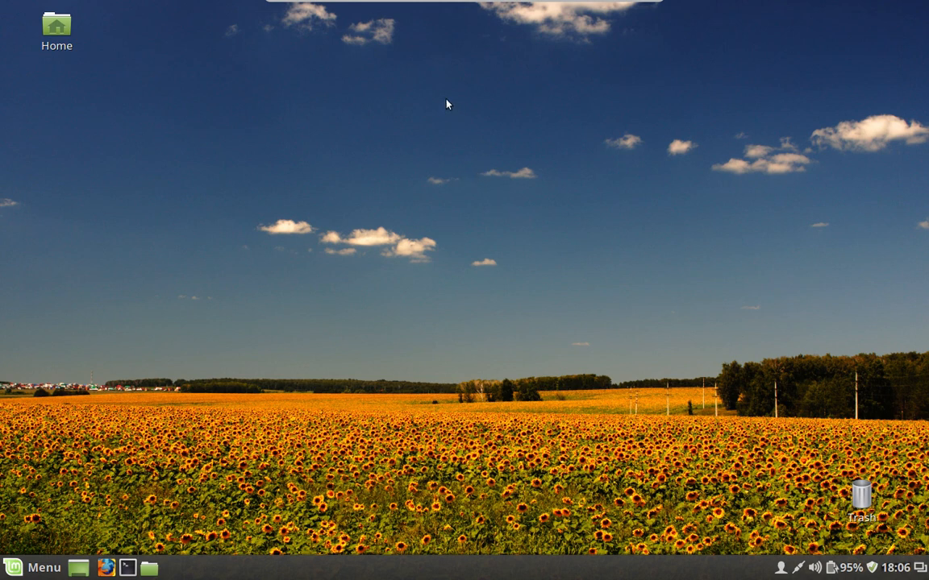
mouse_move(33, 568)
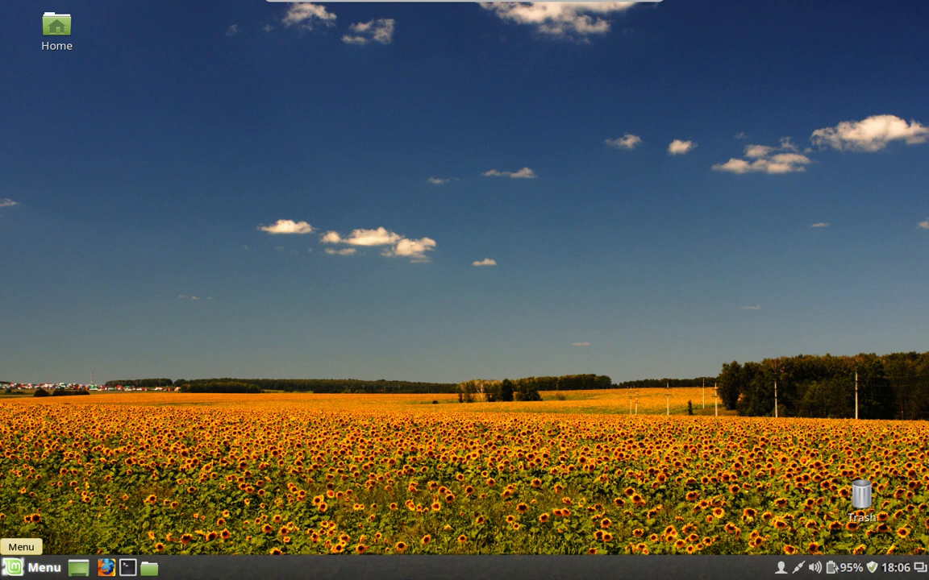
- Browse the applications menu categories, then dismiss the menu
left_click(33, 567)
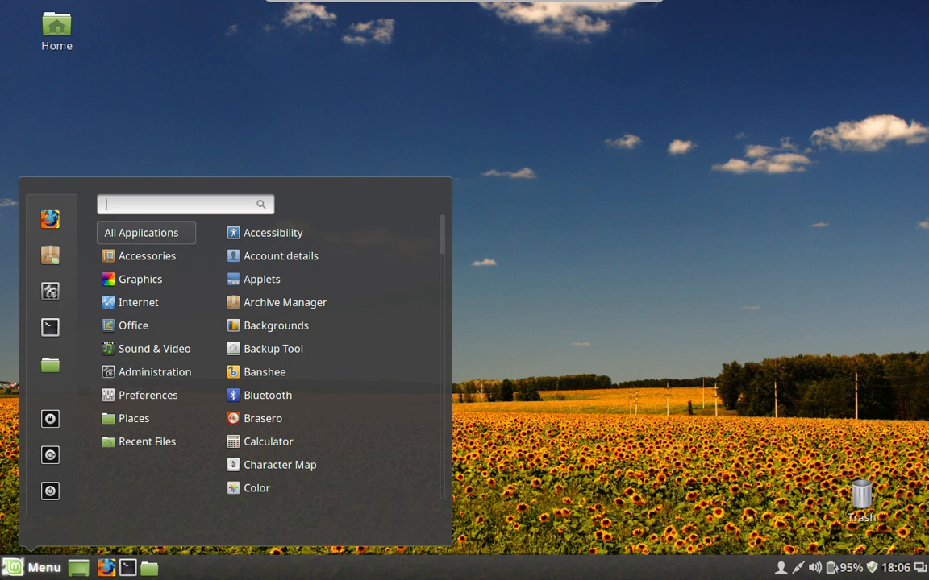
left_click(134, 418)
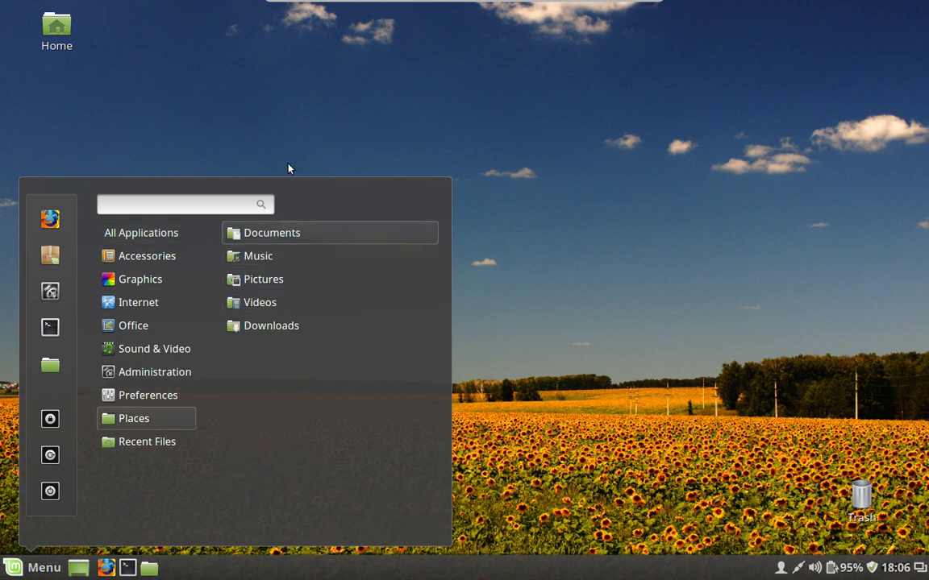
left_click(388, 92)
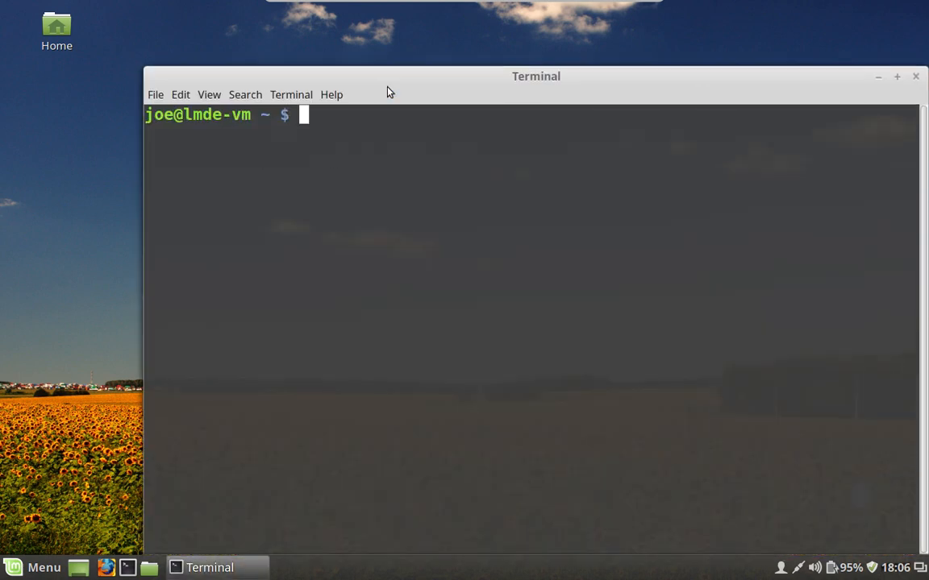
mouse_move(530, 50)
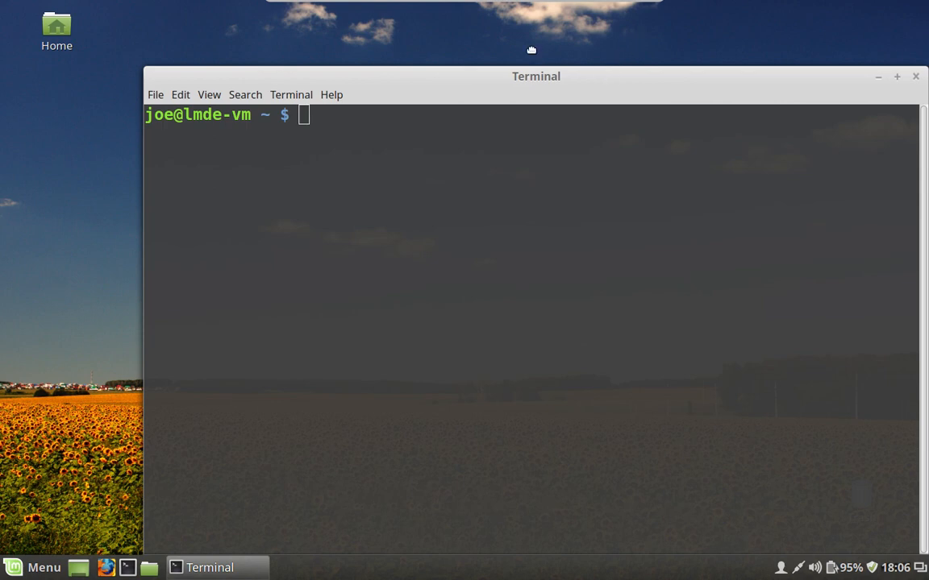
- Run htop in the repositioned Terminal, then close the Terminal and its process
left_click_drag(535, 76, 467, 41)
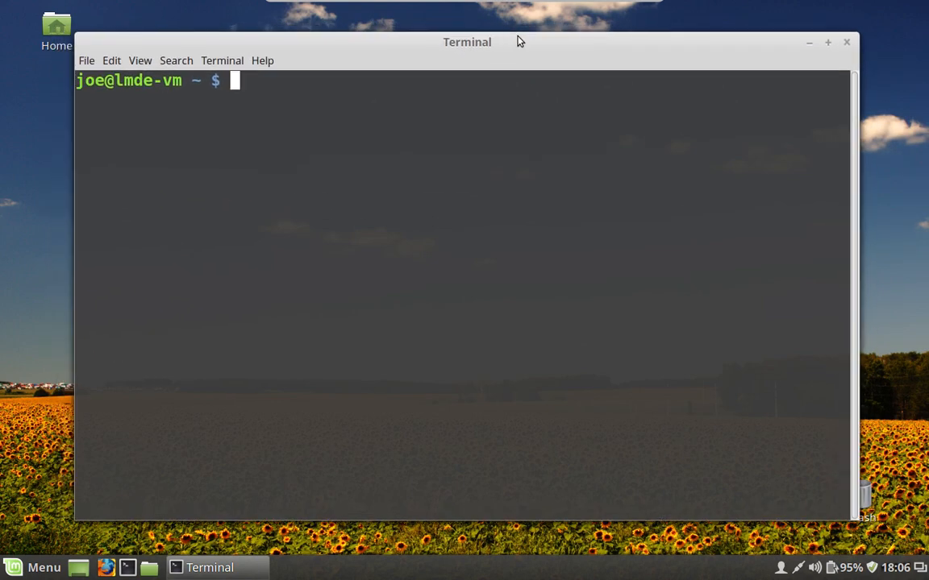
type("htop")
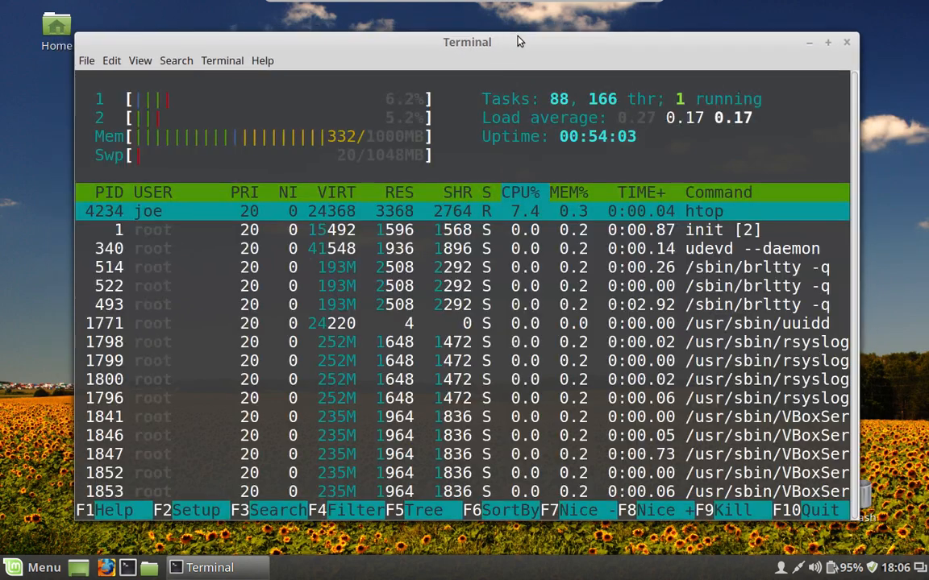
mouse_move(530, 174)
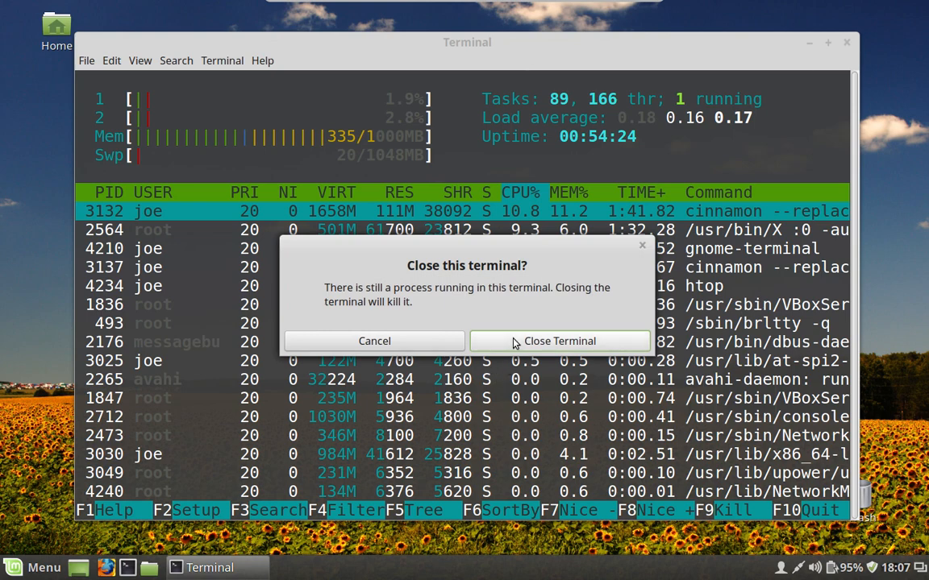
left_click(559, 340)
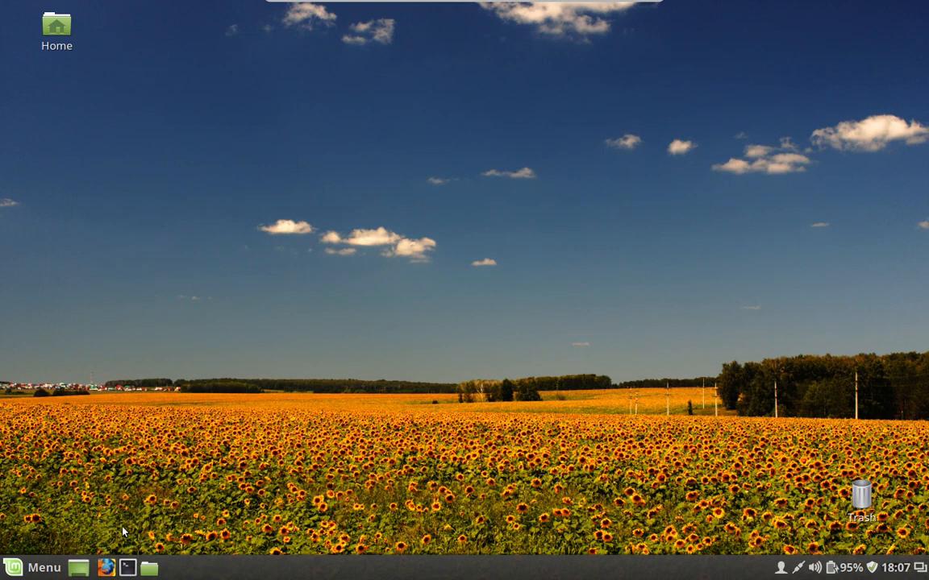
mouse_move(162, 249)
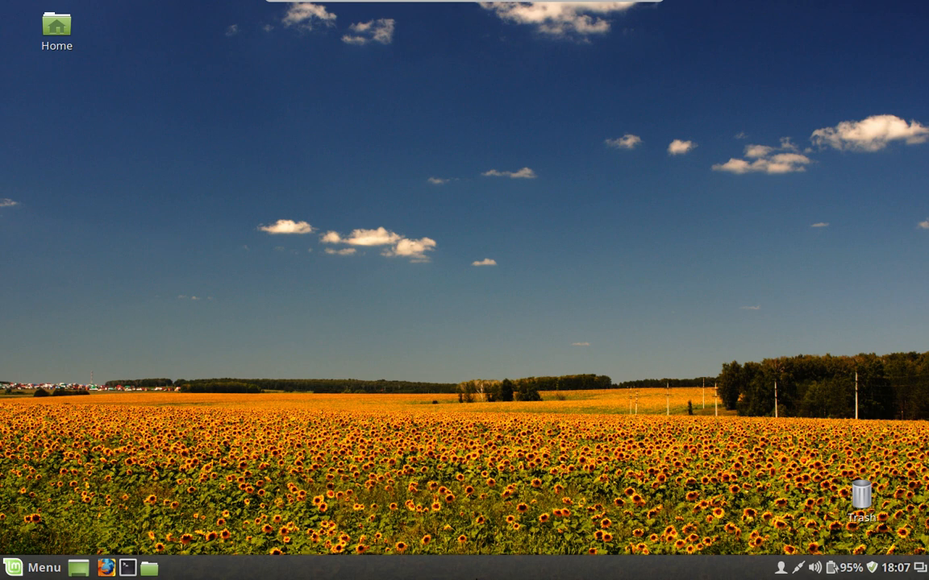
mouse_move(283, 470)
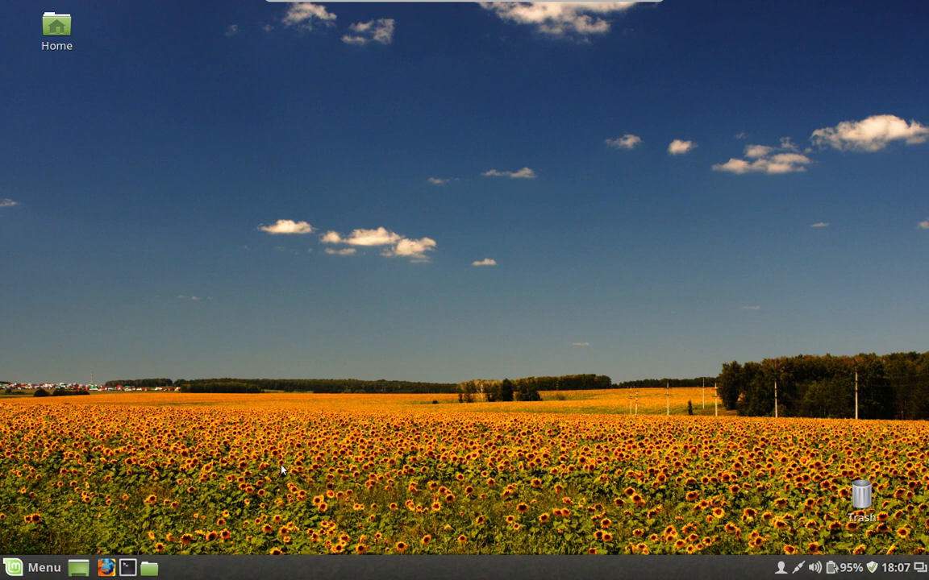
mouse_move(277, 419)
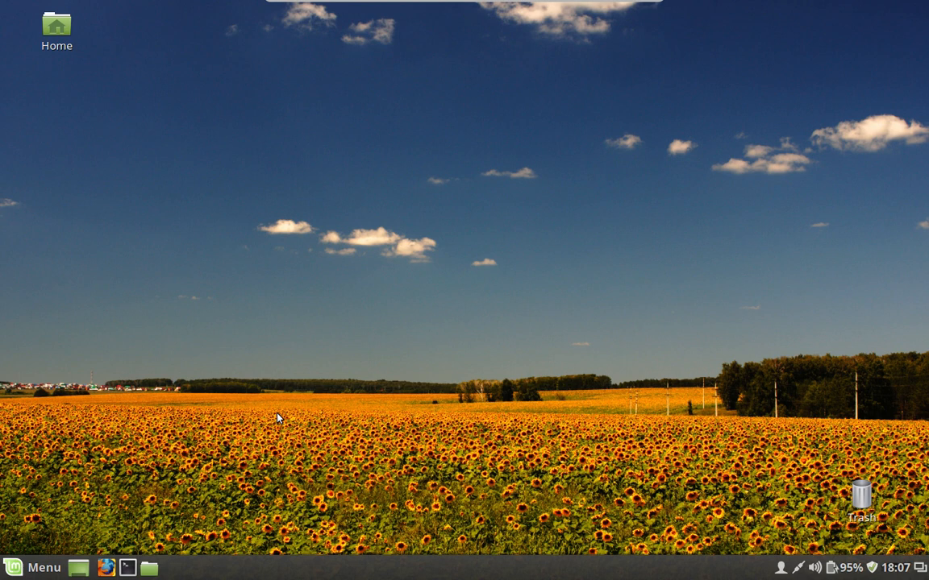
mouse_move(463, 561)
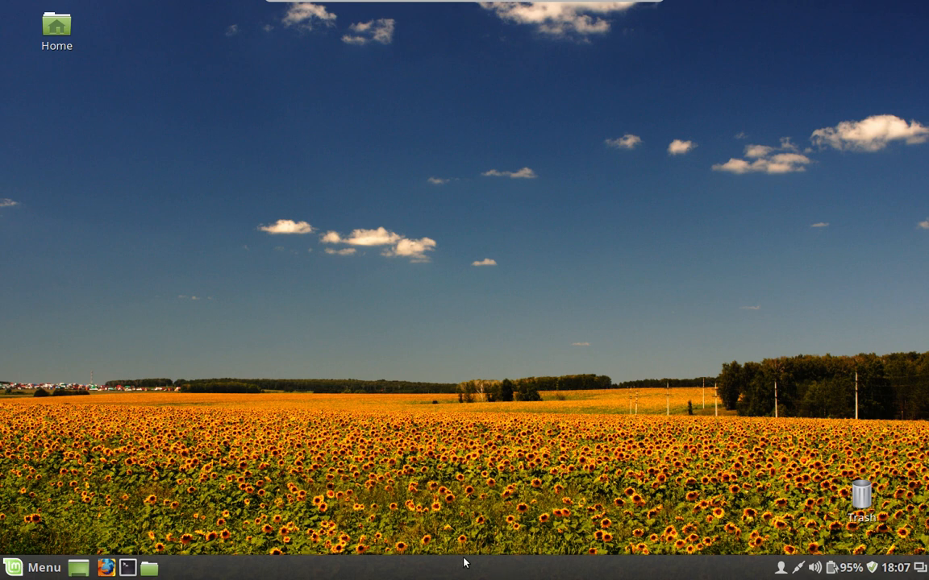
mouse_move(385, 343)
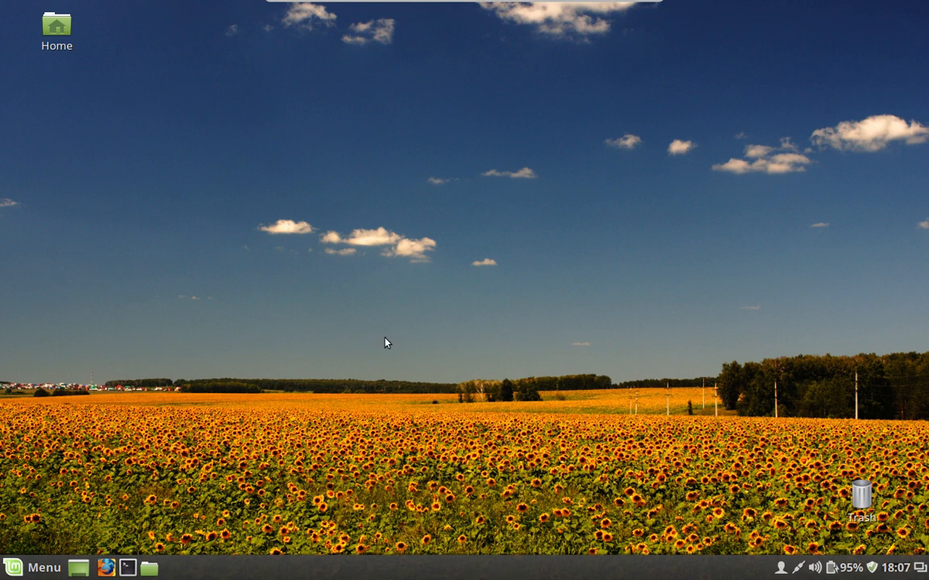
mouse_move(871, 554)
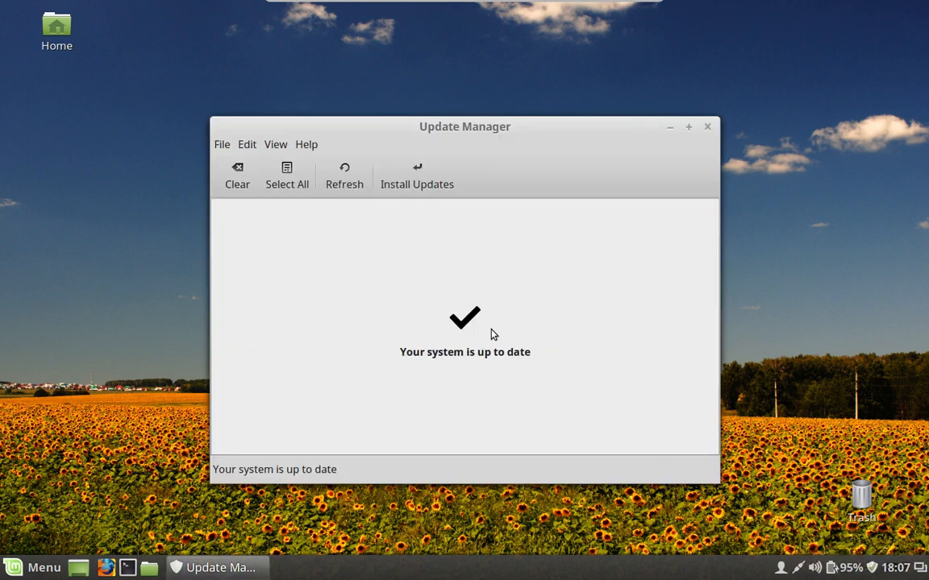
mouse_move(459, 320)
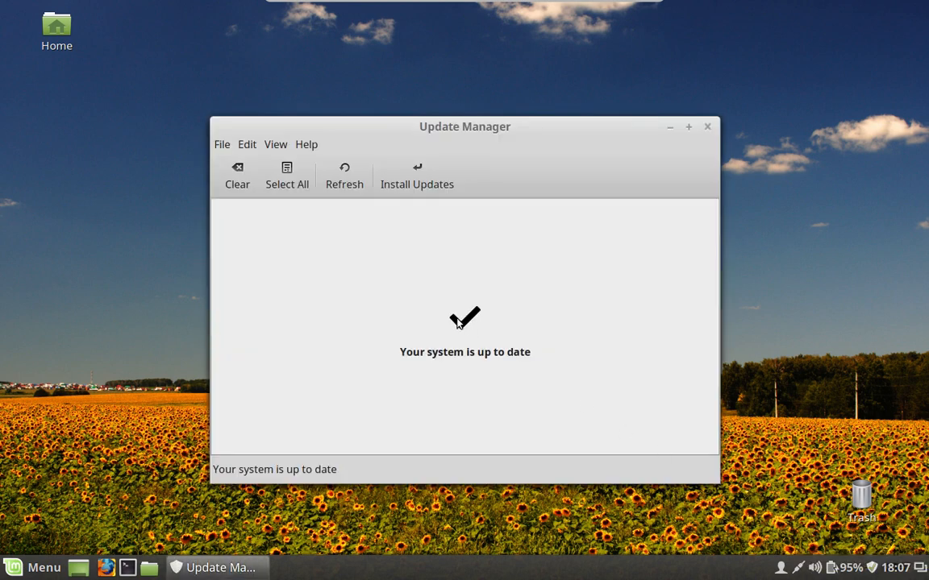
mouse_move(417, 183)
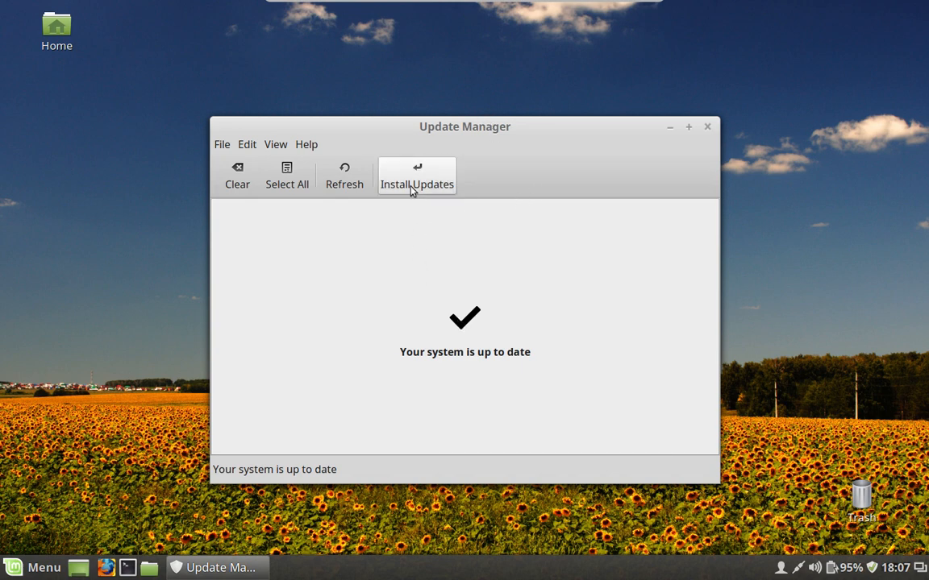
mouse_move(453, 178)
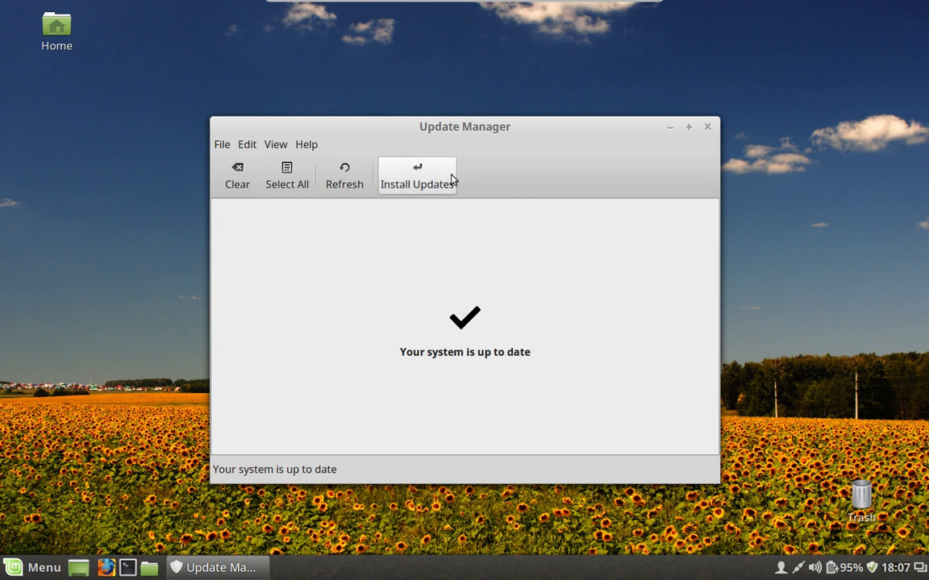
mouse_move(287, 175)
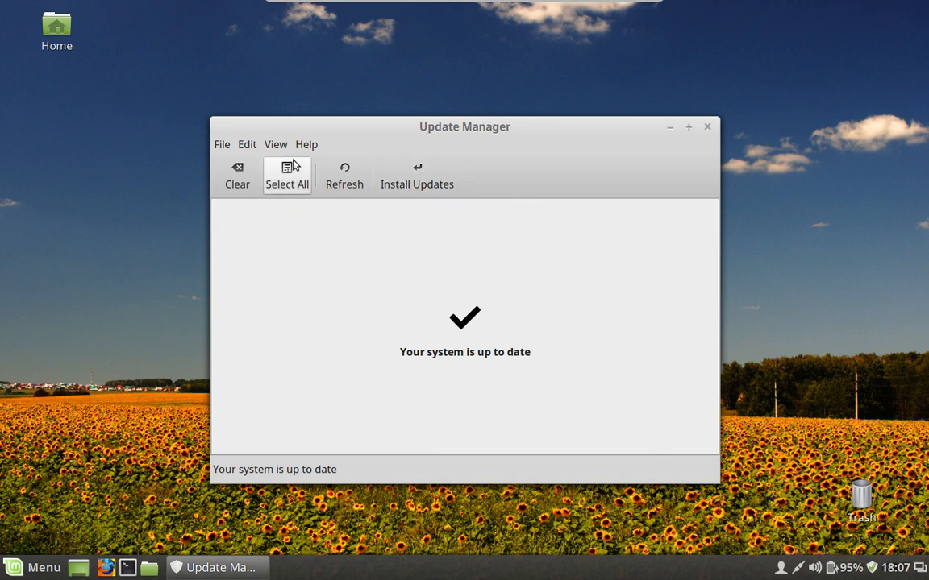
mouse_move(247, 144)
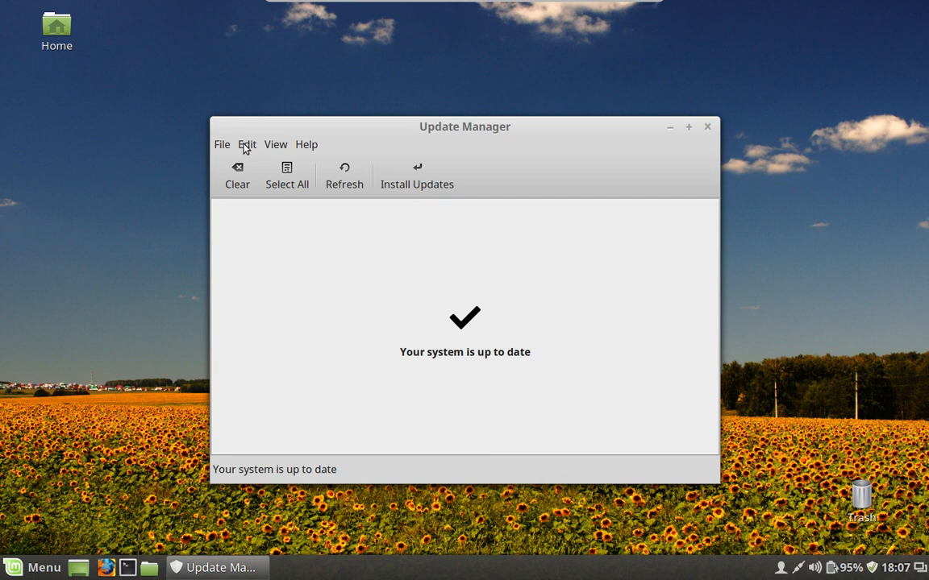
mouse_move(344, 176)
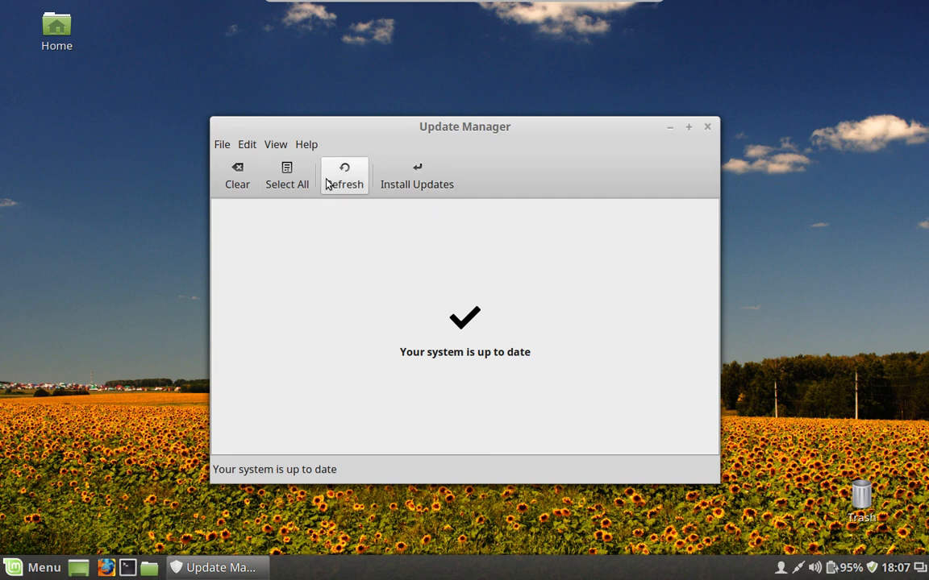
mouse_move(413, 349)
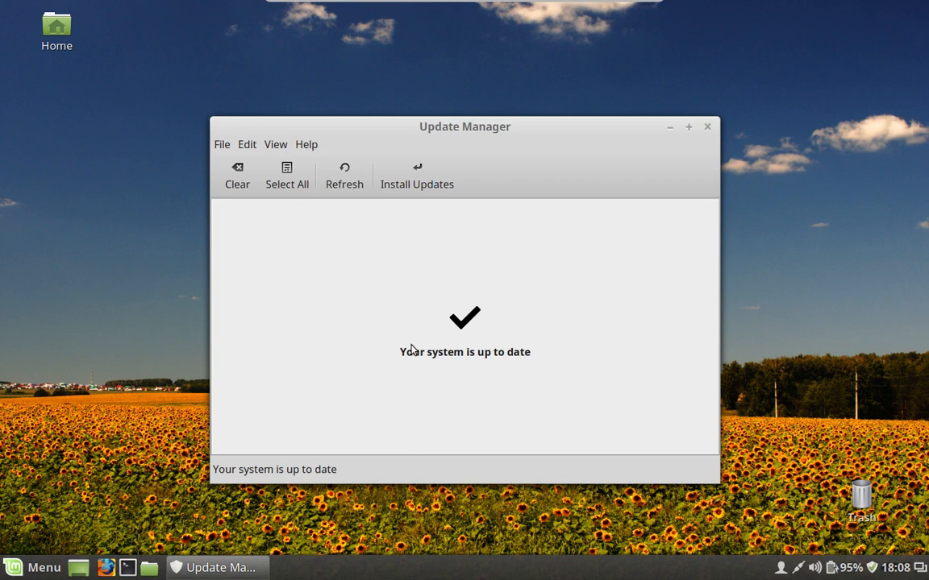
mouse_move(3, 364)
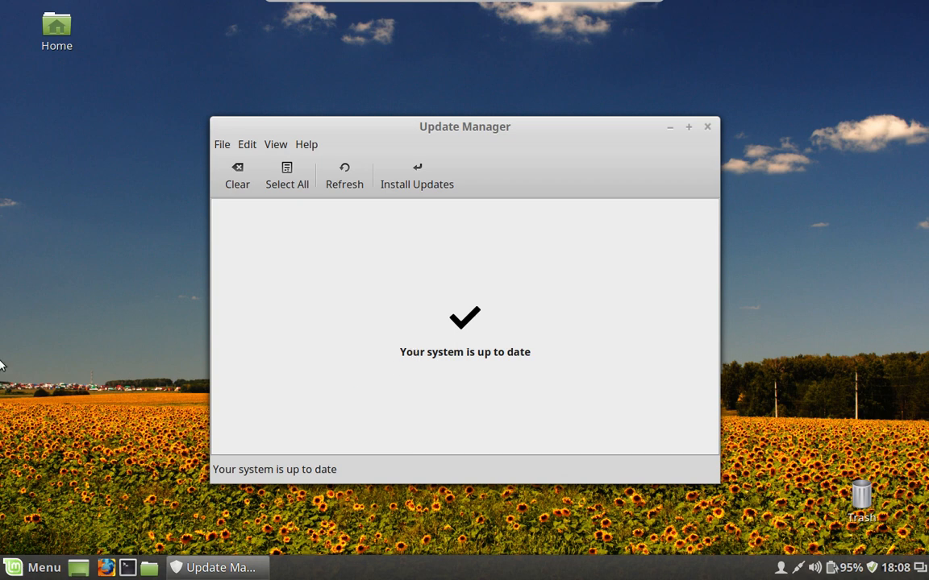
mouse_move(124, 151)
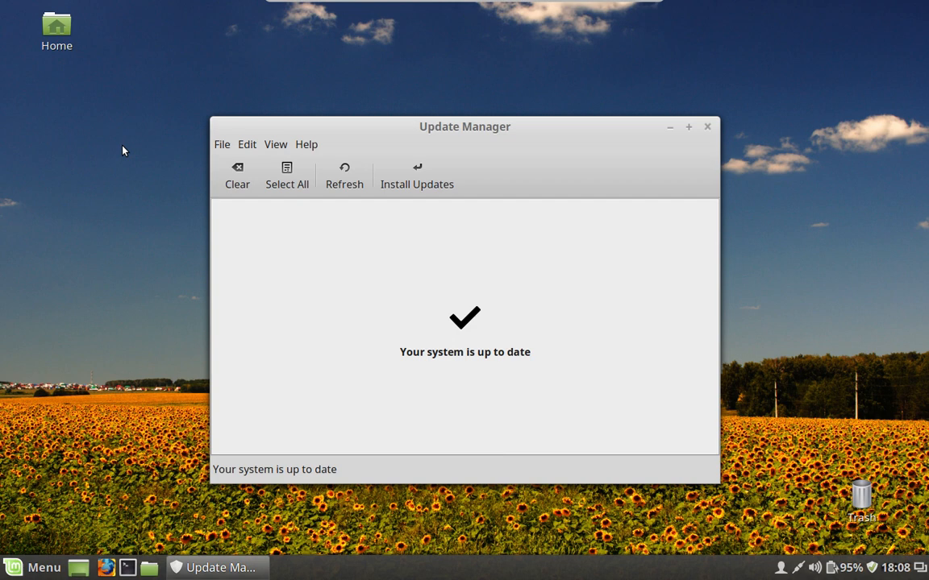
mouse_move(708, 127)
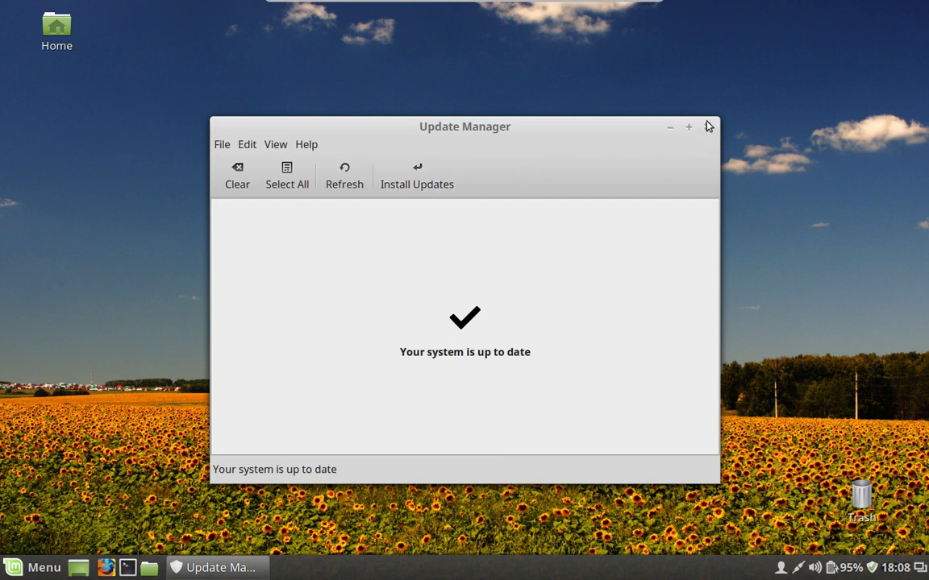
mouse_move(11, 90)
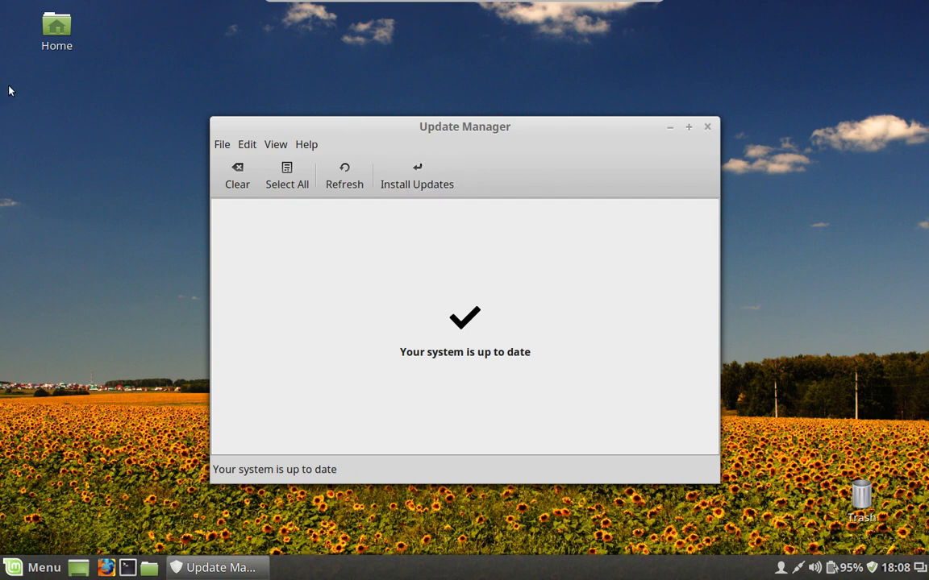
mouse_move(46, 307)
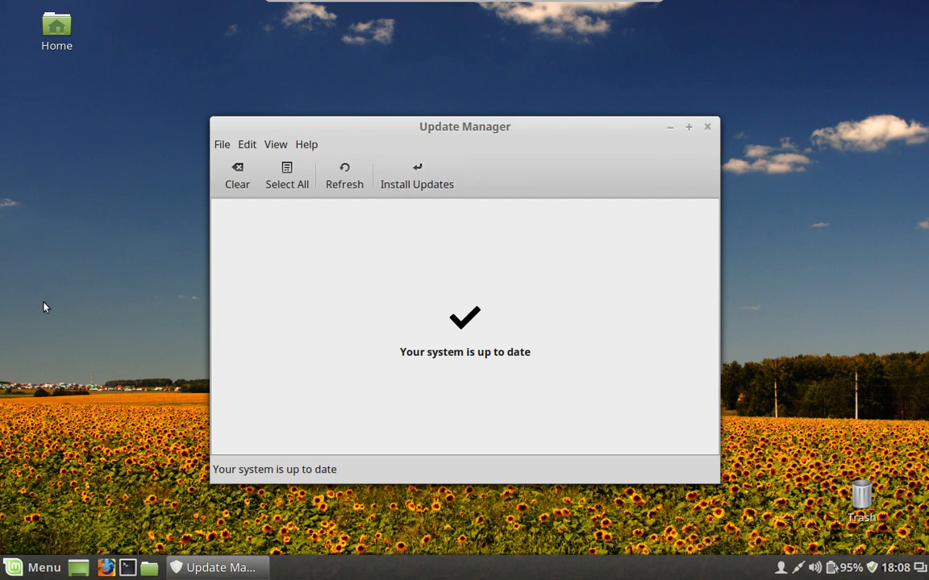
mouse_move(737, 163)
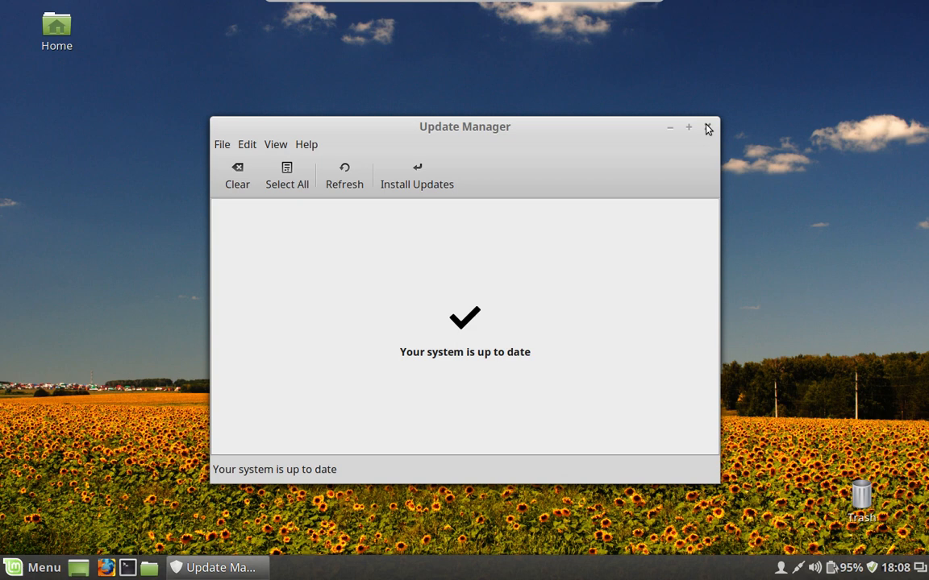
mouse_move(700, 133)
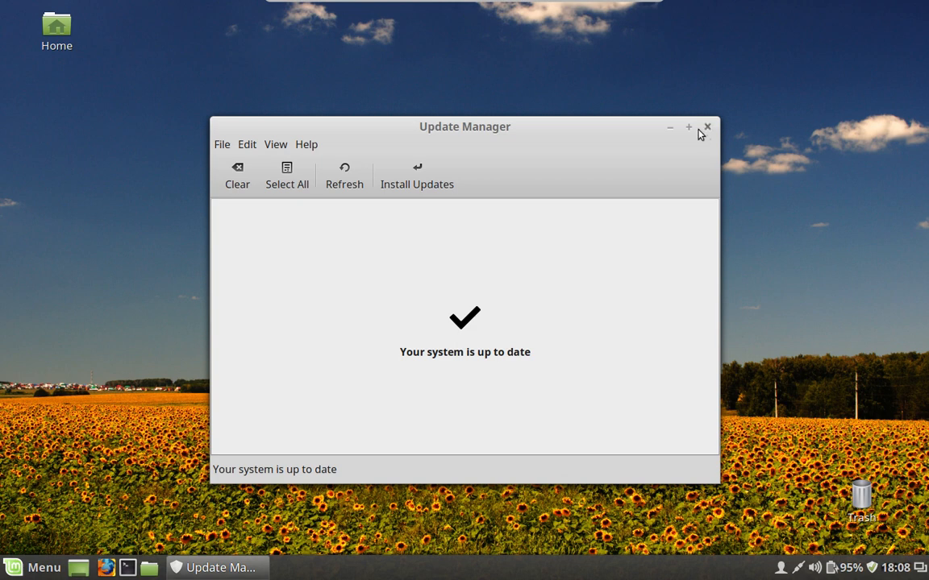
- Close the Update Manager window showing the system is up to date
left_click(707, 127)
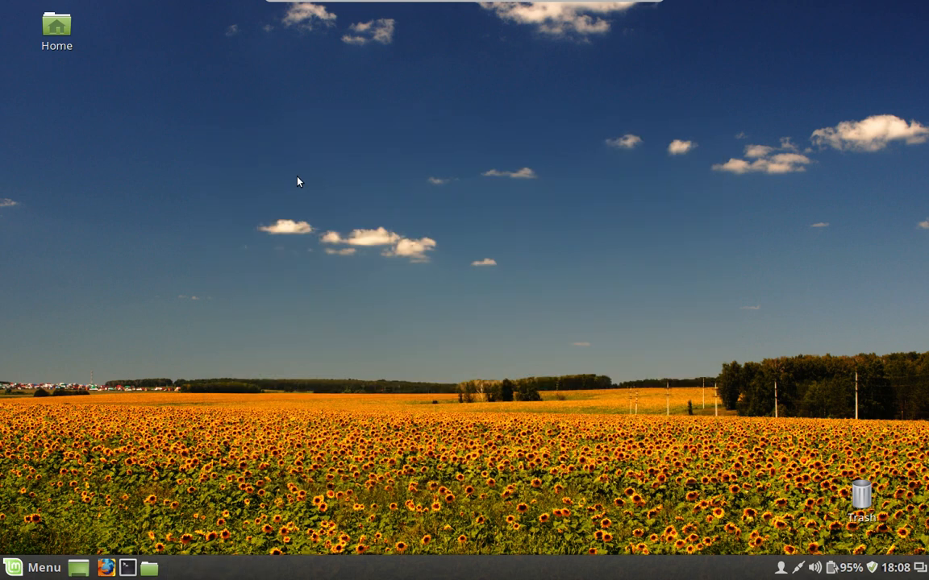
left_click_drag(299, 182, 709, 443)
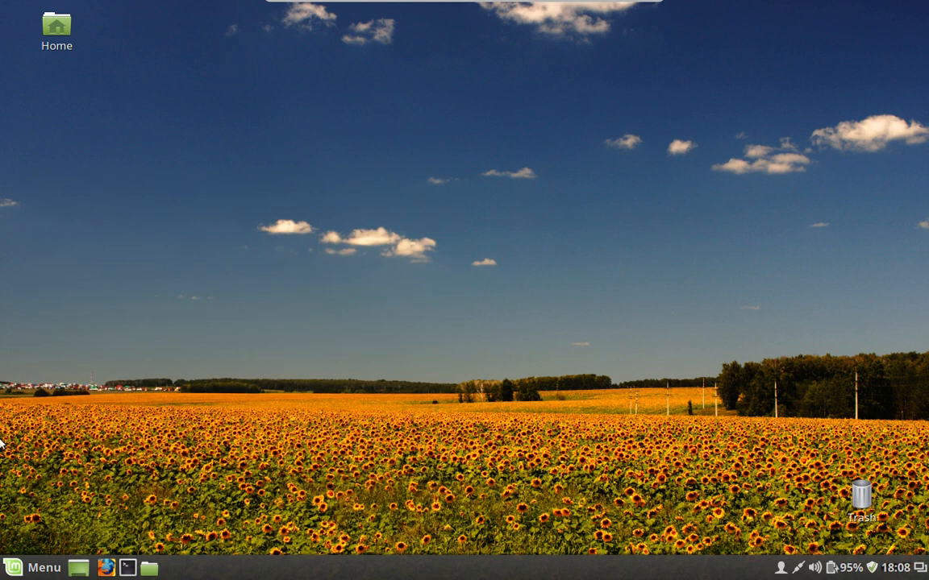
left_click(35, 567)
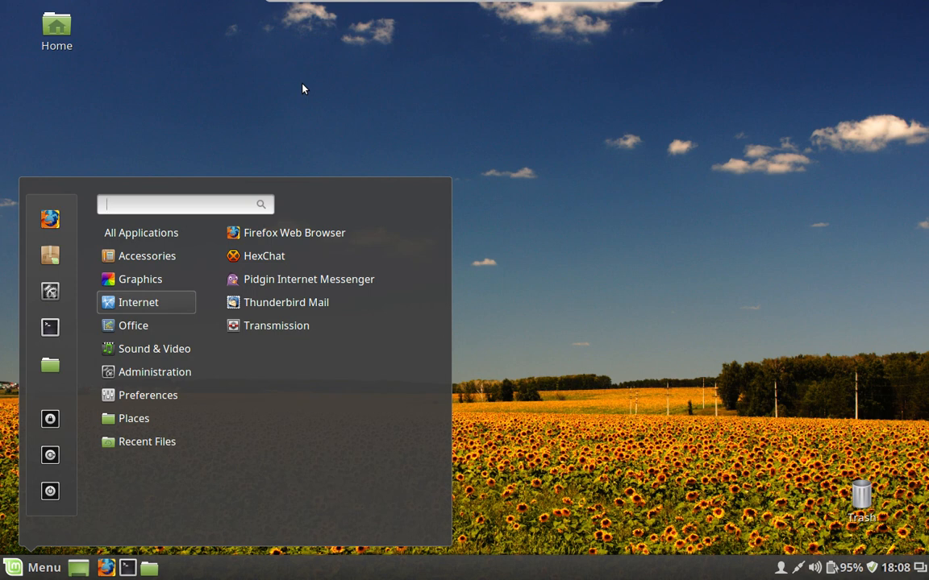
mouse_move(436, 85)
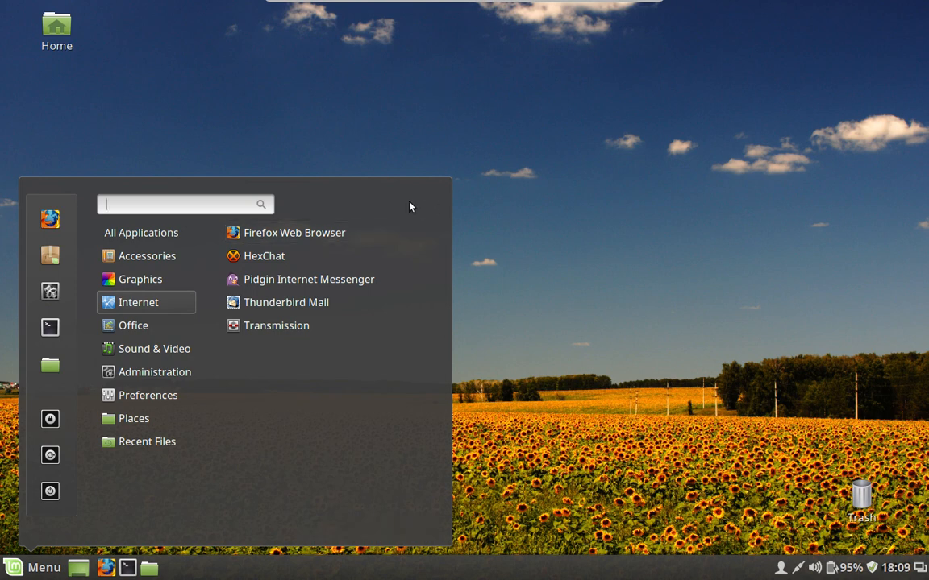
mouse_move(463, 82)
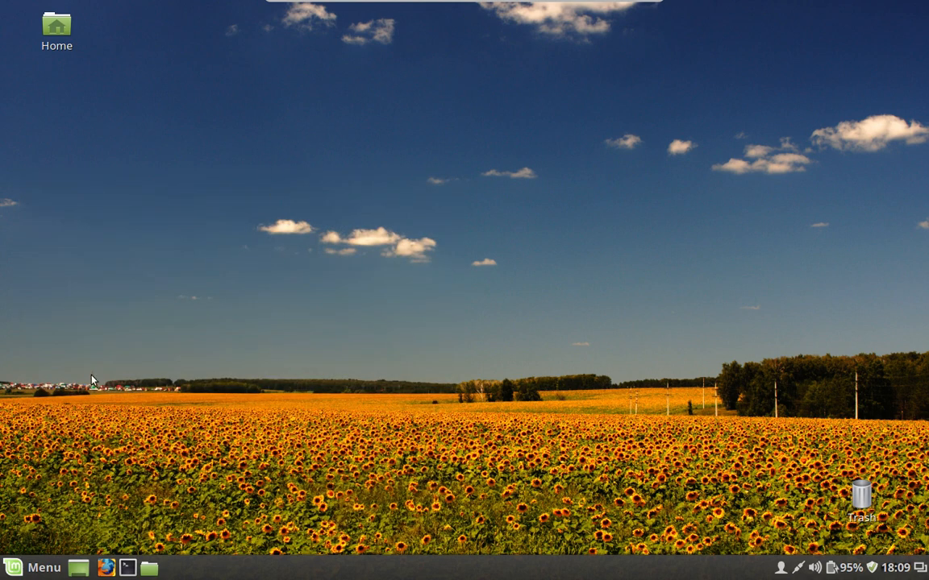
mouse_move(14, 569)
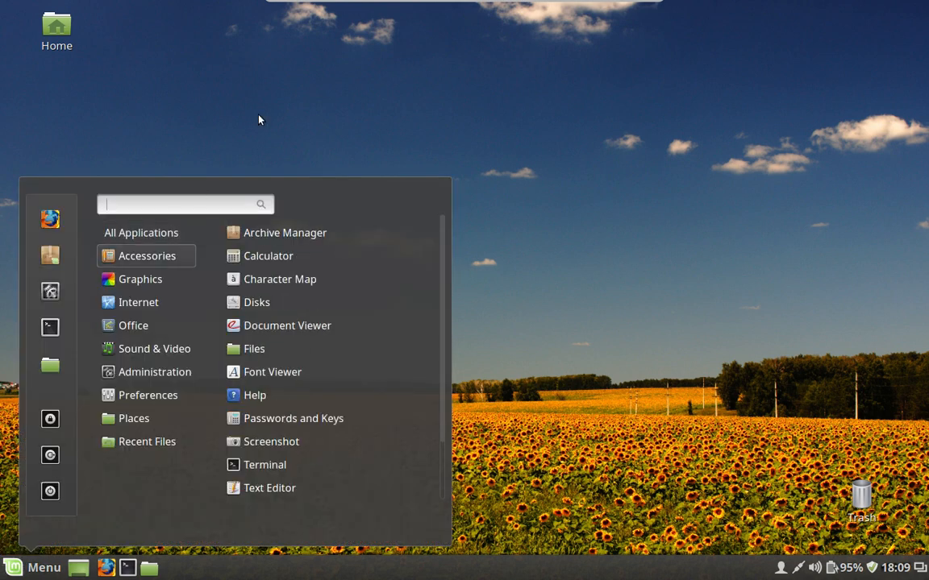
left_click(260, 119)
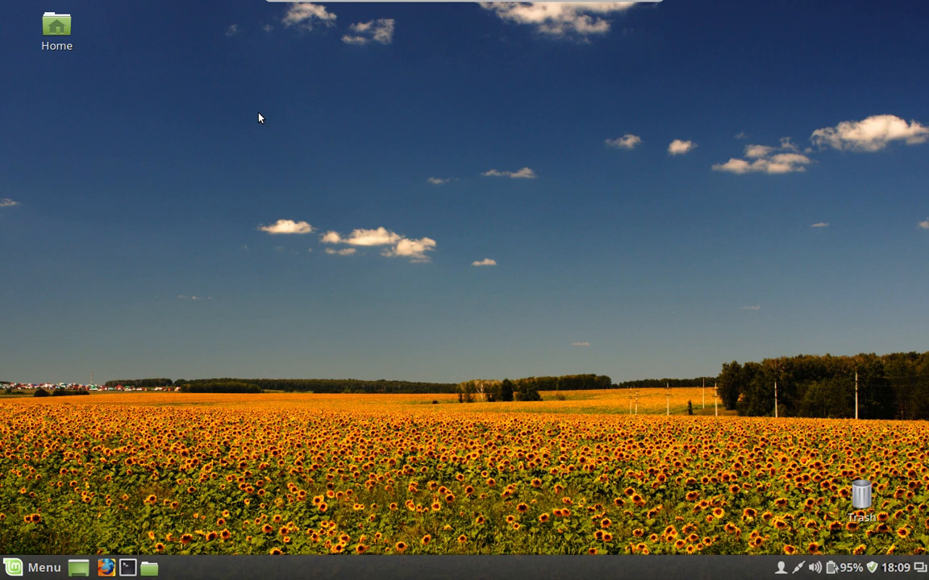
mouse_move(361, 82)
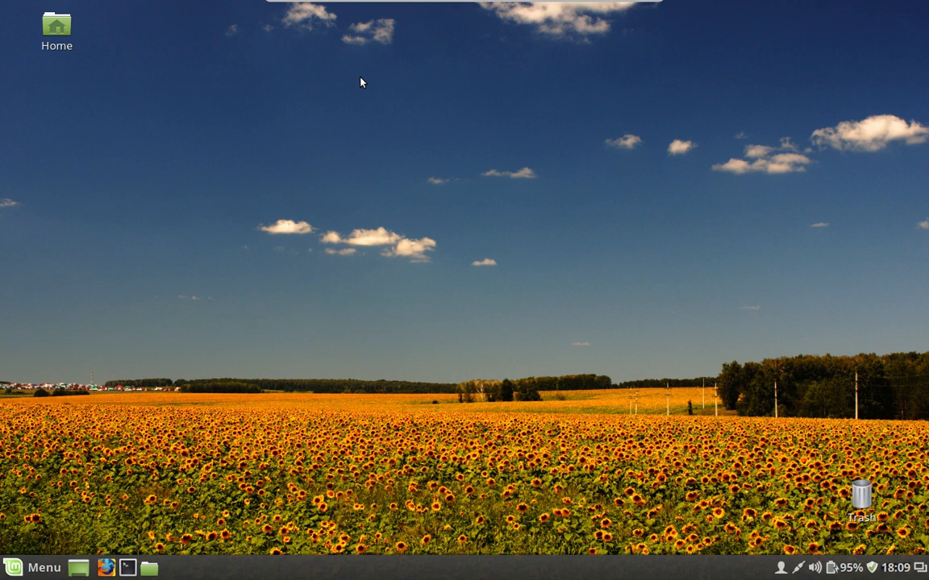
mouse_move(409, 256)
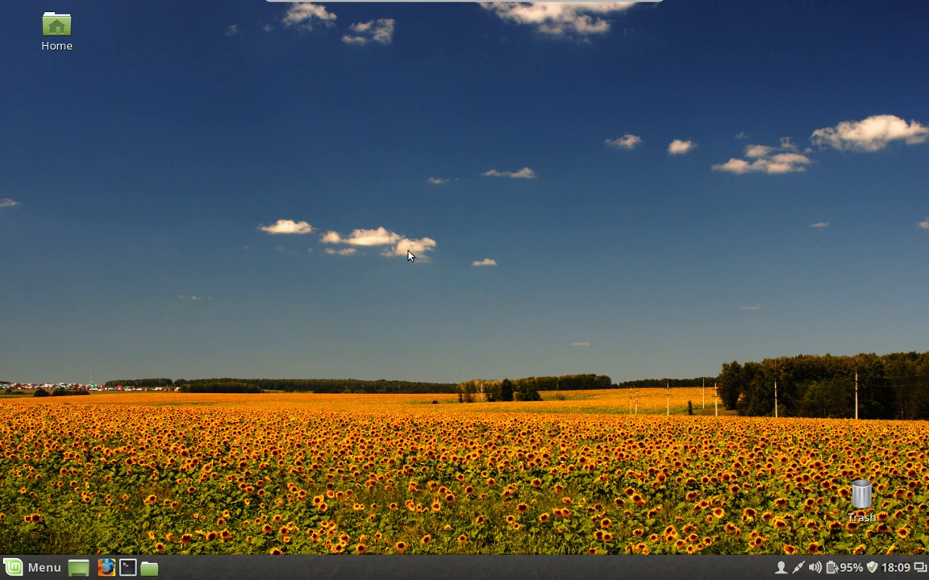
mouse_move(444, 82)
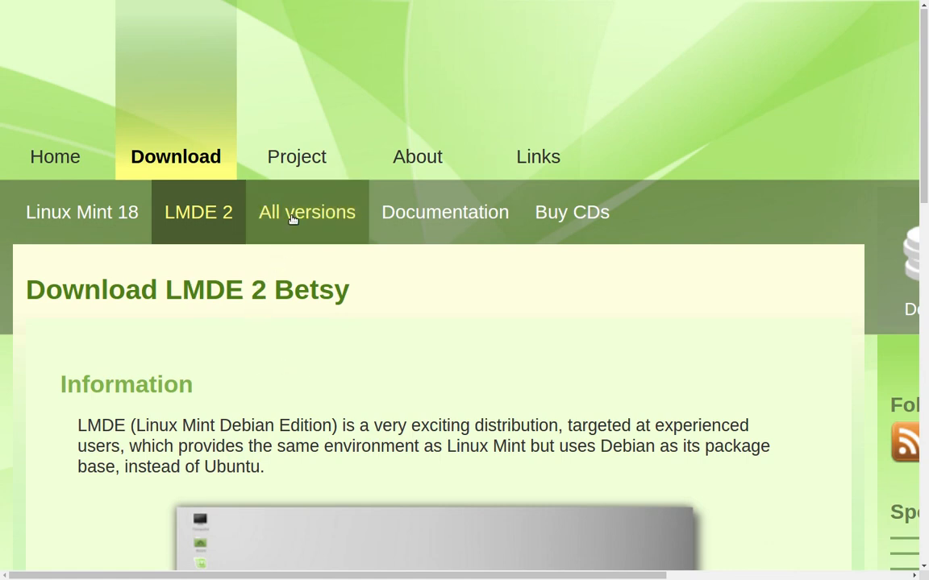
- Open All versions under Download and scroll through the Linux Mint Releases table
left_click(307, 211)
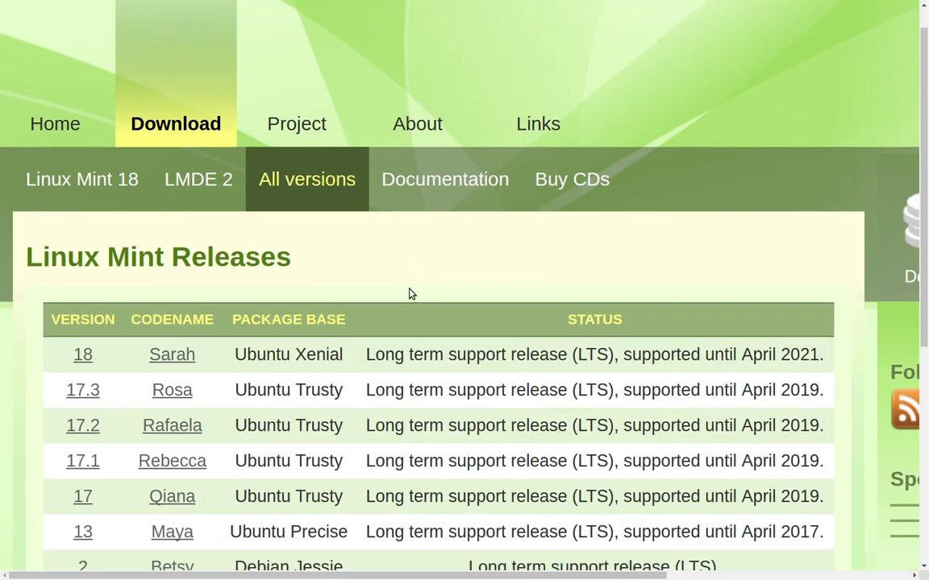
scroll("down", 3)
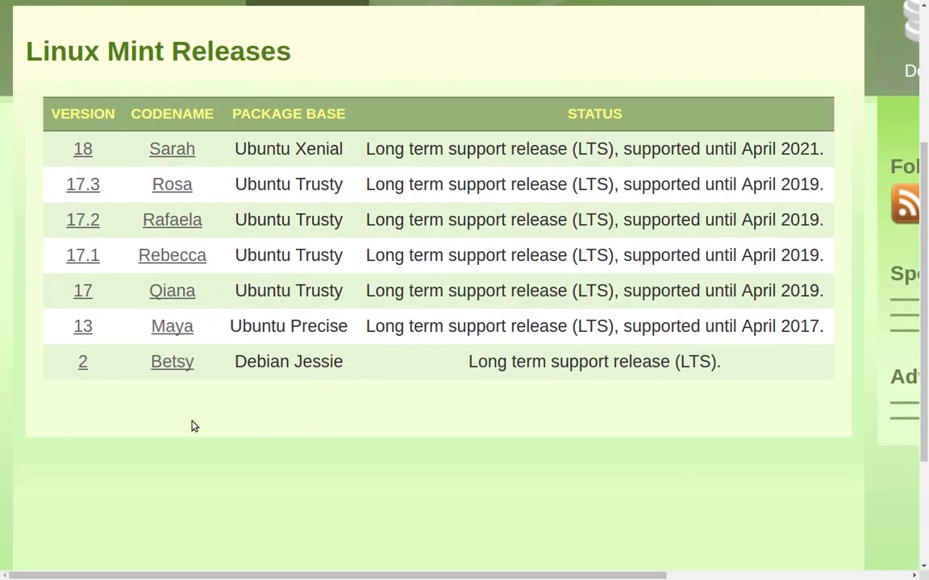
mouse_move(550, 371)
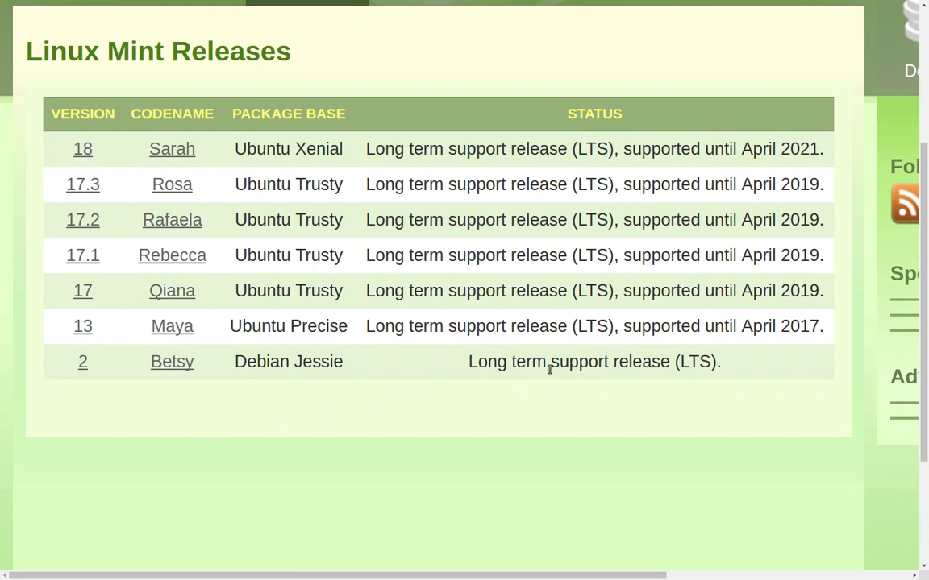
mouse_move(373, 387)
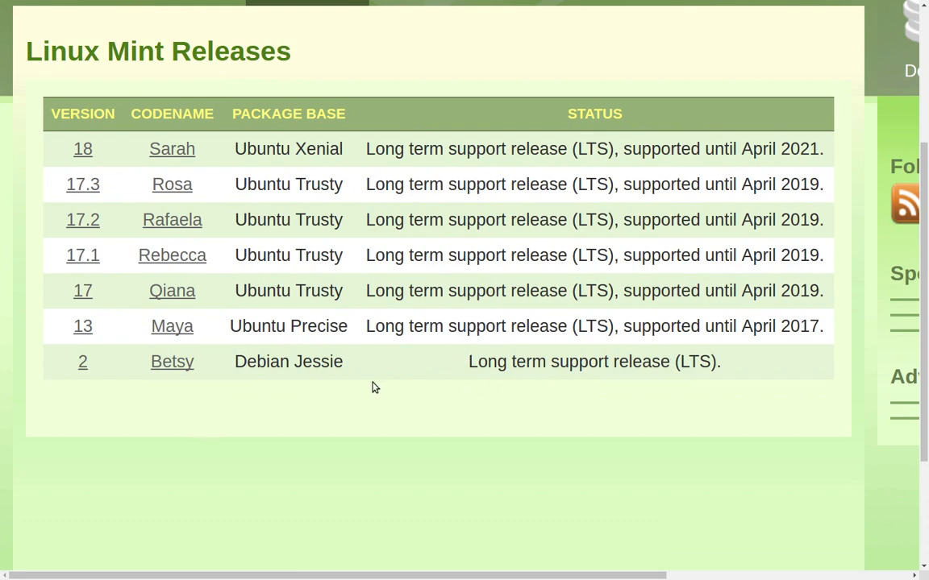
scroll("up", 3)
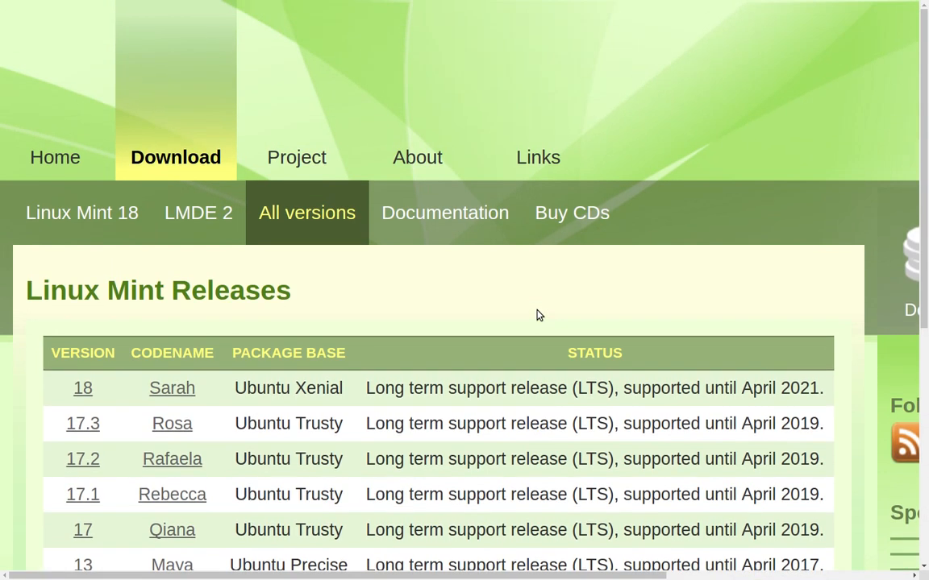
mouse_move(536, 278)
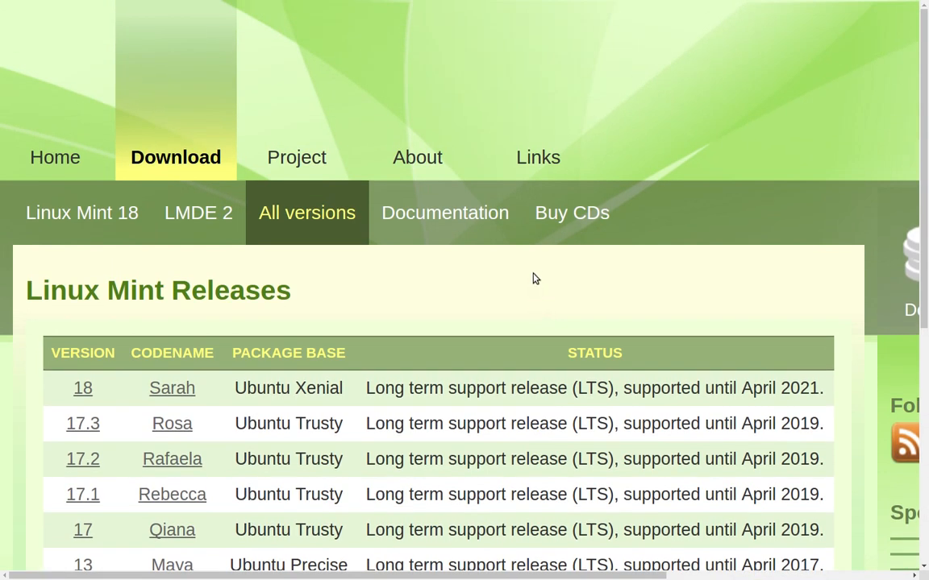